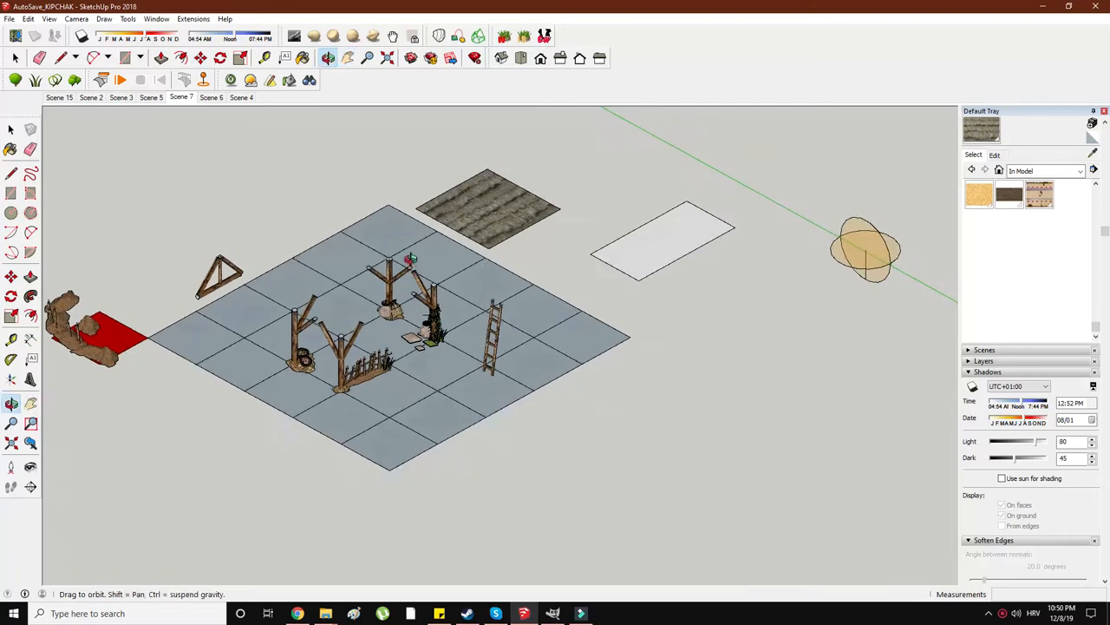
- Delete the rock formation sitting on the red square next to the barn floor grid
{"action": "left_click", "coordinate": [200, 58]}
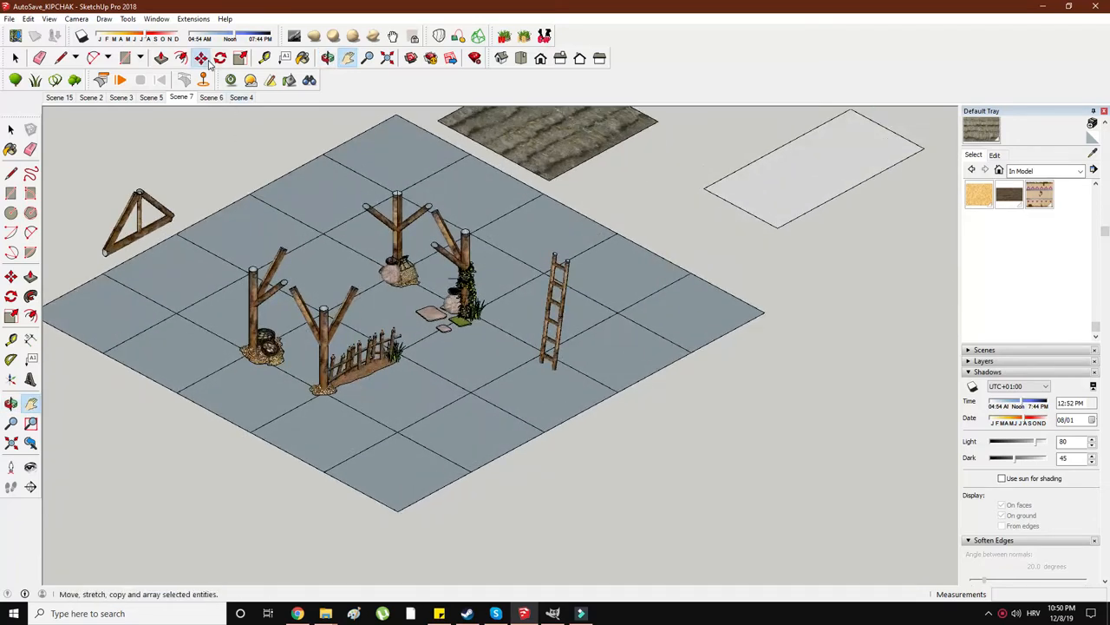
{"action": "left_click", "coordinate": [201, 58]}
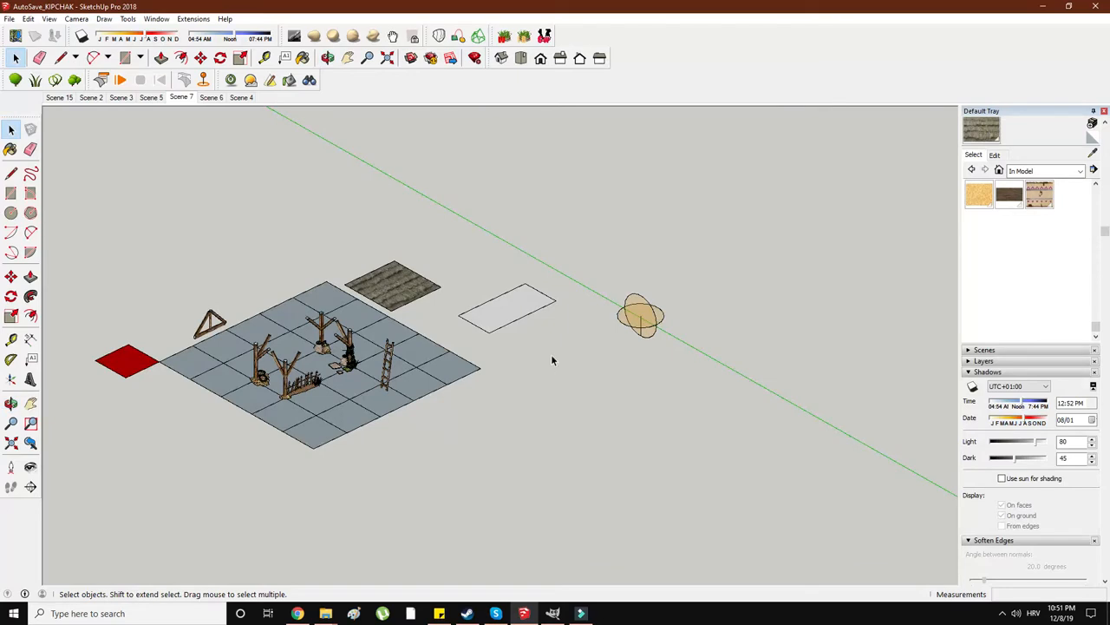
{"action": "mouse_move", "coordinate": [382, 72]}
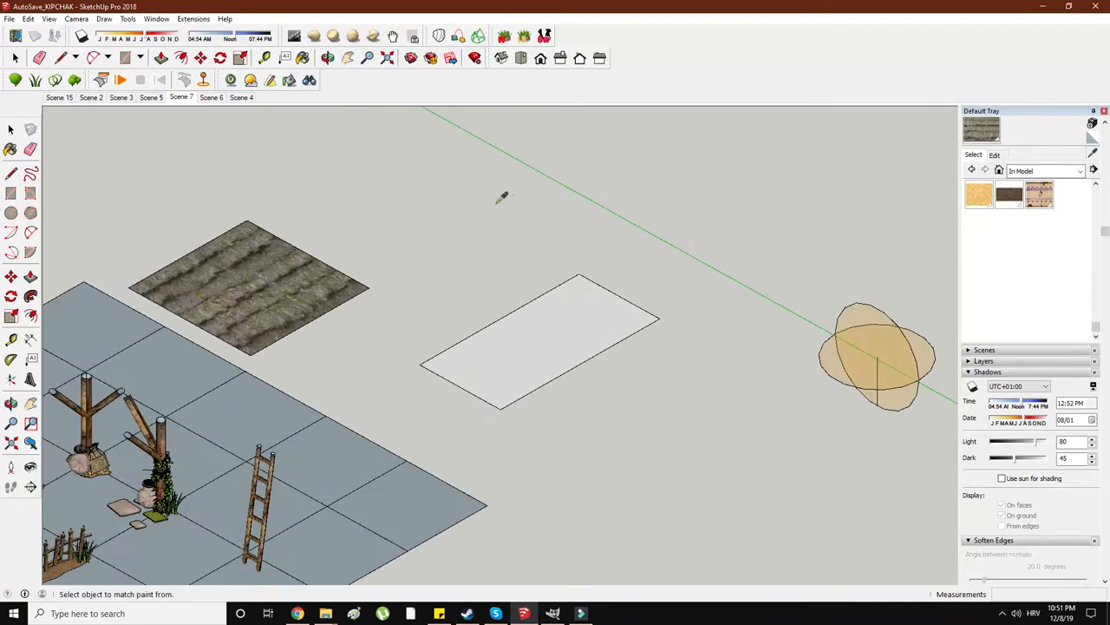
- Sample the thatch texture from the square tile with the Paint Bucket
{"action": "left_click", "coordinate": [537, 347]}
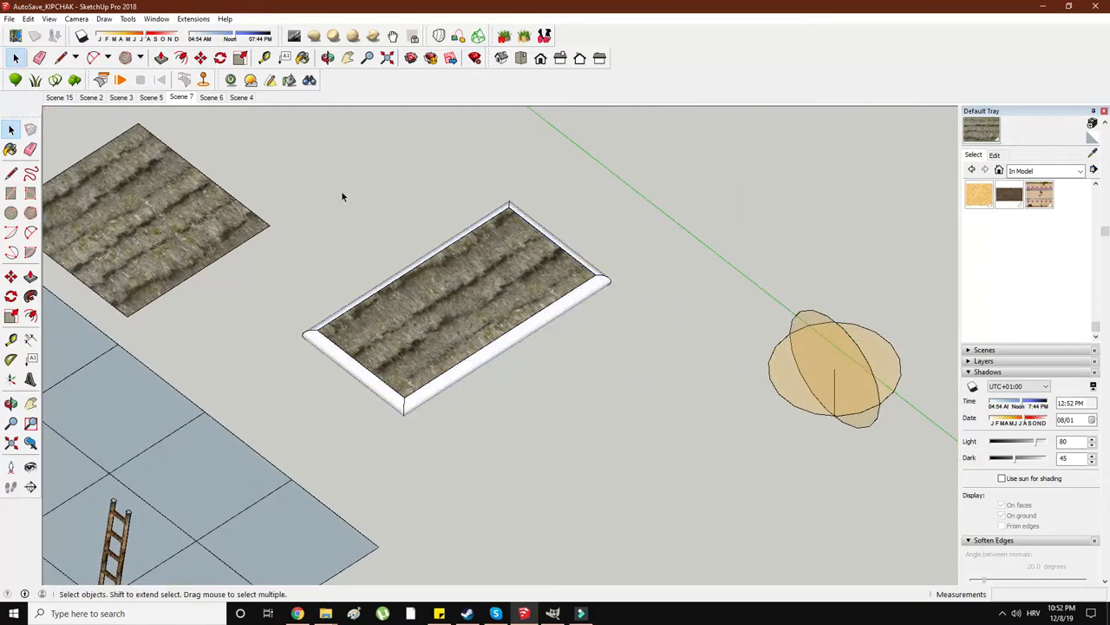
- Copy the rimmed thatch slab, roughen it with Fractal Erode, and squash the copy to 0.60 vertically
{"action": "left_click", "coordinate": [451, 303]}
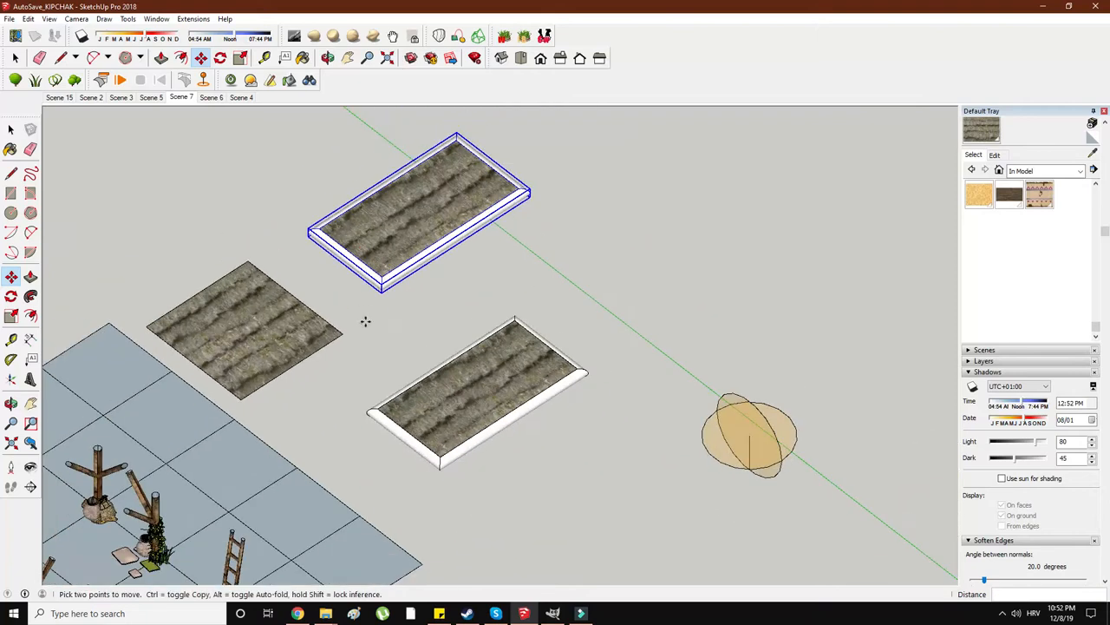
{"action": "right_click", "coordinate": [408, 209]}
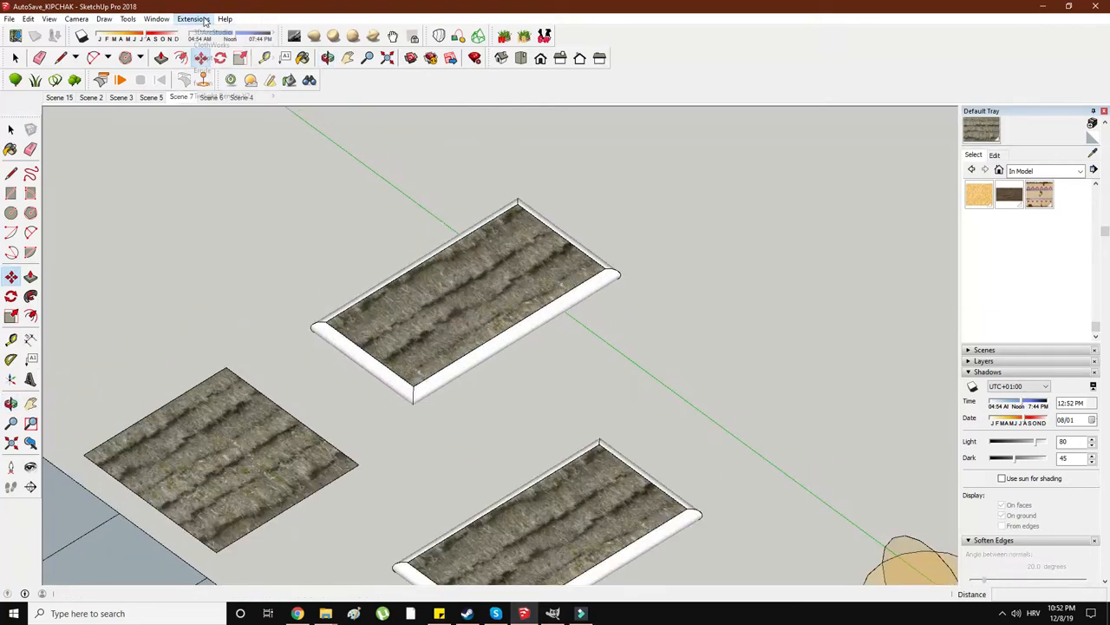
{"action": "left_click", "coordinate": [194, 18]}
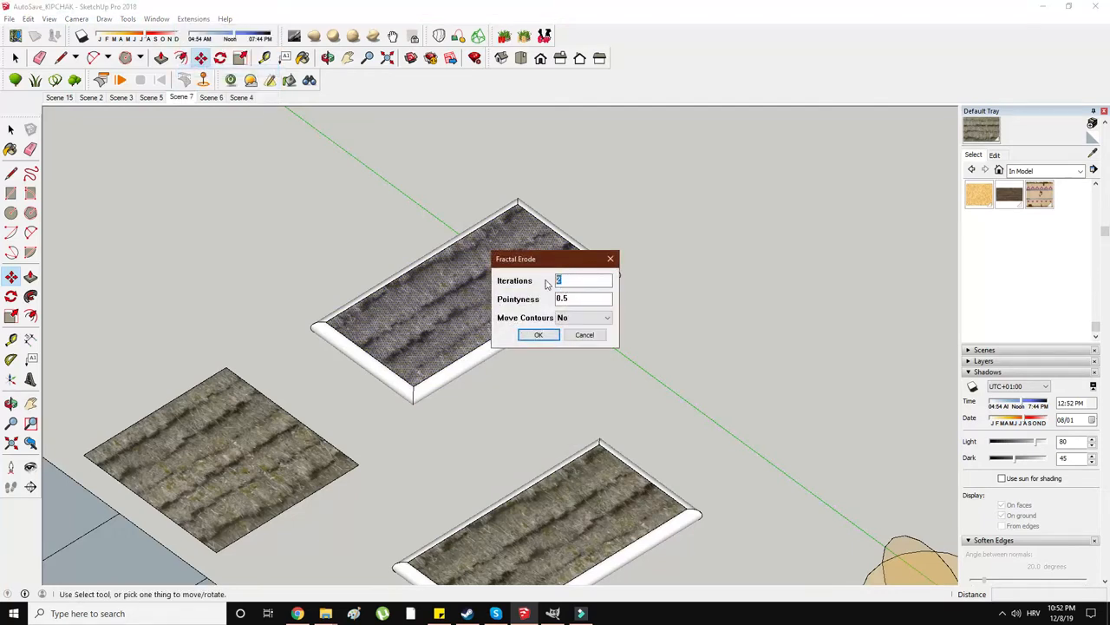
{"action": "left_click", "coordinate": [538, 335]}
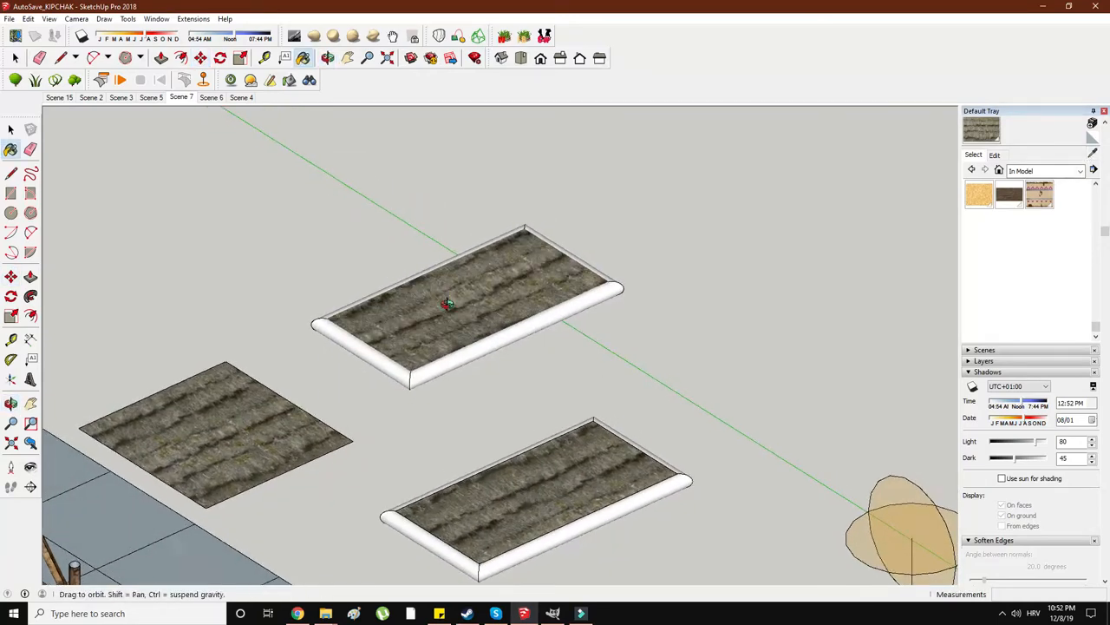
{"action": "right_click", "coordinate": [447, 304]}
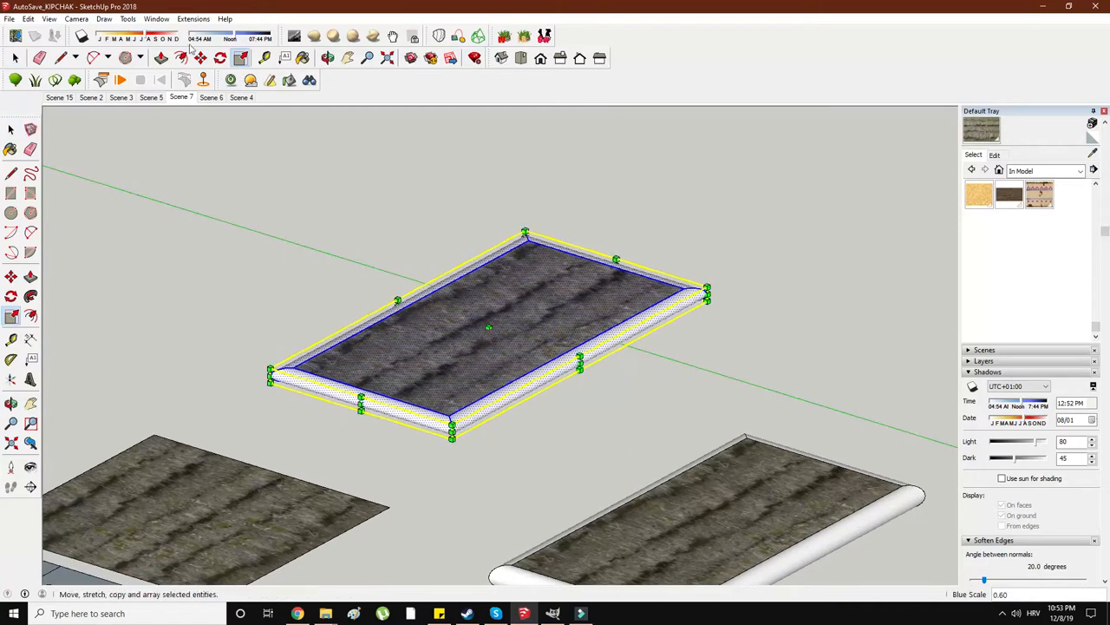
- Apply Fractal Erode again to the flattened thatch slab
{"action": "left_click", "coordinate": [192, 19]}
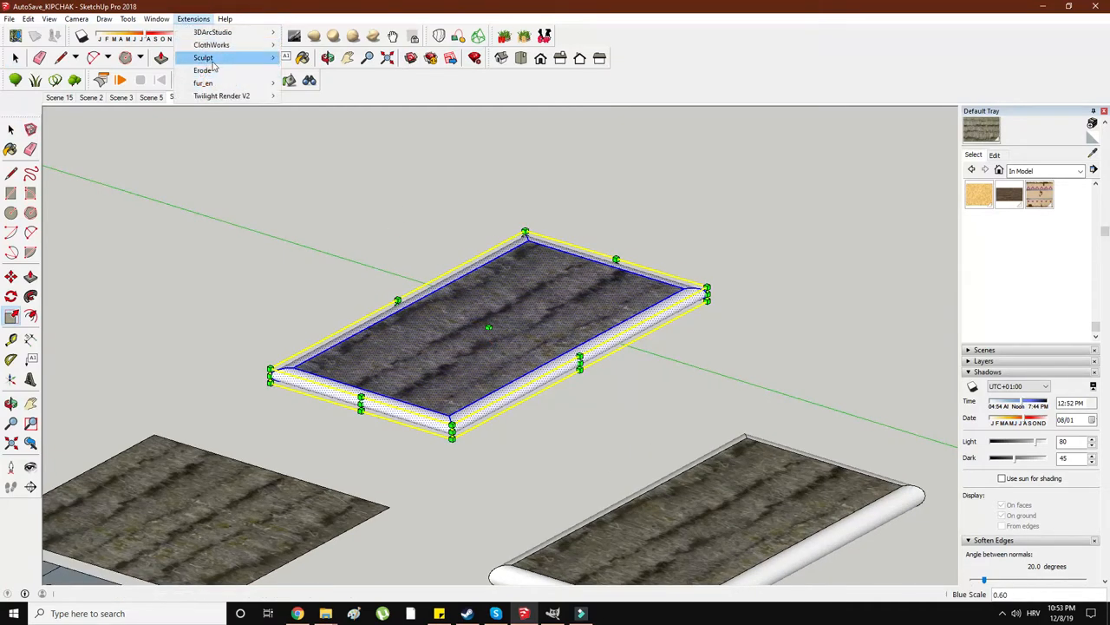
{"action": "left_click", "coordinate": [201, 70]}
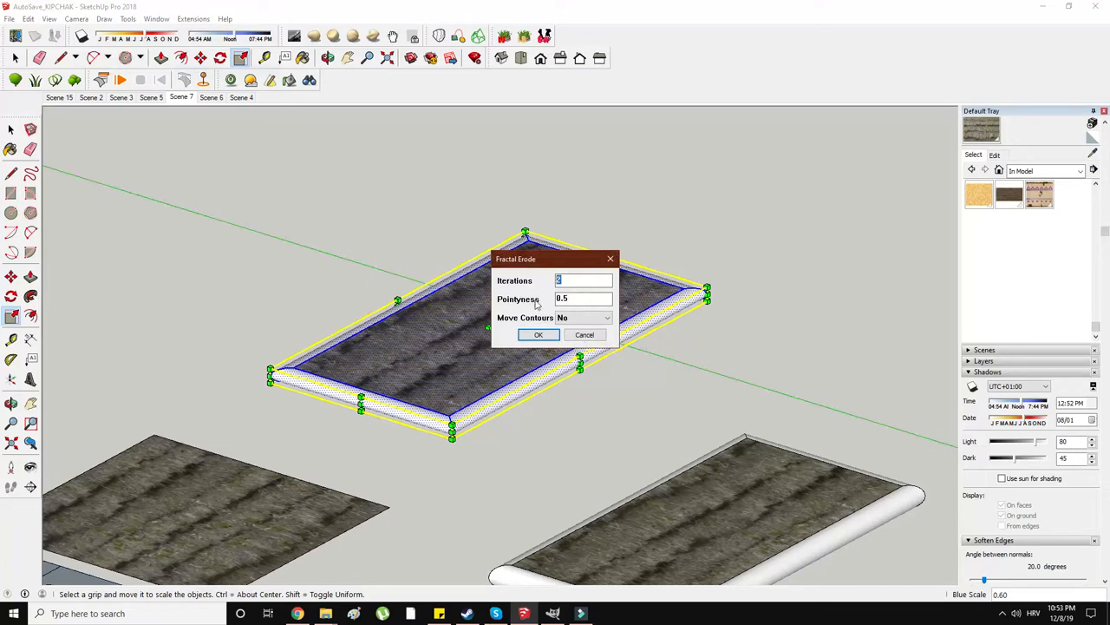
{"action": "left_click", "coordinate": [538, 334]}
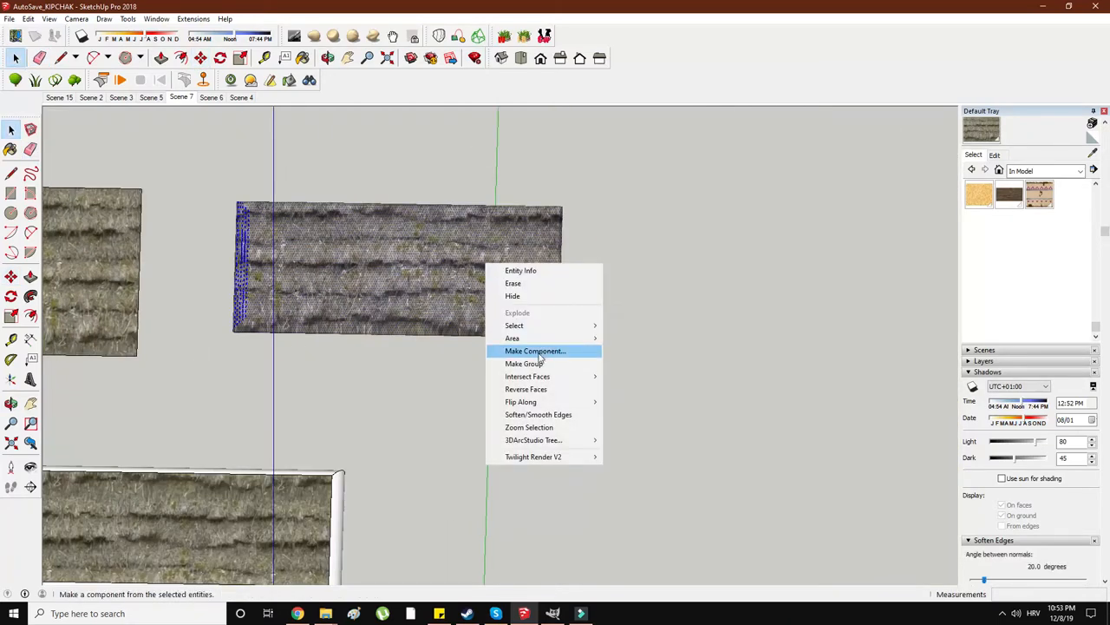
- Tilt the thatch slab onto the wooden truss and stretch it with Scale to cover it
{"action": "left_click", "coordinate": [535, 351]}
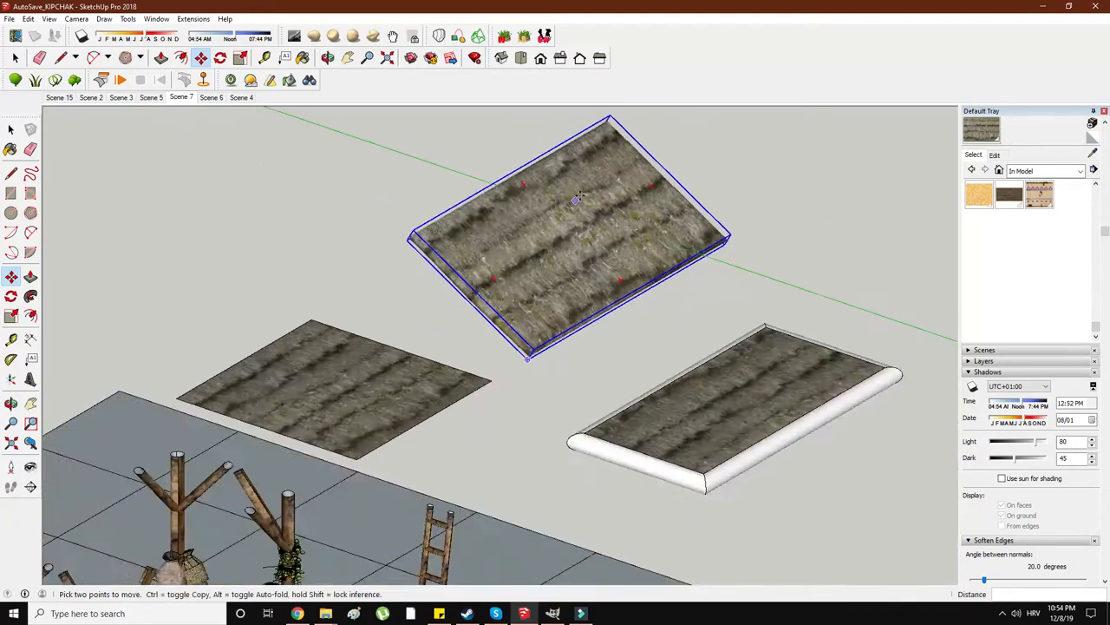
{"action": "right_click", "coordinate": [126, 378]}
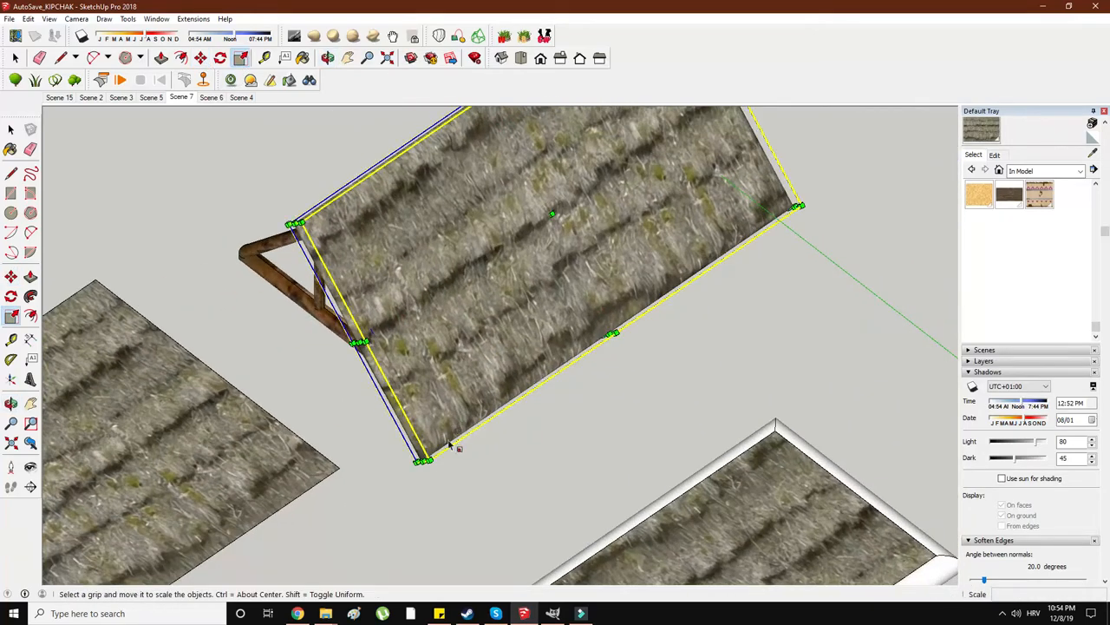
{"action": "left_click", "coordinate": [200, 58]}
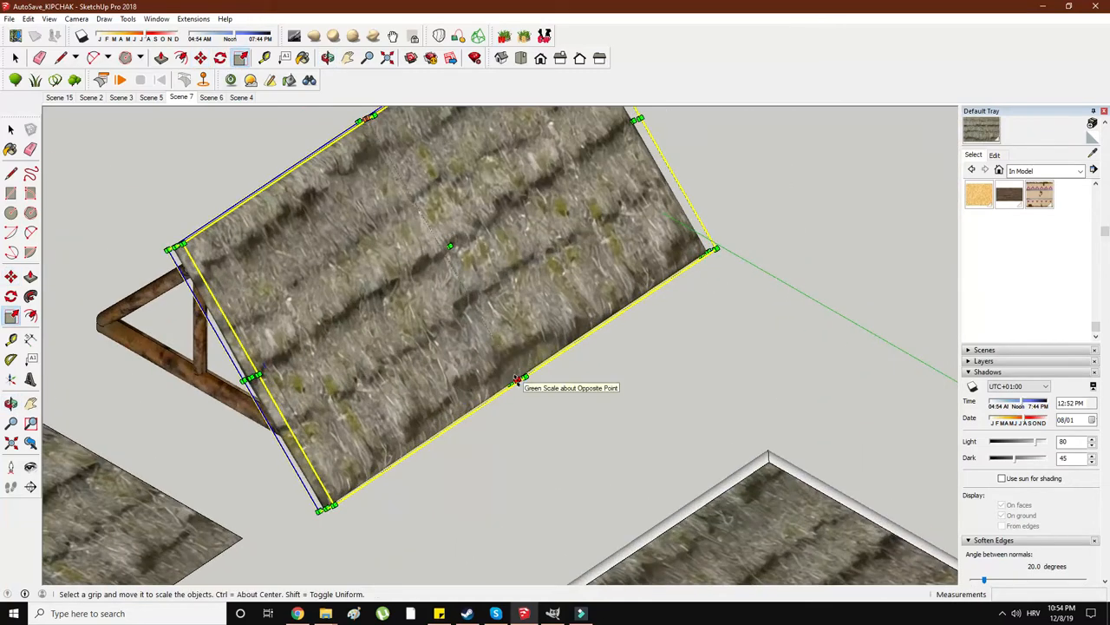
{"action": "left_click_drag", "start_coordinate": [518, 380], "coordinate": [484, 323]}
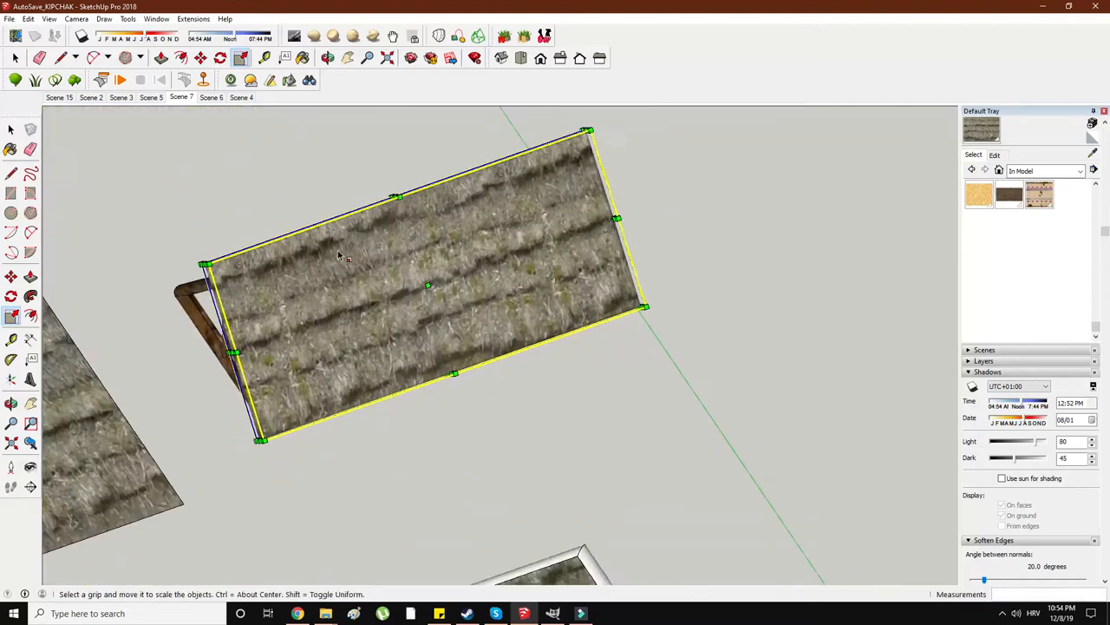
{"action": "right_click", "coordinate": [425, 304]}
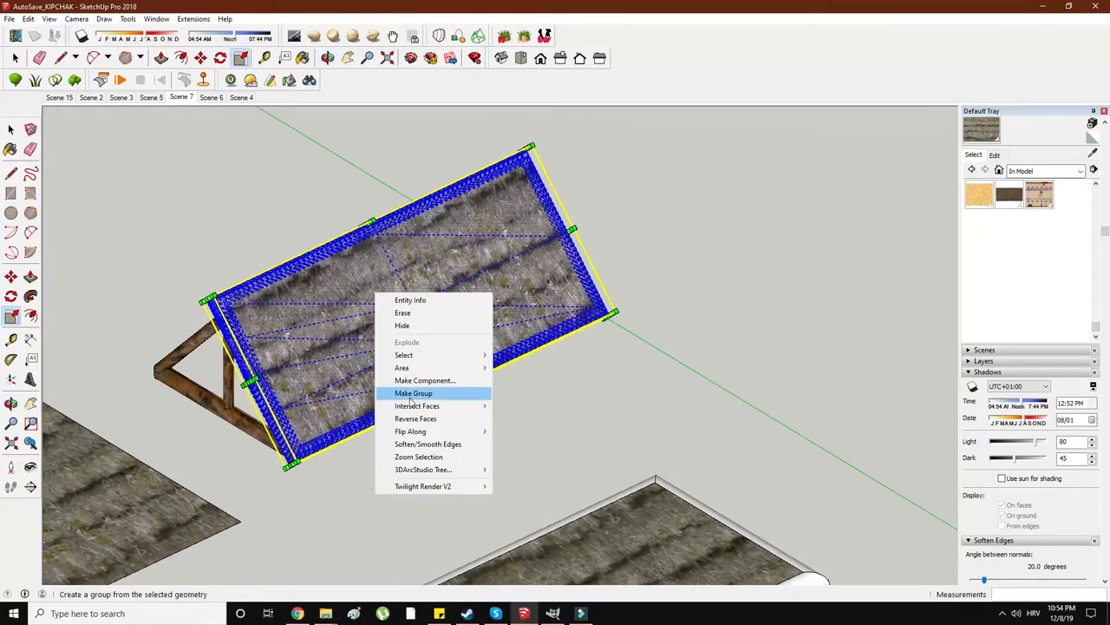
- Group the roof panel and place the finished two-sided roof assembly with ridge
{"action": "left_click", "coordinate": [414, 393]}
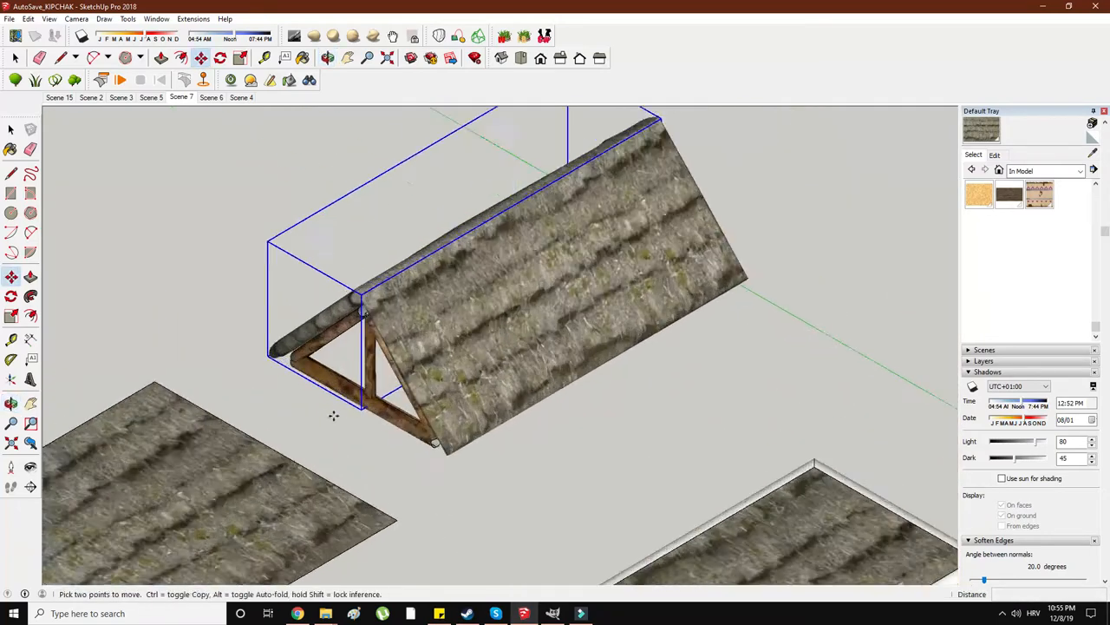
{"action": "left_click", "coordinate": [241, 58]}
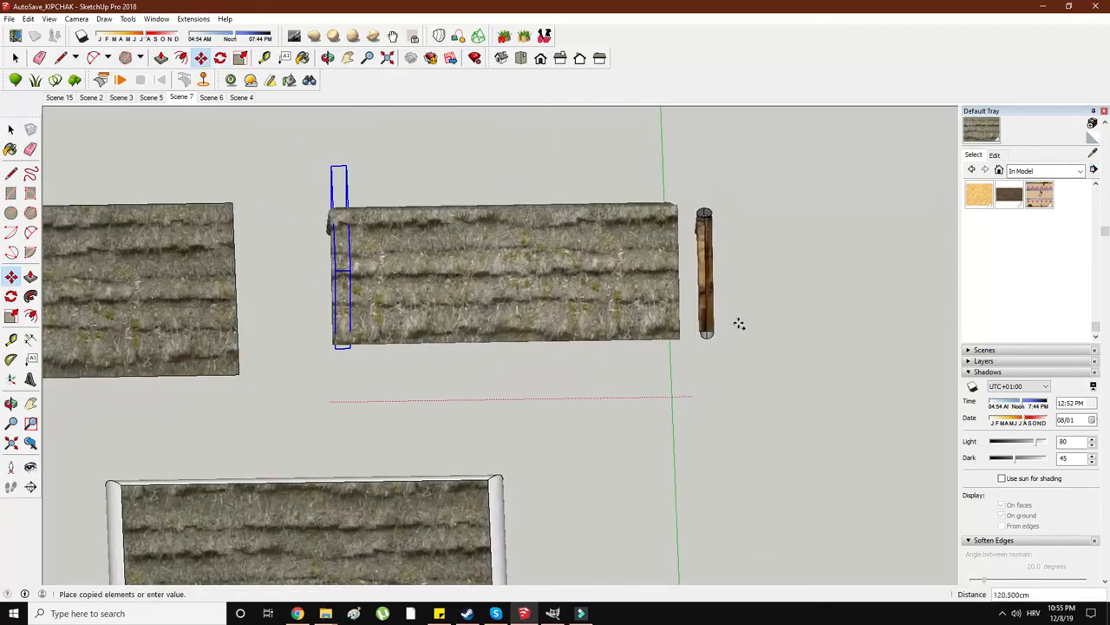
{"action": "scroll", "scroll_direction": "up", "scroll_amount": 3}
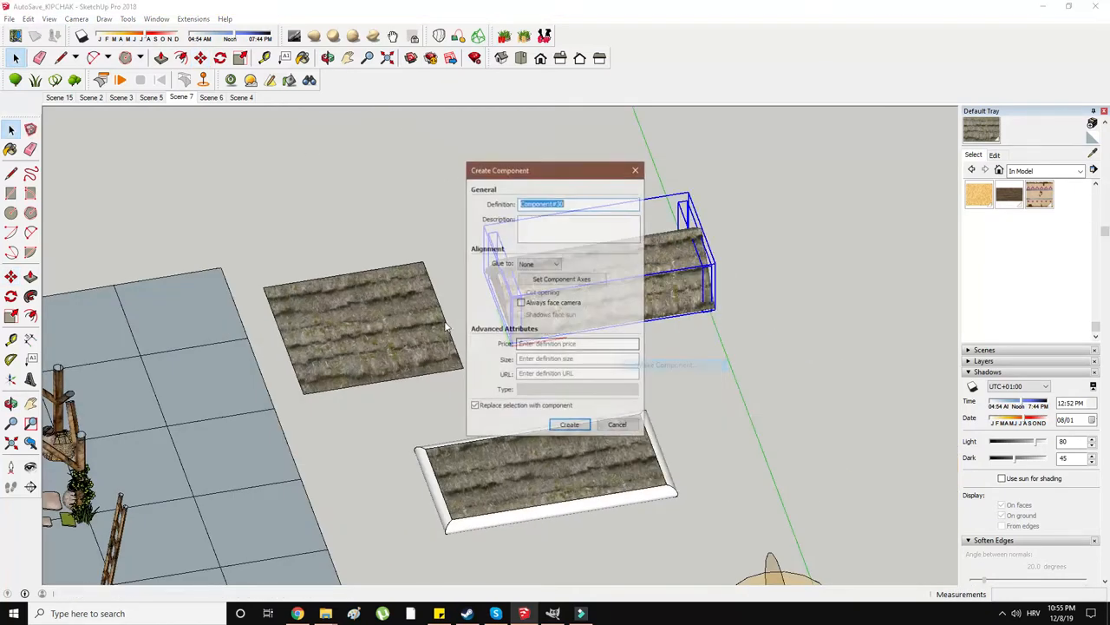
- Create the roof component and scale a copy to fit over the barn posts
{"action": "left_click", "coordinate": [569, 424]}
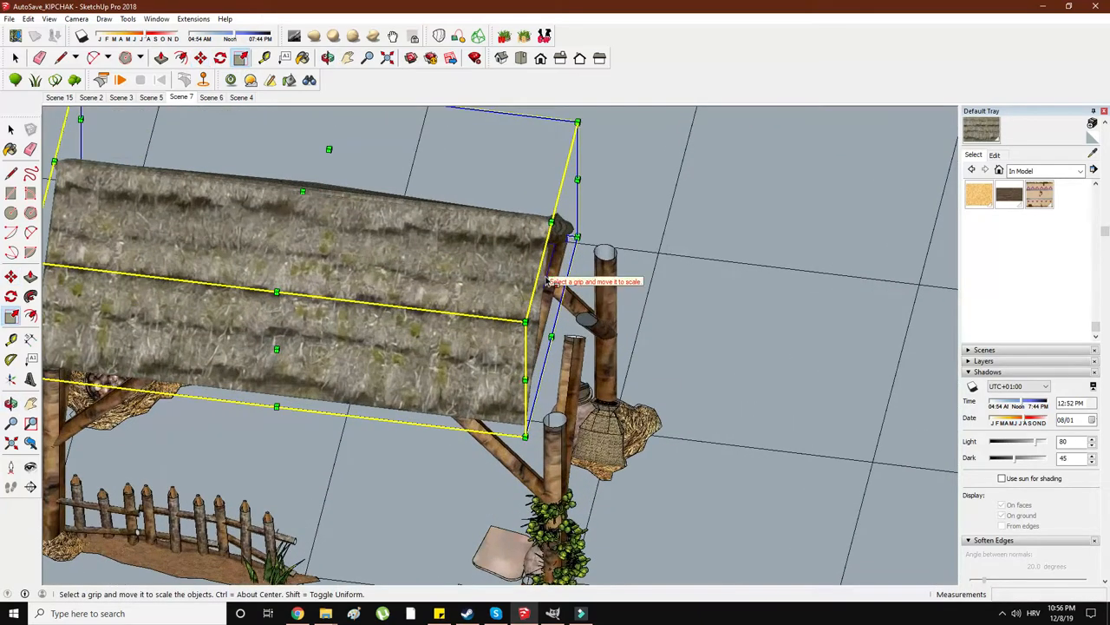
{"action": "left_click_drag", "start_coordinate": [577, 234], "coordinate": [642, 247]}
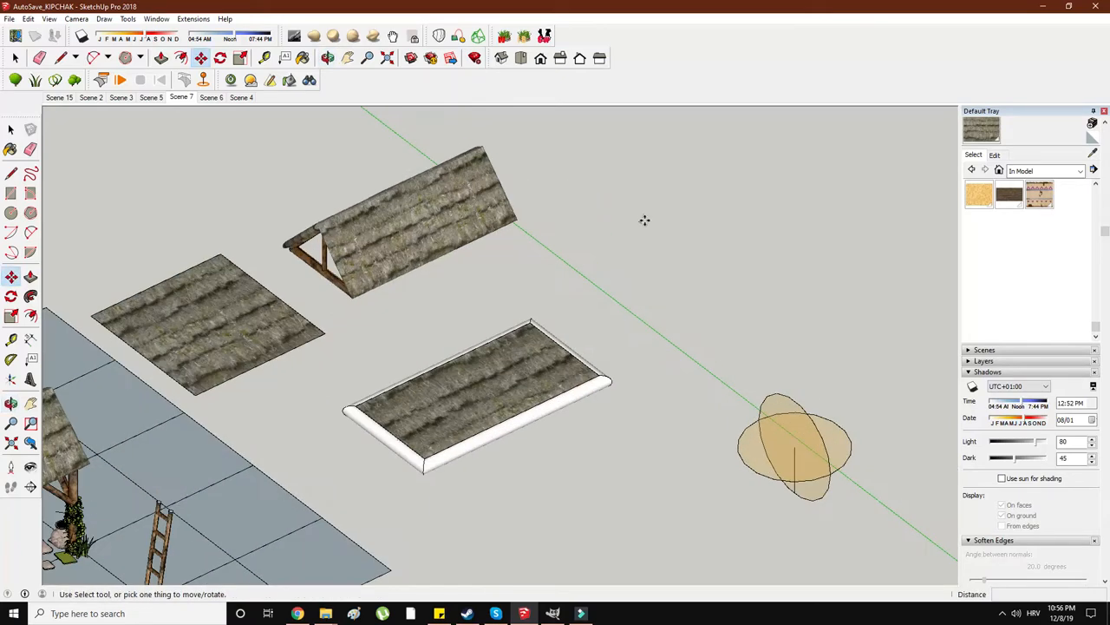
{"action": "left_click", "coordinate": [11, 192]}
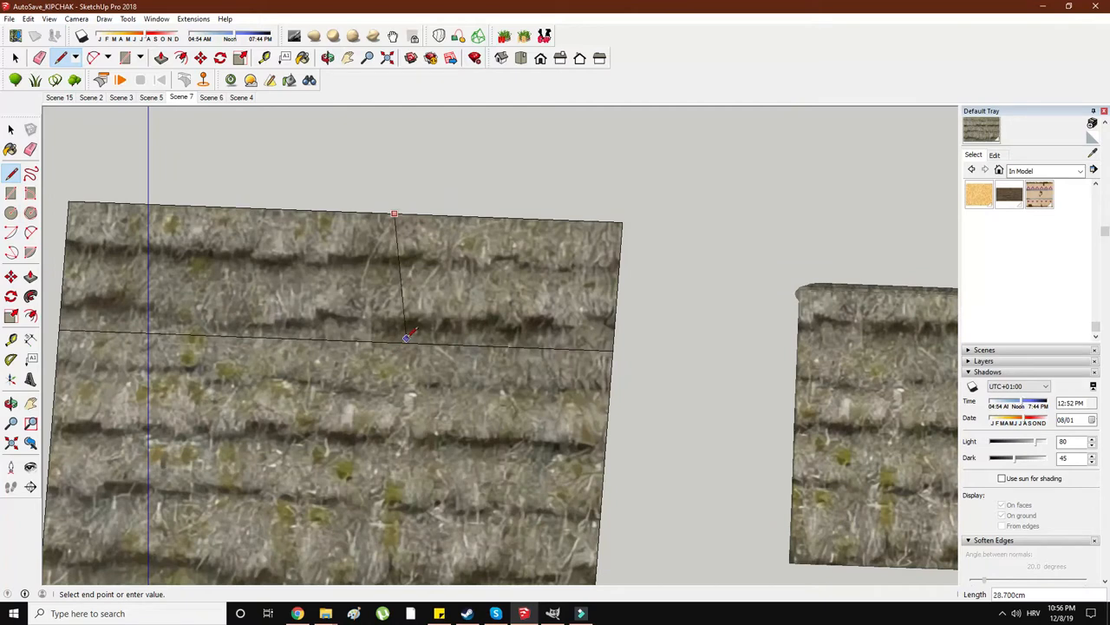
{"action": "mouse_move", "coordinate": [422, 328]}
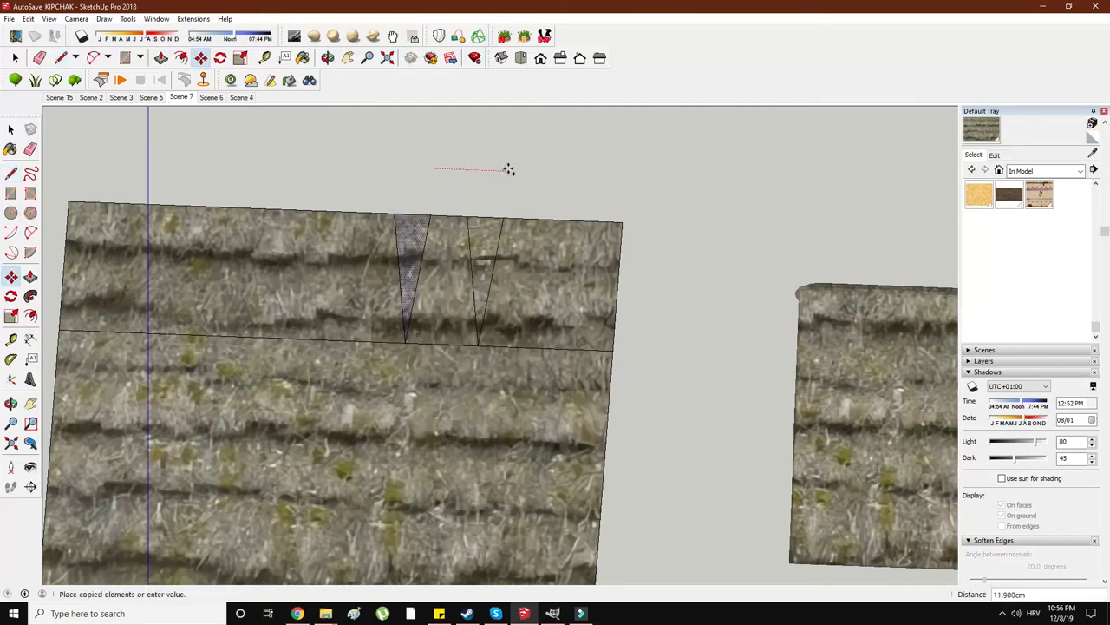
- Place further copies of the triangular wedge along the panel's upper strip
{"action": "left_click", "coordinate": [241, 58]}
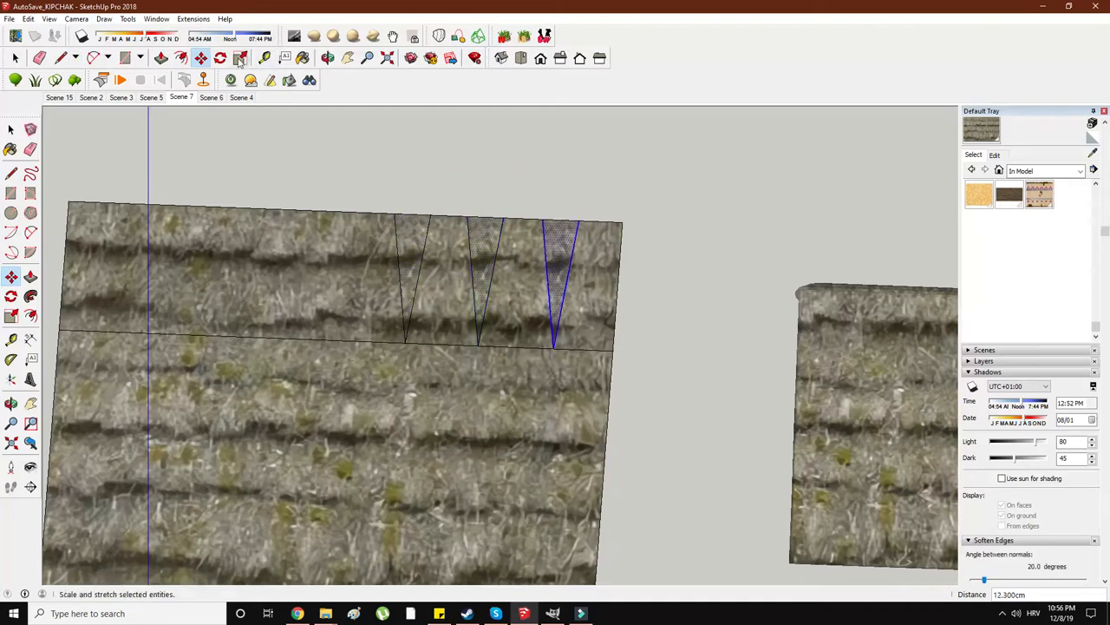
{"action": "right_click", "coordinate": [452, 295]}
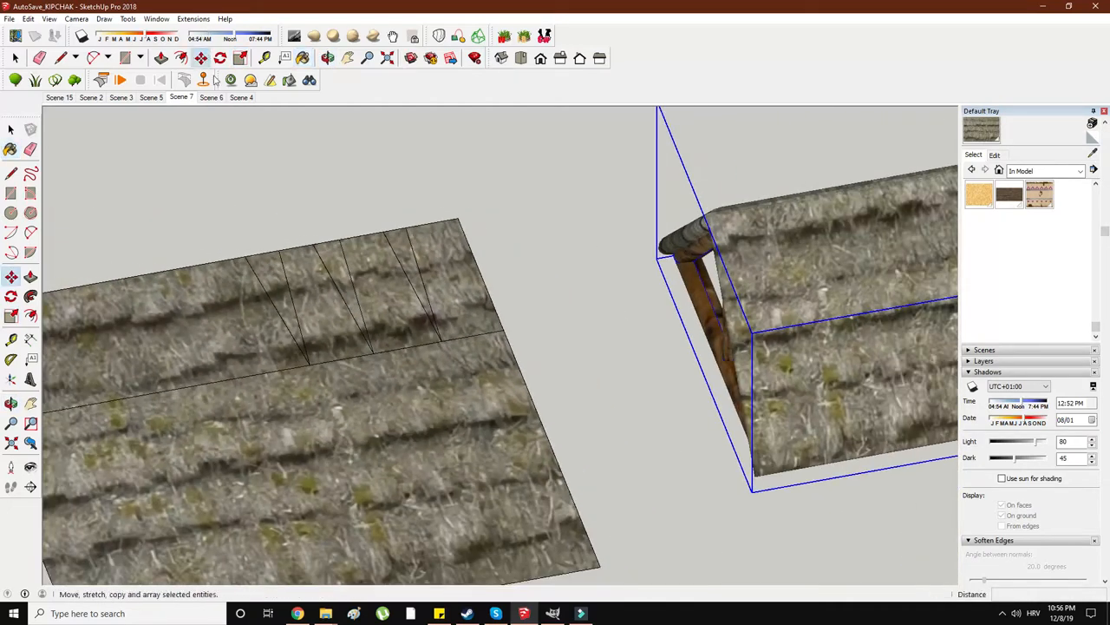
- Draw lines across the strand triangles to split off their tips
{"action": "left_click", "coordinate": [12, 128]}
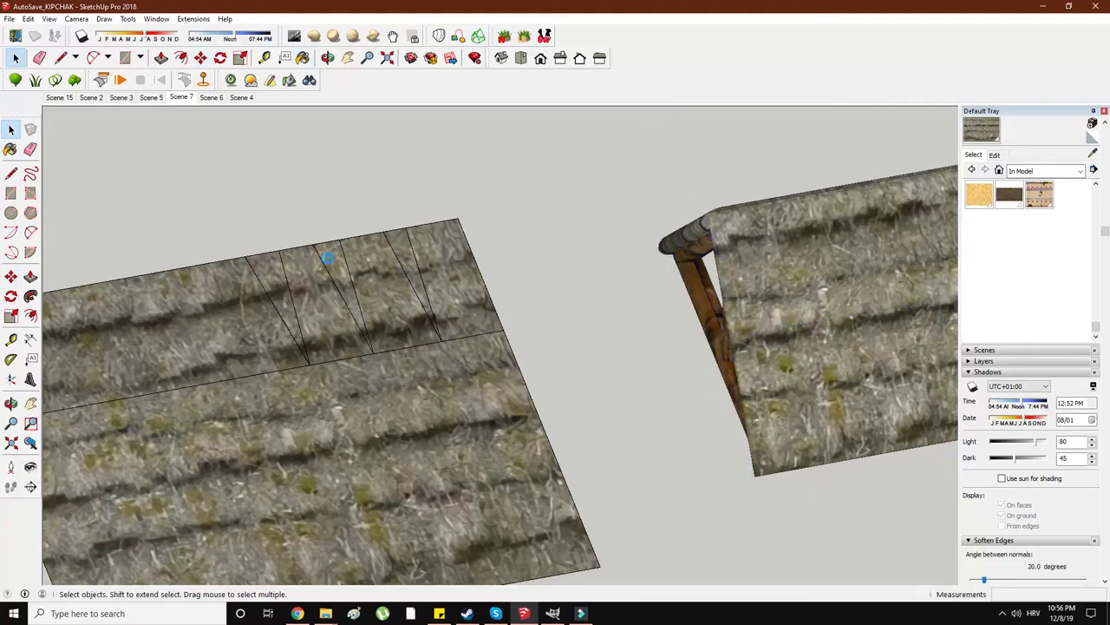
{"action": "left_click_drag", "start_coordinate": [347, 304], "coordinate": [391, 287]}
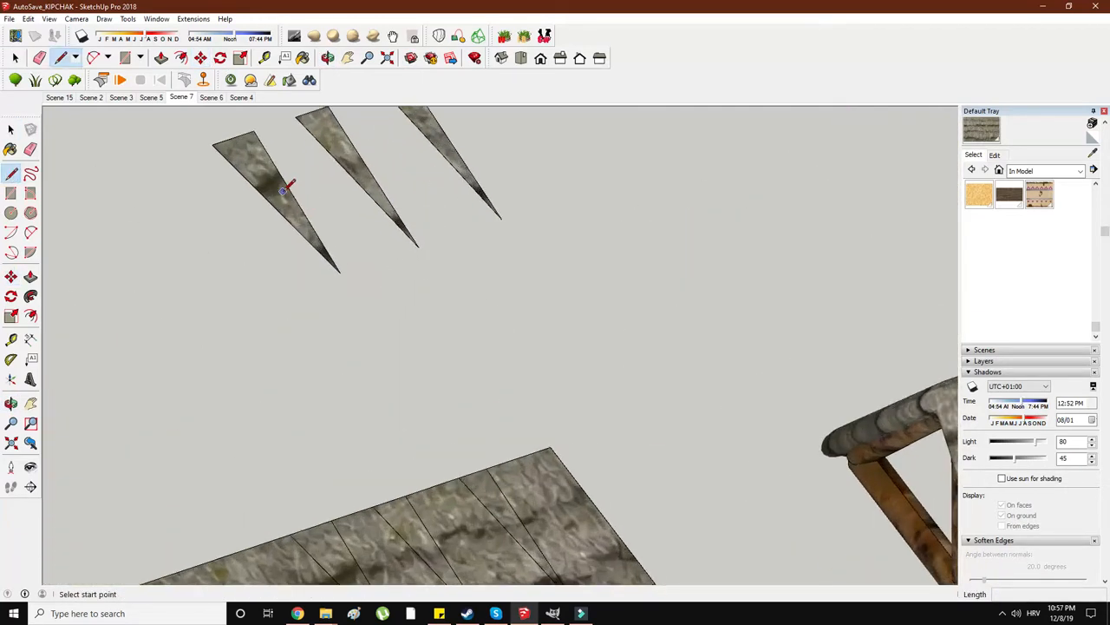
{"action": "left_click", "coordinate": [283, 191]}
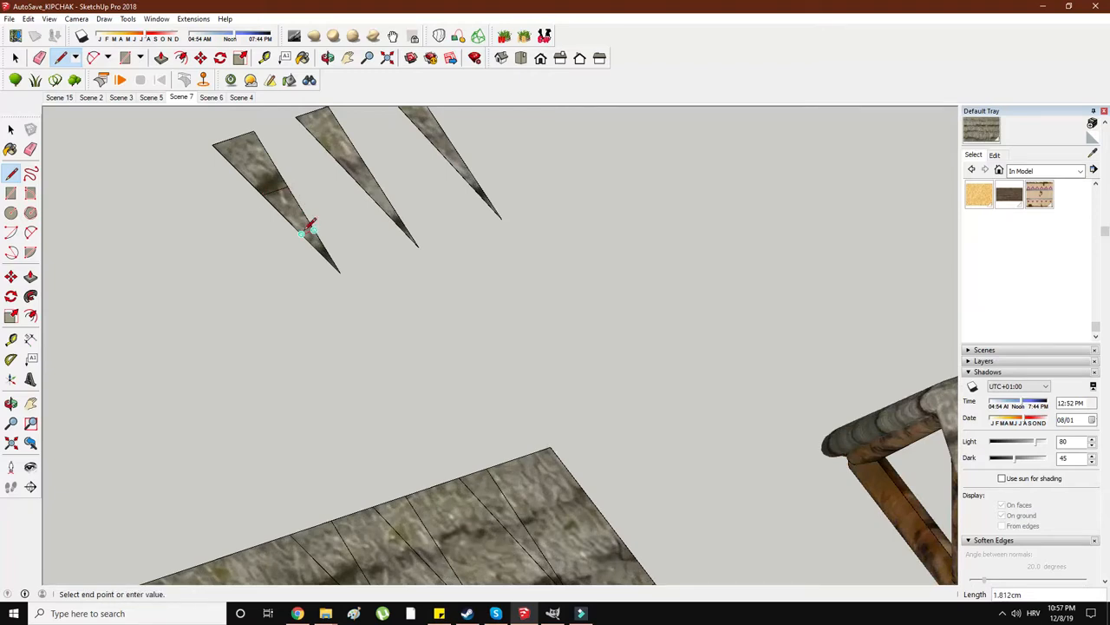
{"action": "left_click", "coordinate": [200, 58]}
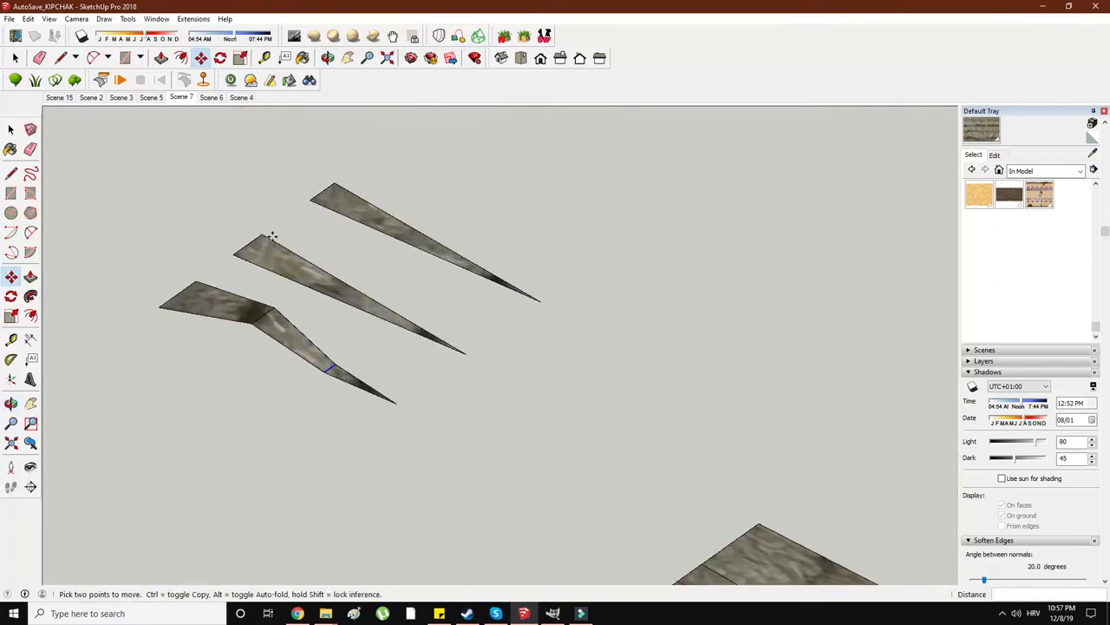
- Turn the individual thatch strands into groups with Make Group
{"action": "right_click", "coordinate": [328, 291]}
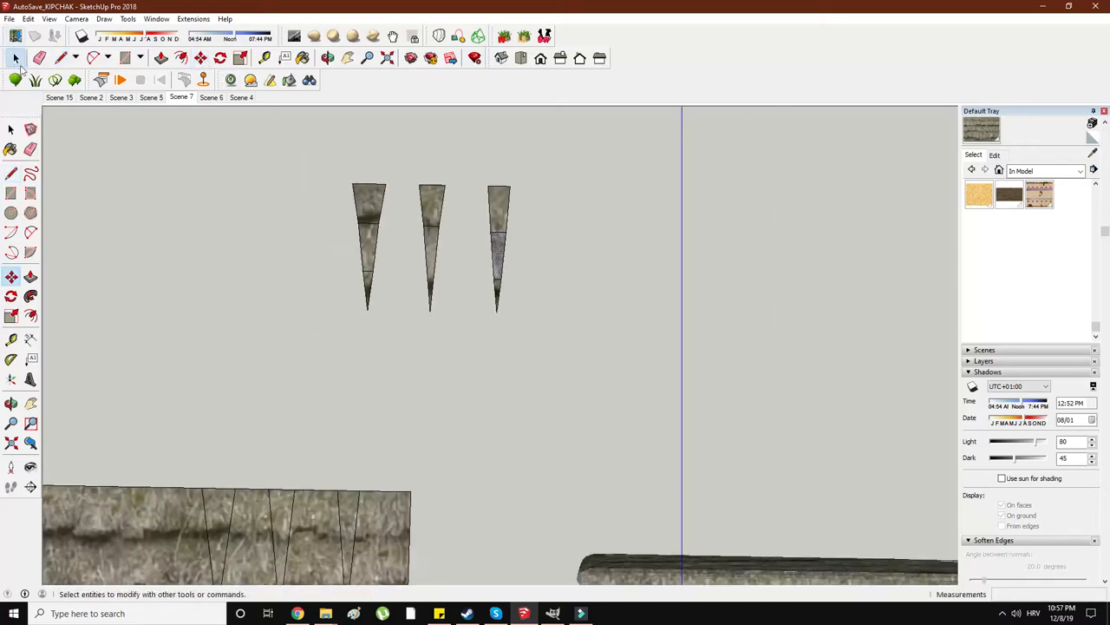
{"action": "right_click", "coordinate": [369, 239]}
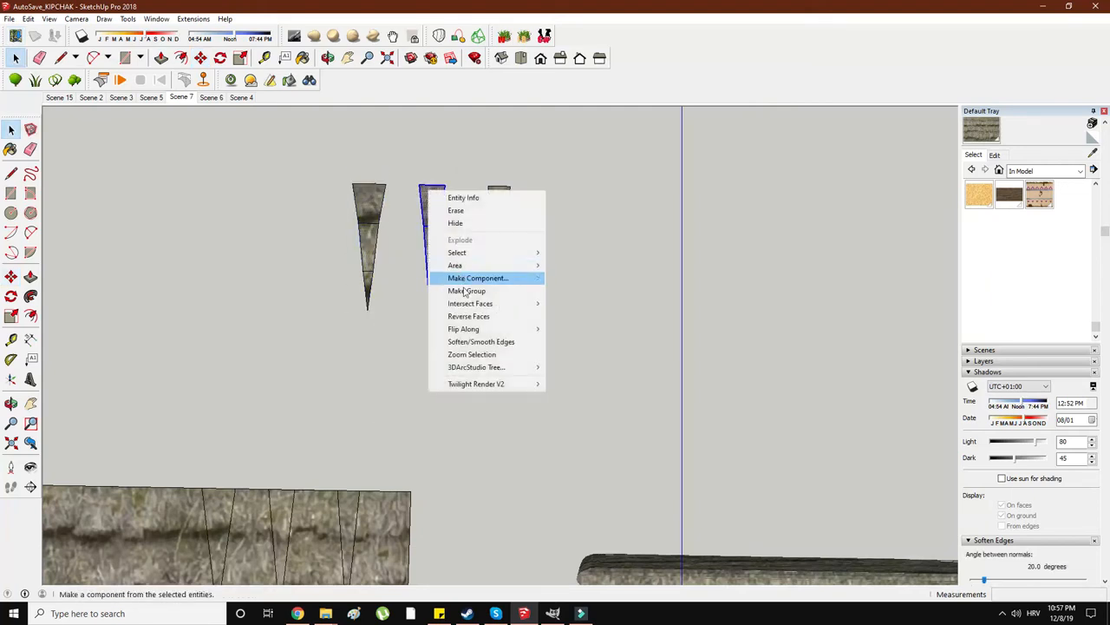
{"action": "left_click", "coordinate": [467, 291]}
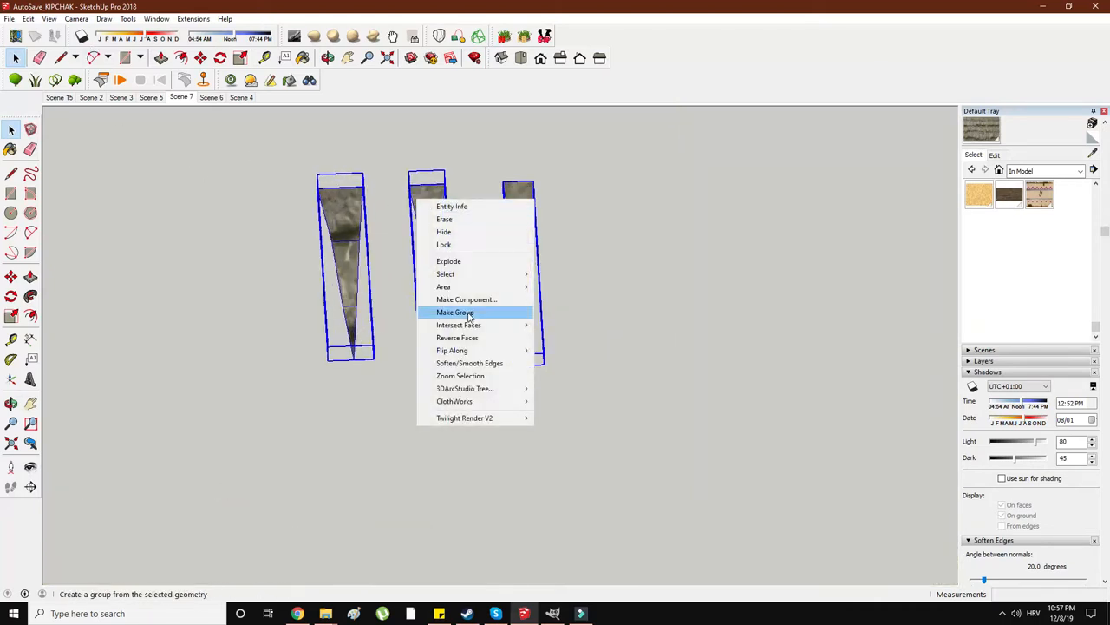
{"action": "left_click", "coordinate": [456, 311]}
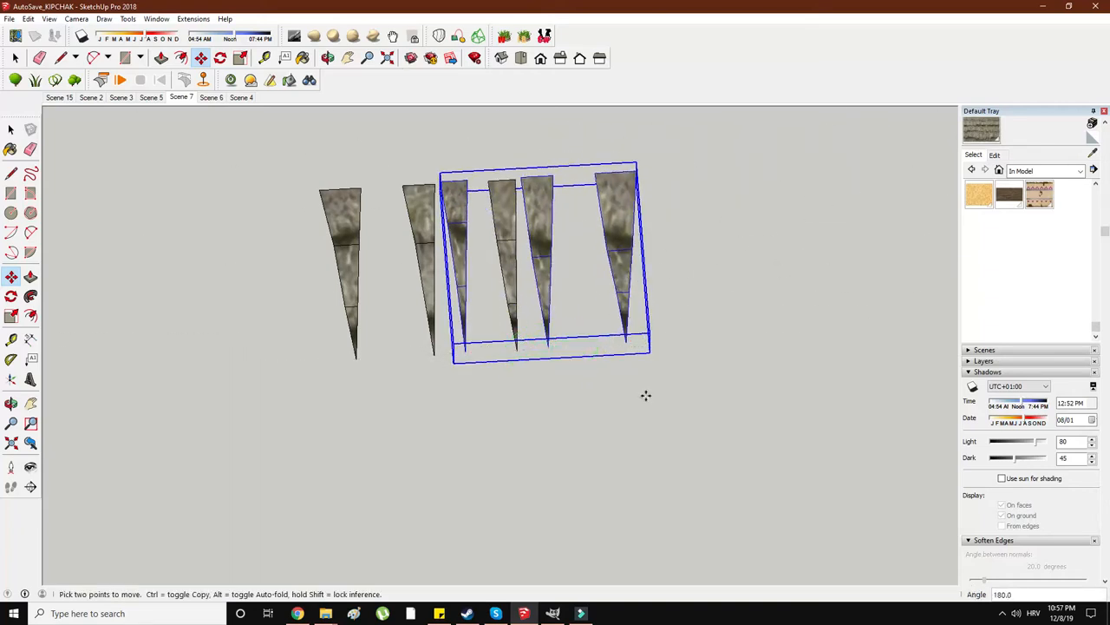
- Place the turned strand cluster under the roof eave and copy it along the edge
{"action": "left_click_drag", "start_coordinate": [646, 395], "coordinate": [554, 274]}
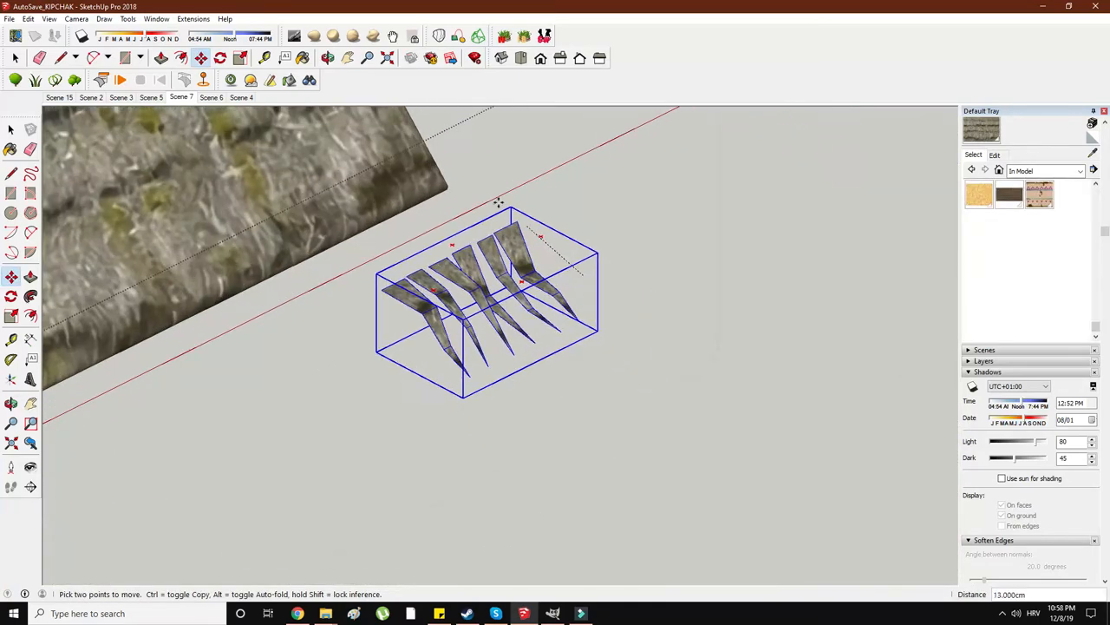
{"action": "left_click_drag", "start_coordinate": [498, 201], "coordinate": [581, 258]}
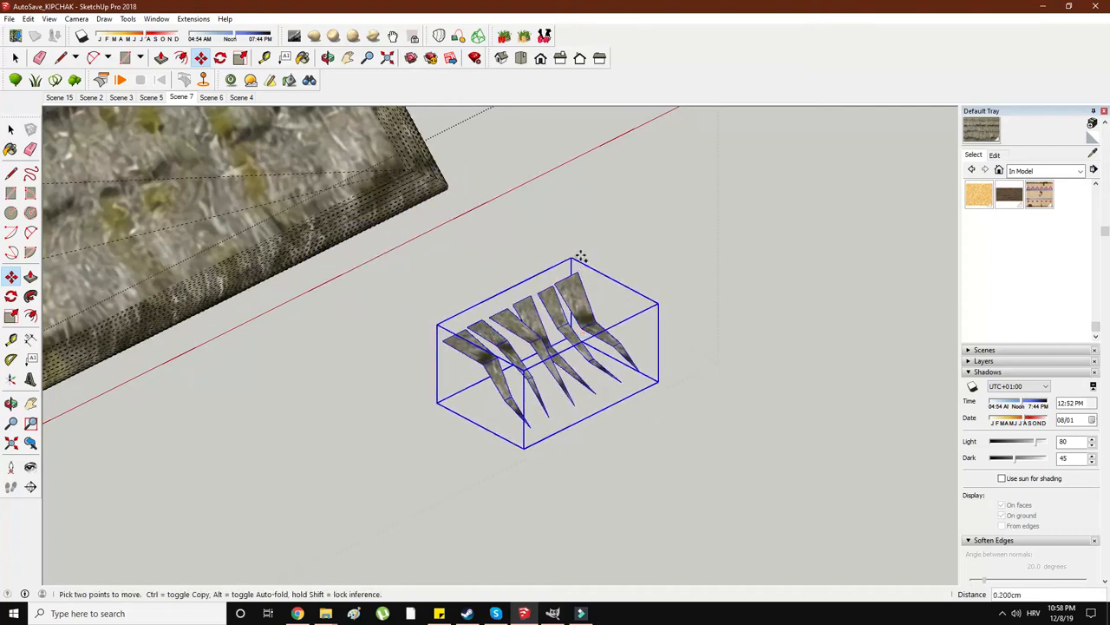
{"action": "right_click", "coordinate": [529, 347]}
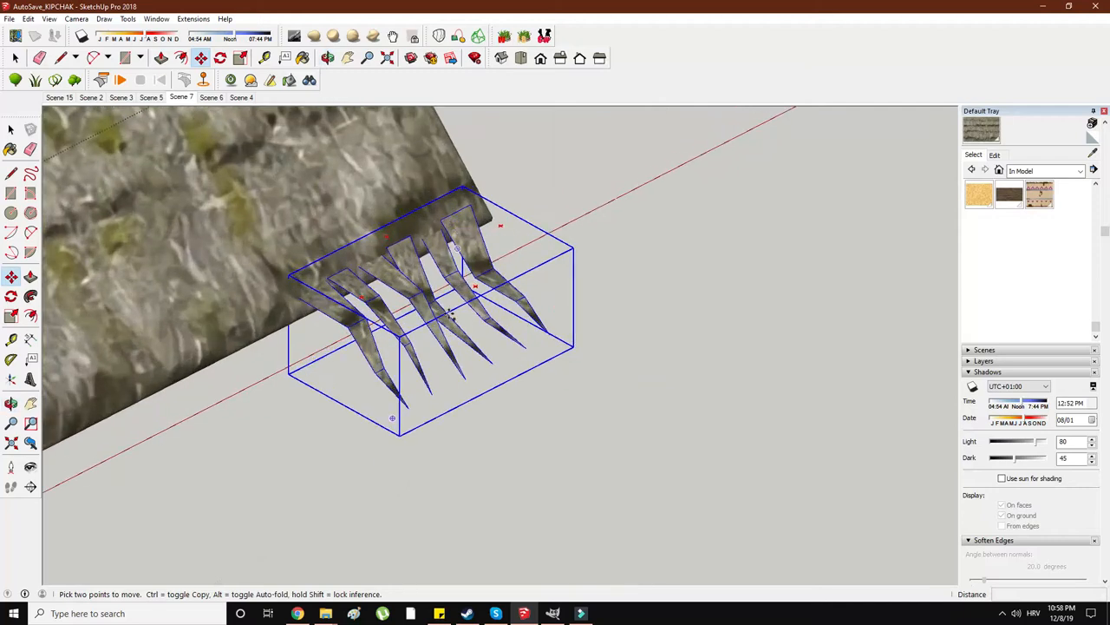
{"action": "right_click", "coordinate": [425, 328]}
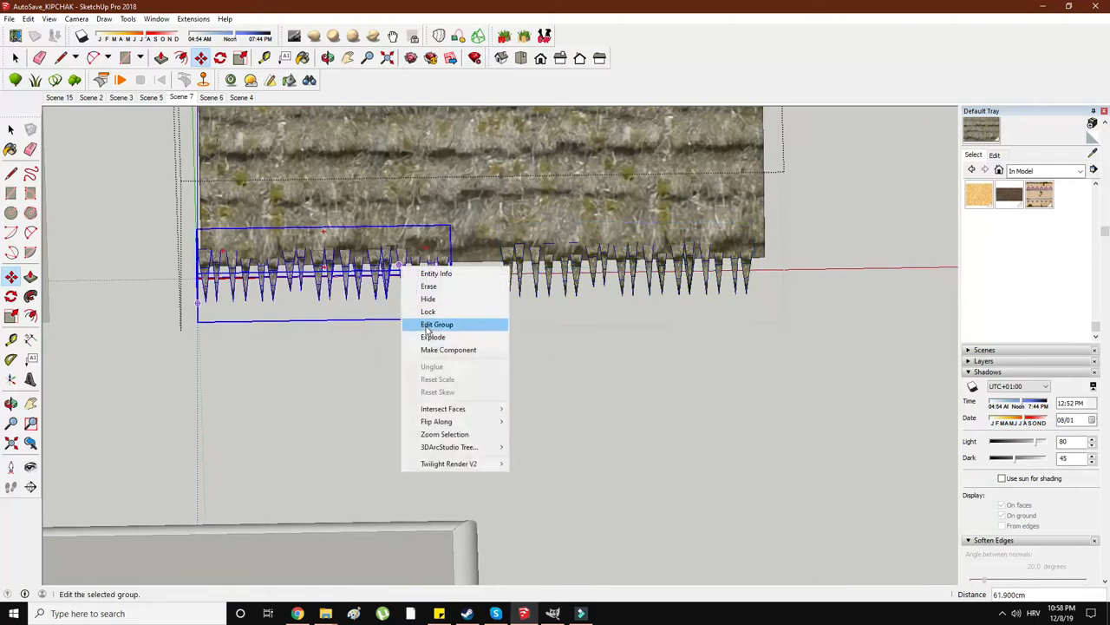
- Resize the fringe group, set it at the eave, and tilt it slightly
{"action": "left_click", "coordinate": [437, 324]}
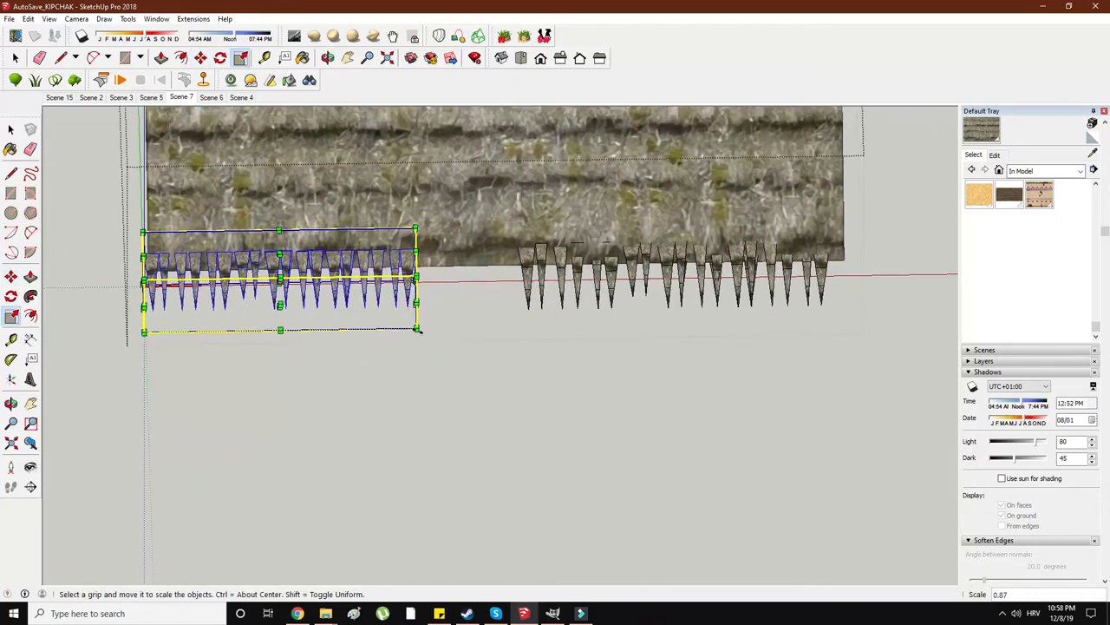
{"action": "right_click", "coordinate": [572, 260]}
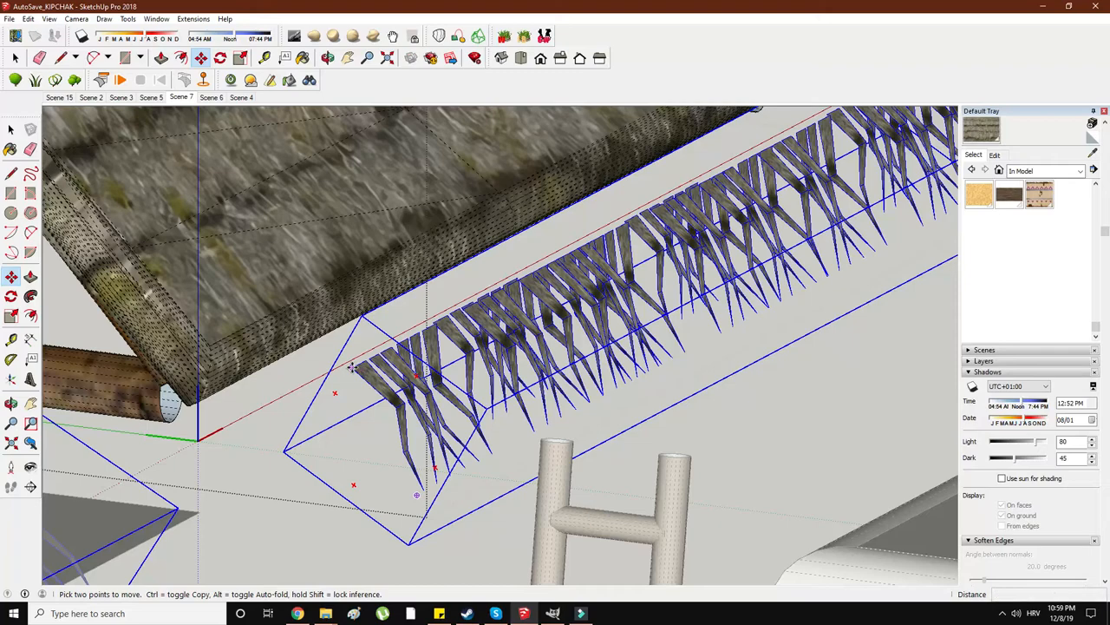
{"action": "right_click", "coordinate": [407, 365]}
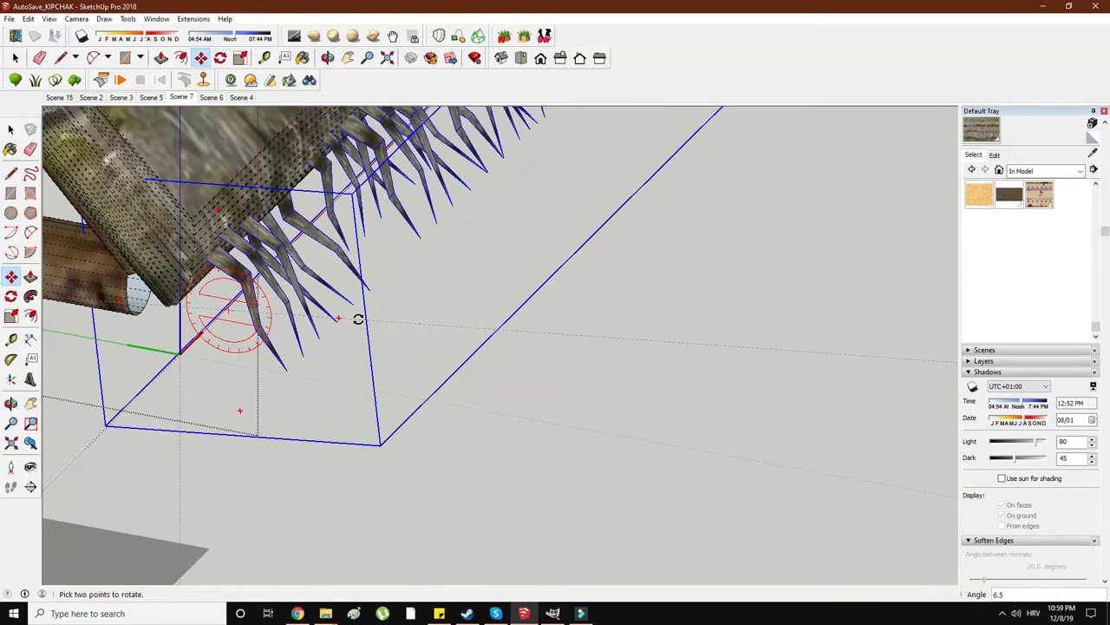
{"action": "left_click", "coordinate": [11, 276]}
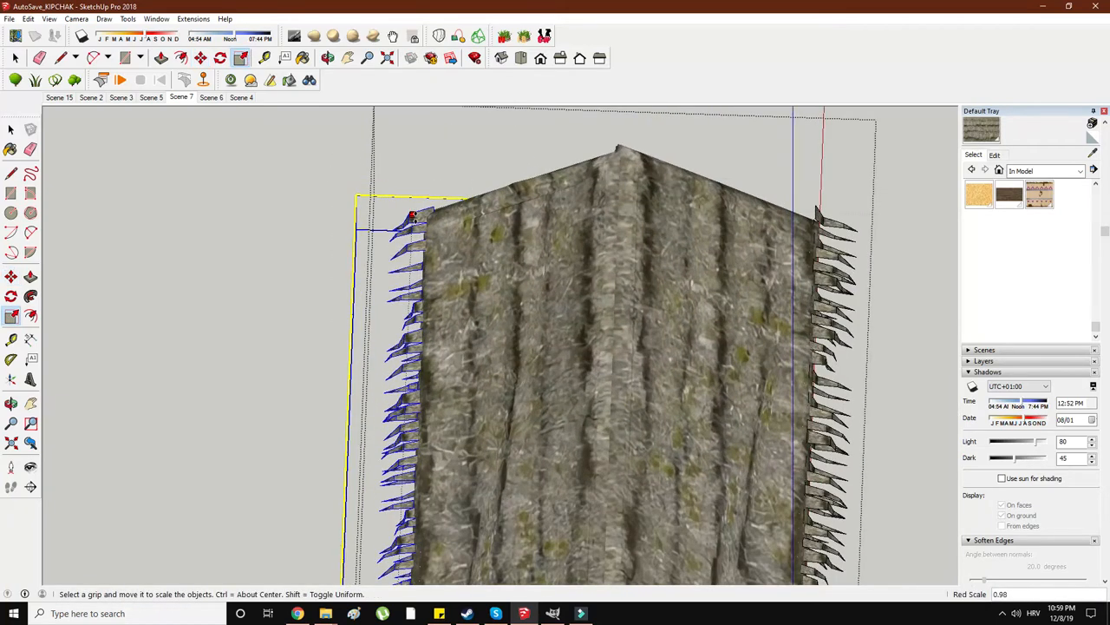
- Stretch the fringe along the red axis to span the eave's full length
{"action": "right_click", "coordinate": [590, 186]}
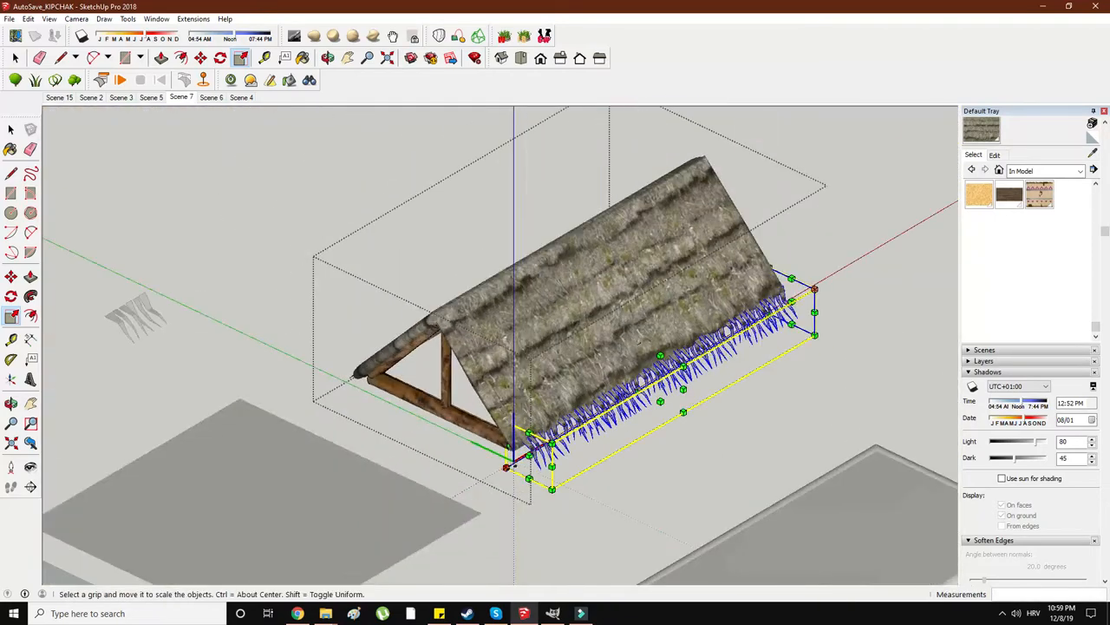
{"action": "left_click", "coordinate": [11, 148]}
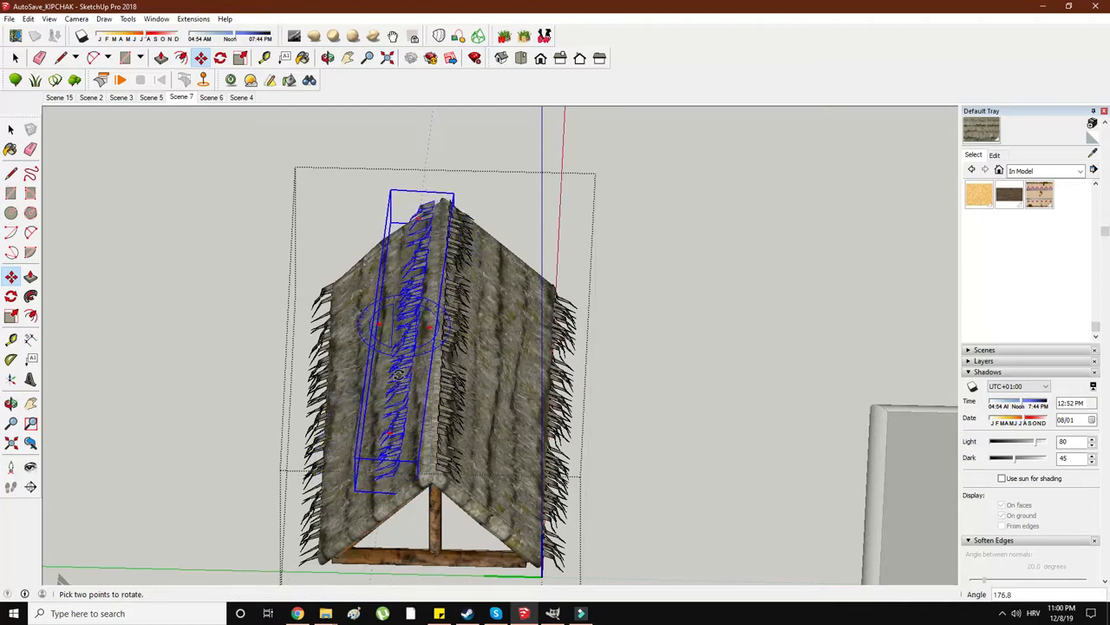
- Confirm the turned strand strip and copy strand rows across the roof ridge and slopes
{"action": "left_click", "coordinate": [11, 276]}
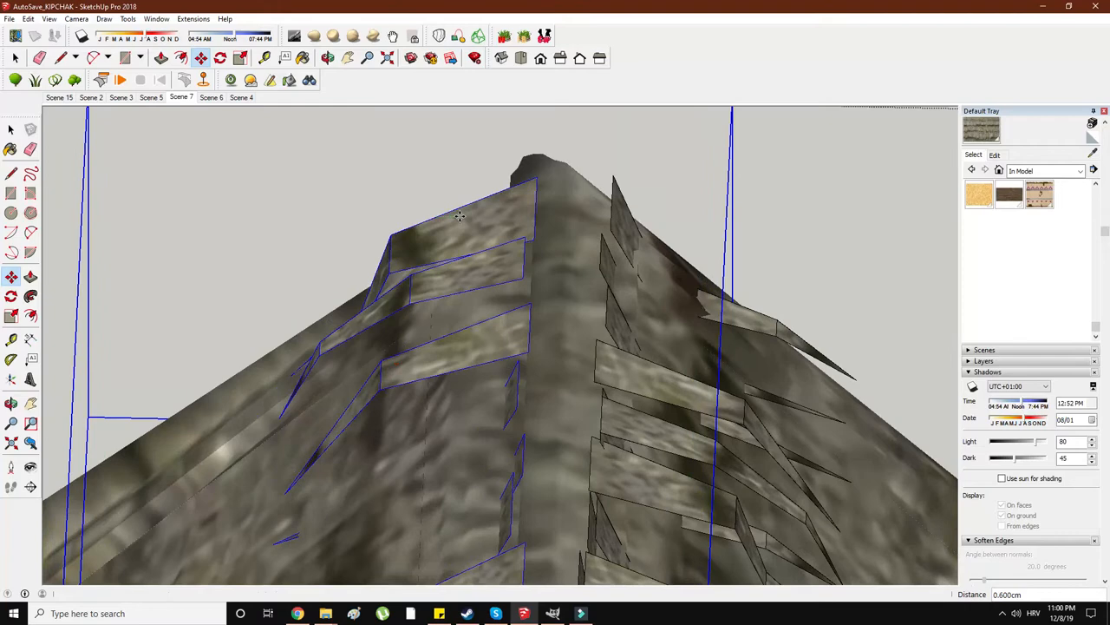
{"action": "right_click", "coordinate": [657, 247]}
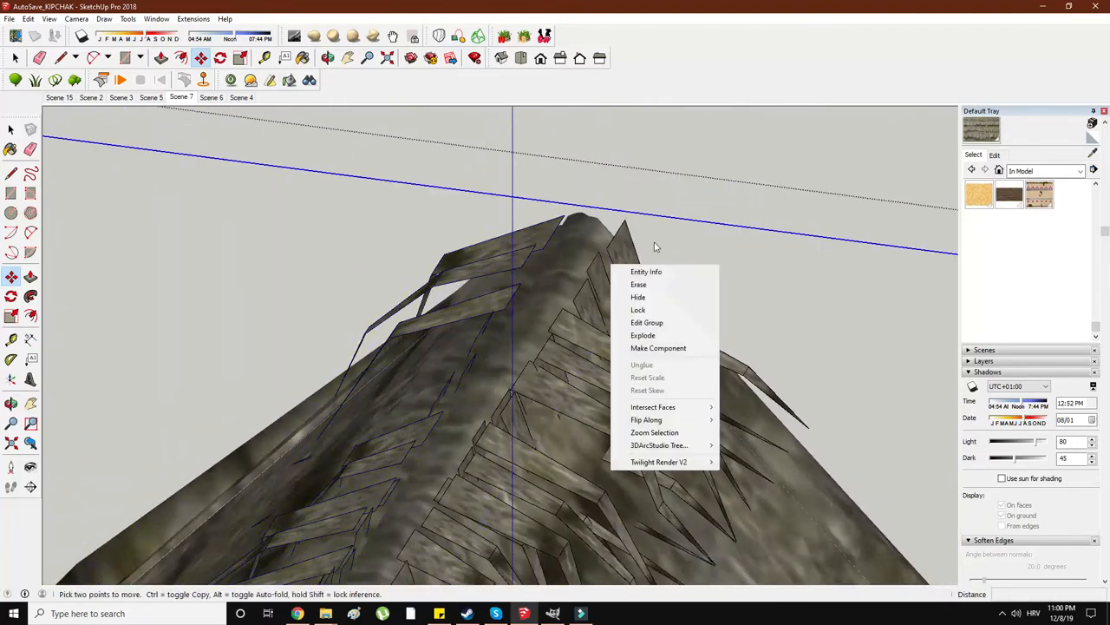
{"action": "left_click", "coordinate": [646, 322]}
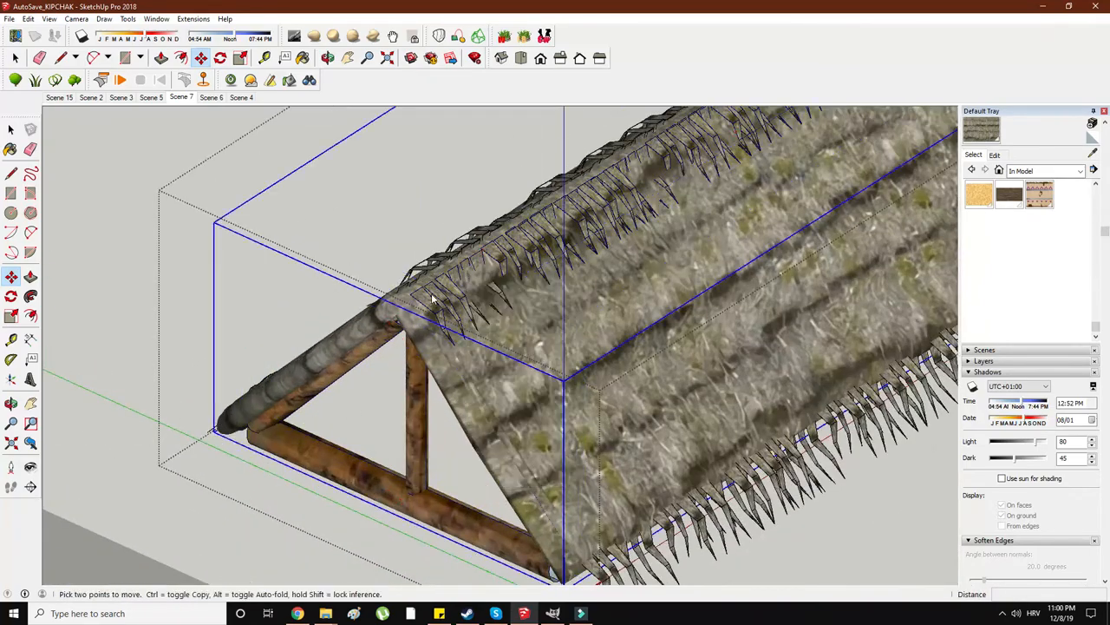
{"action": "right_click", "coordinate": [226, 221]}
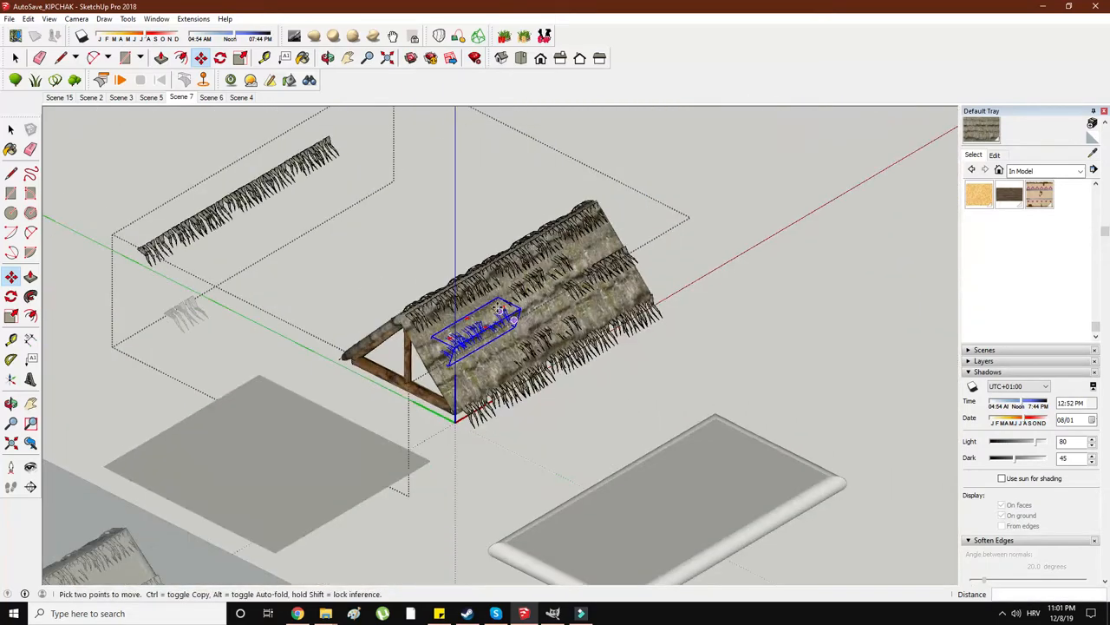
{"action": "left_click_drag", "start_coordinate": [485, 330], "coordinate": [303, 165]}
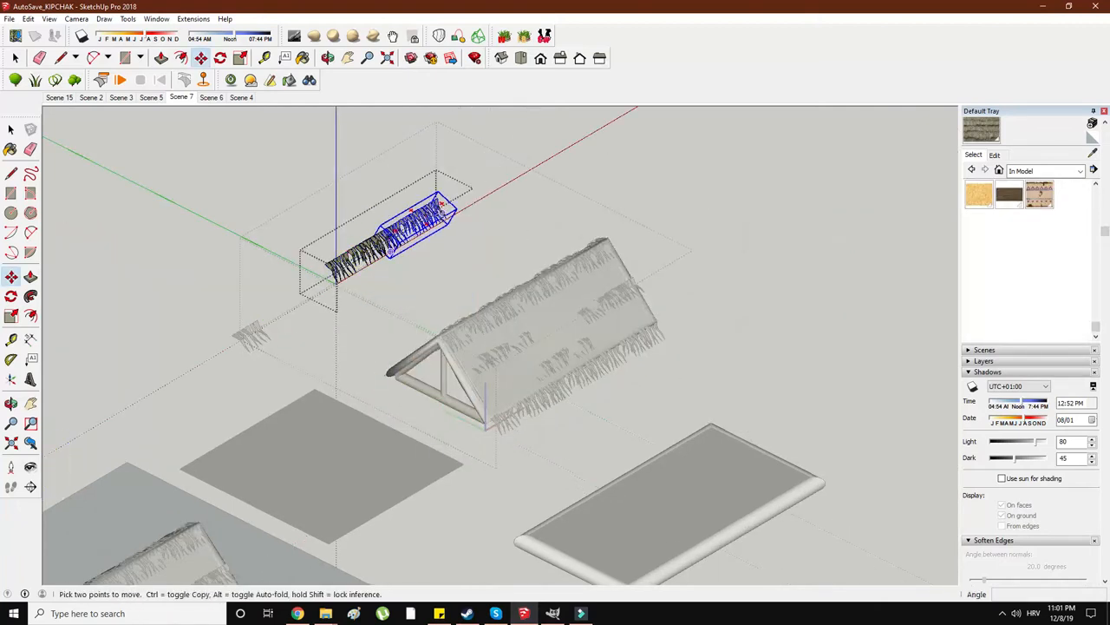
- Set down the copied strand strip and move the diagonal strip toward the gable
{"action": "left_click", "coordinate": [200, 58]}
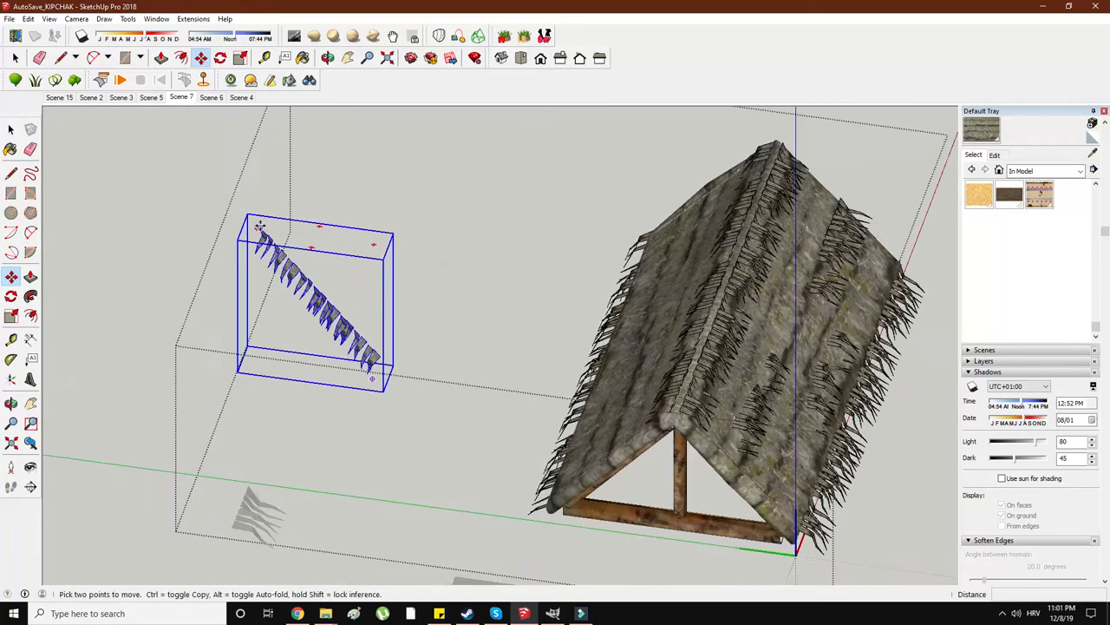
{"action": "left_click_drag", "start_coordinate": [317, 303], "coordinate": [725, 485]}
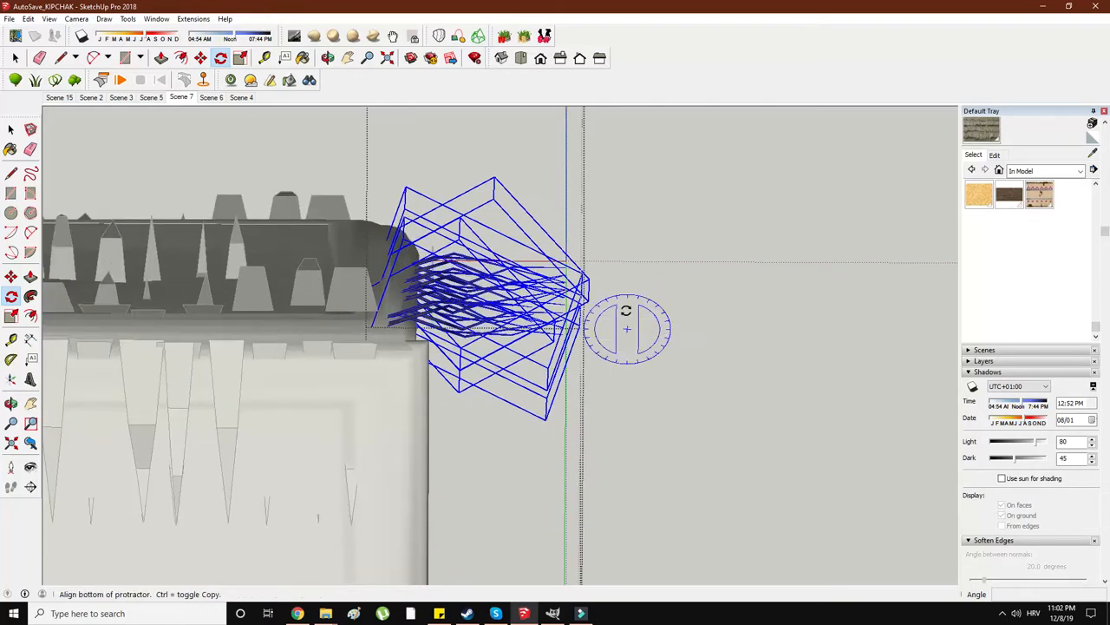
- Fix the strip's angle at the gable corner and shrink the corner cluster onto it
{"action": "left_click", "coordinate": [180, 58]}
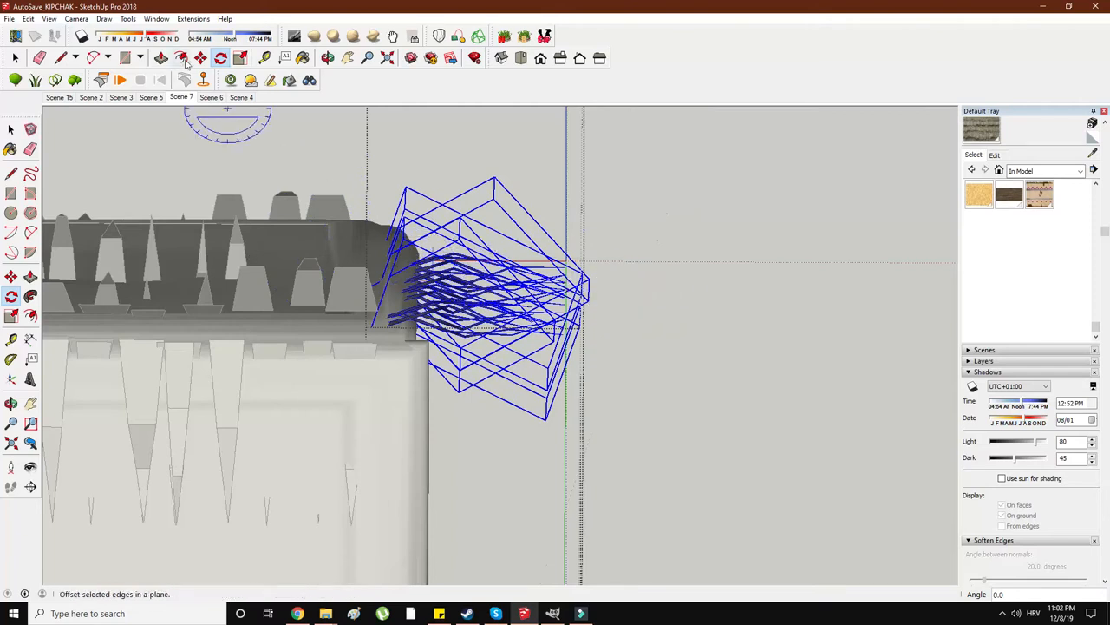
{"action": "left_click", "coordinate": [241, 58]}
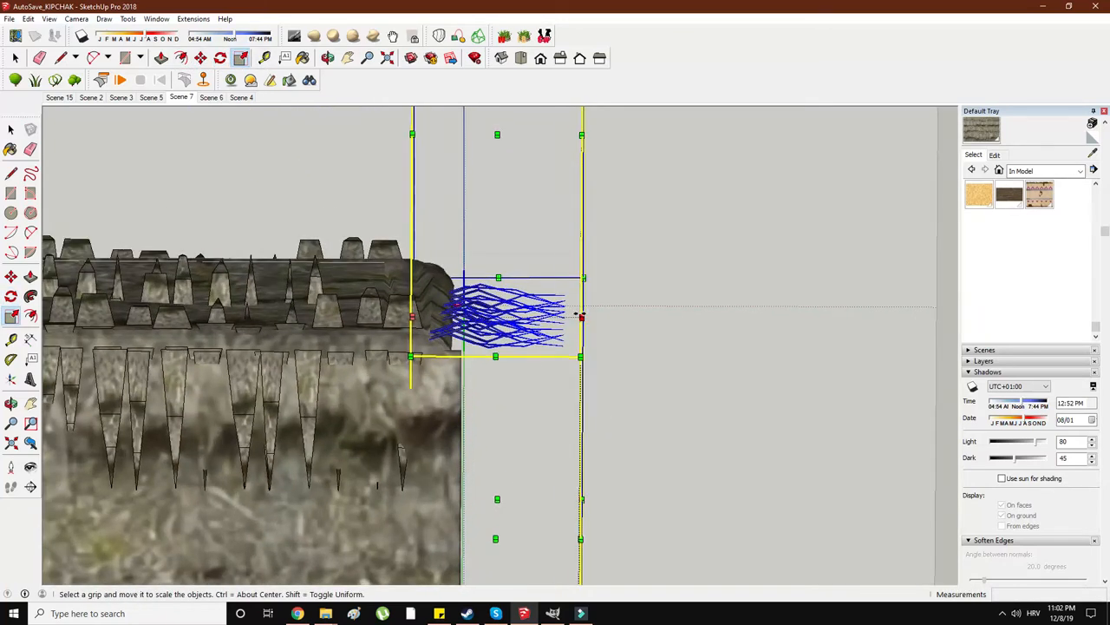
{"action": "left_click", "coordinate": [11, 275]}
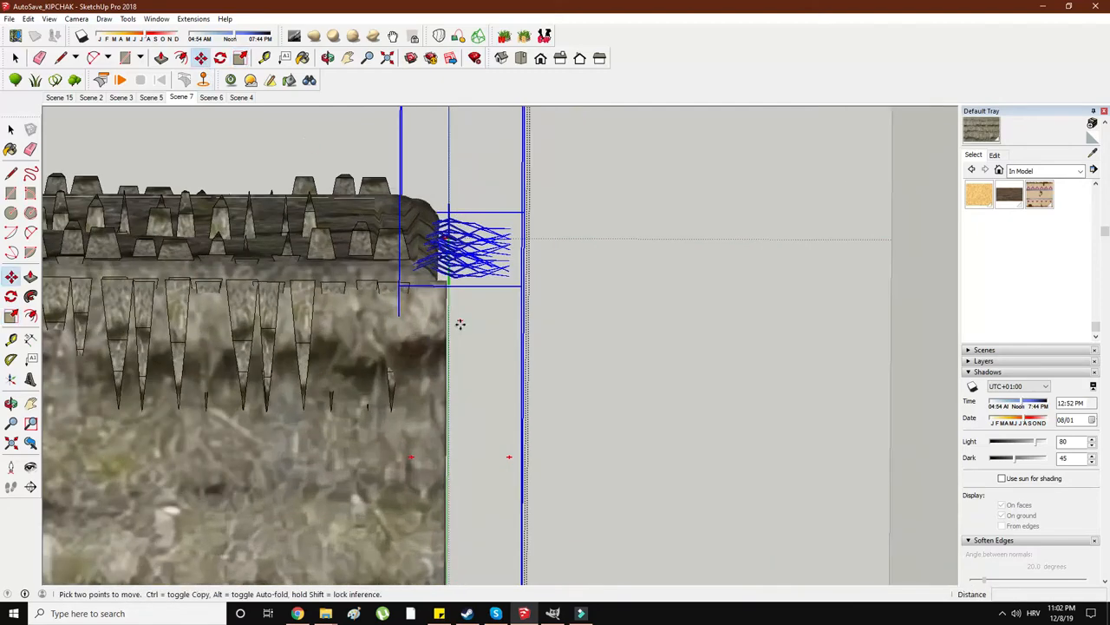
{"action": "left_click_drag", "start_coordinate": [460, 324], "coordinate": [447, 404]}
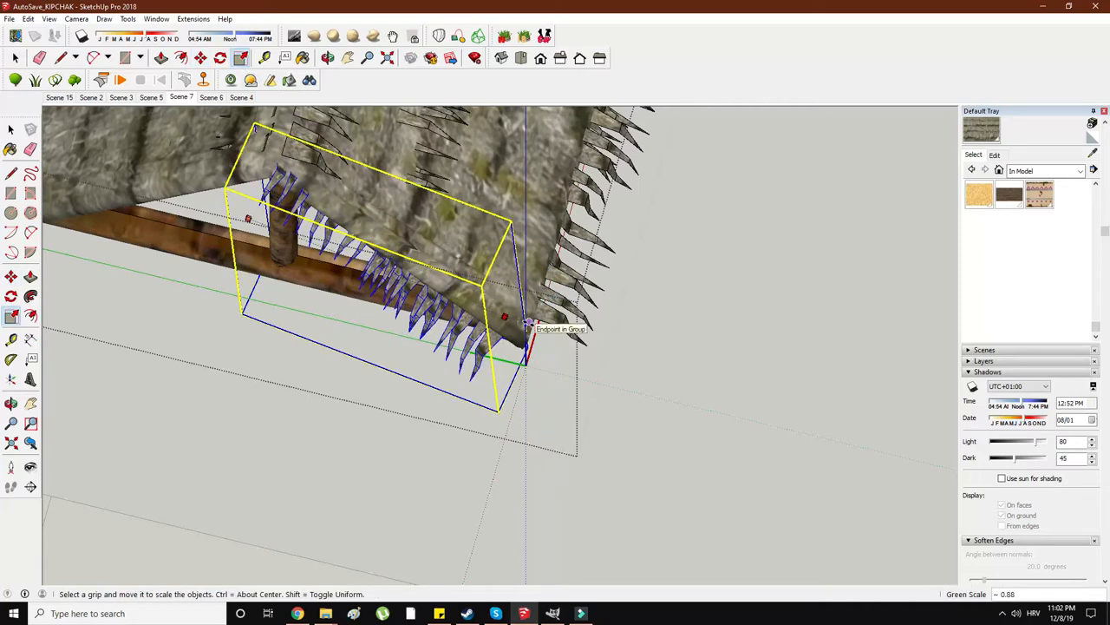
- Stretch the strand strip along the gable edge and set it under the lower edge
{"action": "left_click_drag", "start_coordinate": [525, 338], "coordinate": [382, 315]}
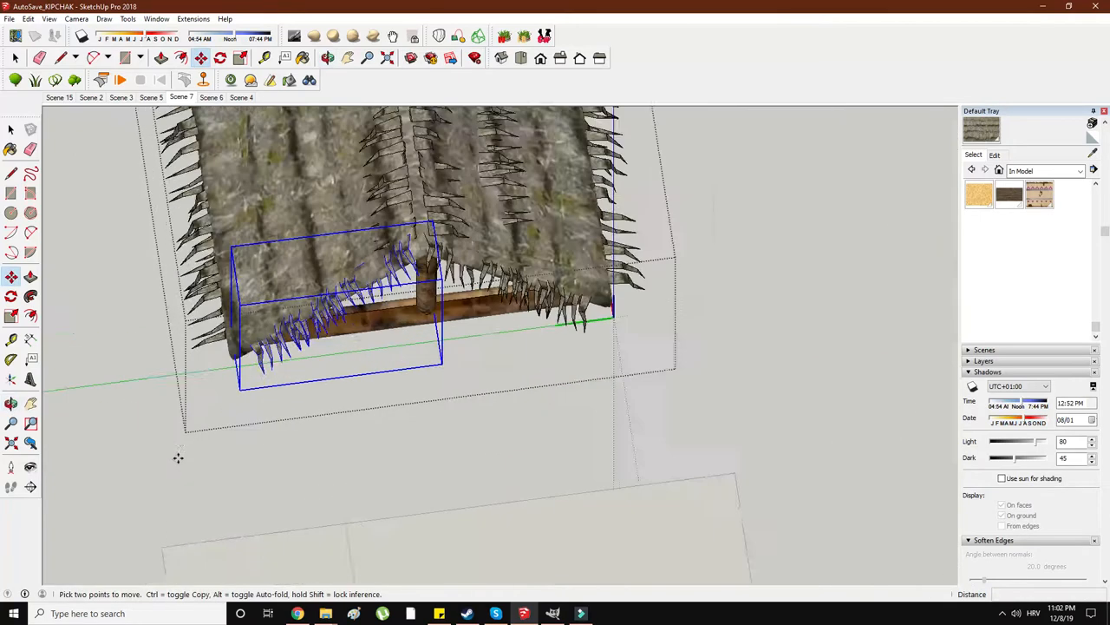
{"action": "left_click", "coordinate": [15, 58]}
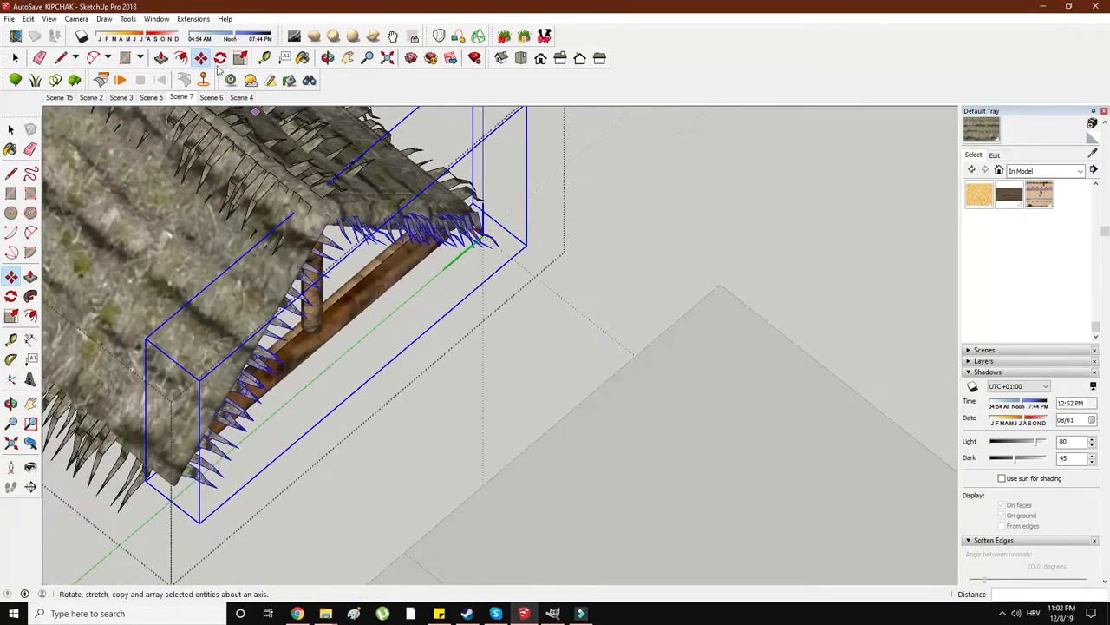
{"action": "left_click", "coordinate": [240, 58]}
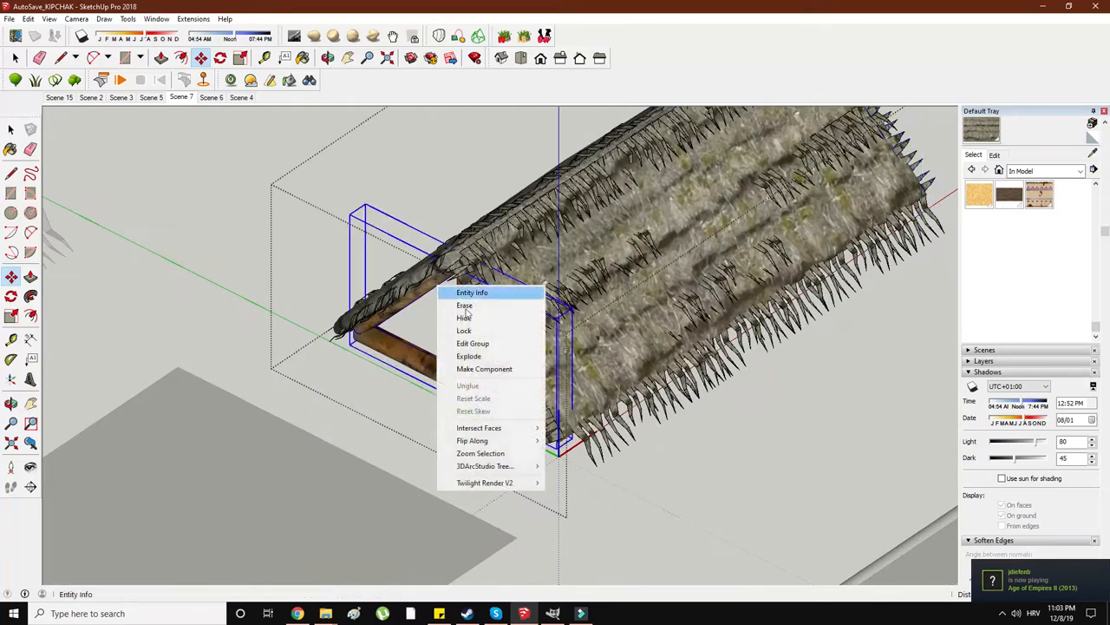
- Explode the gable frame group and bring up the actions for a single beam
{"action": "left_click", "coordinate": [464, 317]}
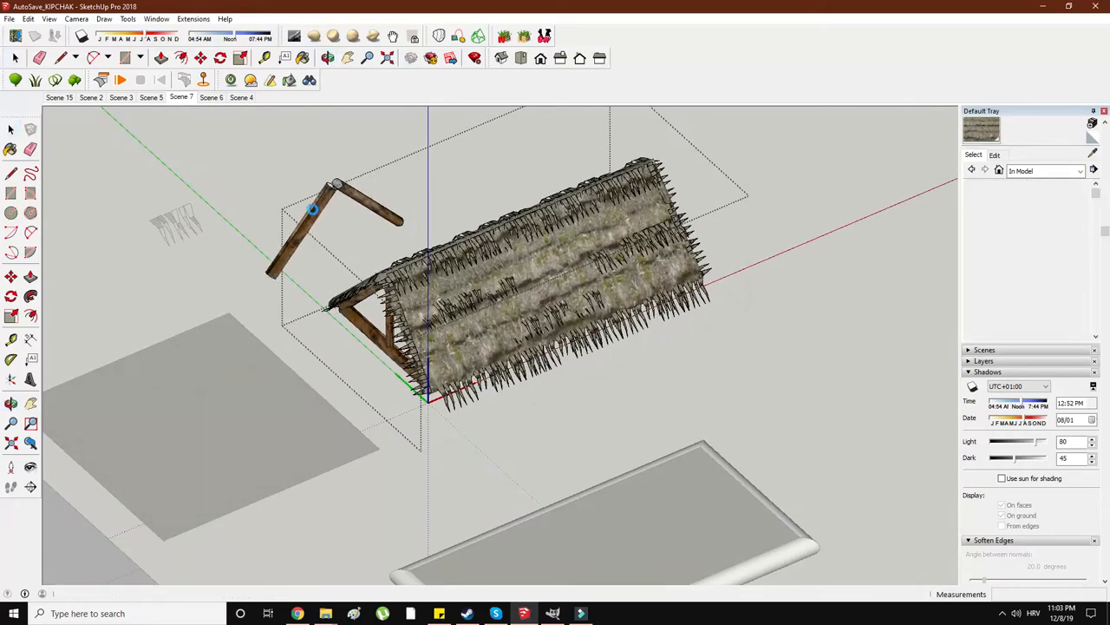
{"action": "right_click", "coordinate": [304, 165]}
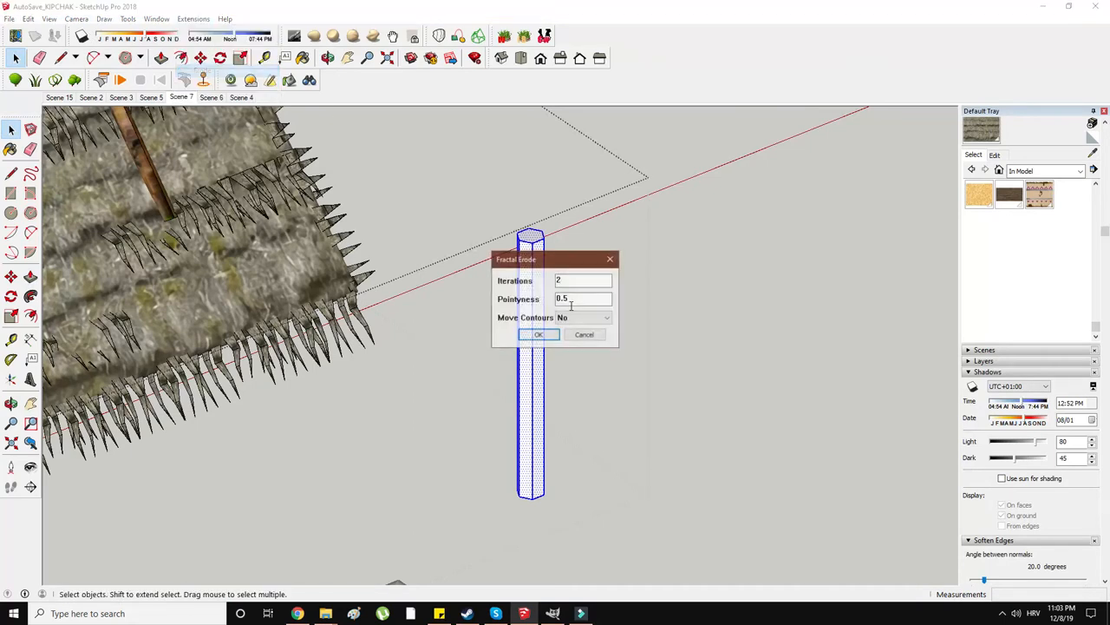
- Apply Fractal Erode to the post and scale it to 0.32 along green
{"action": "left_click", "coordinate": [538, 335]}
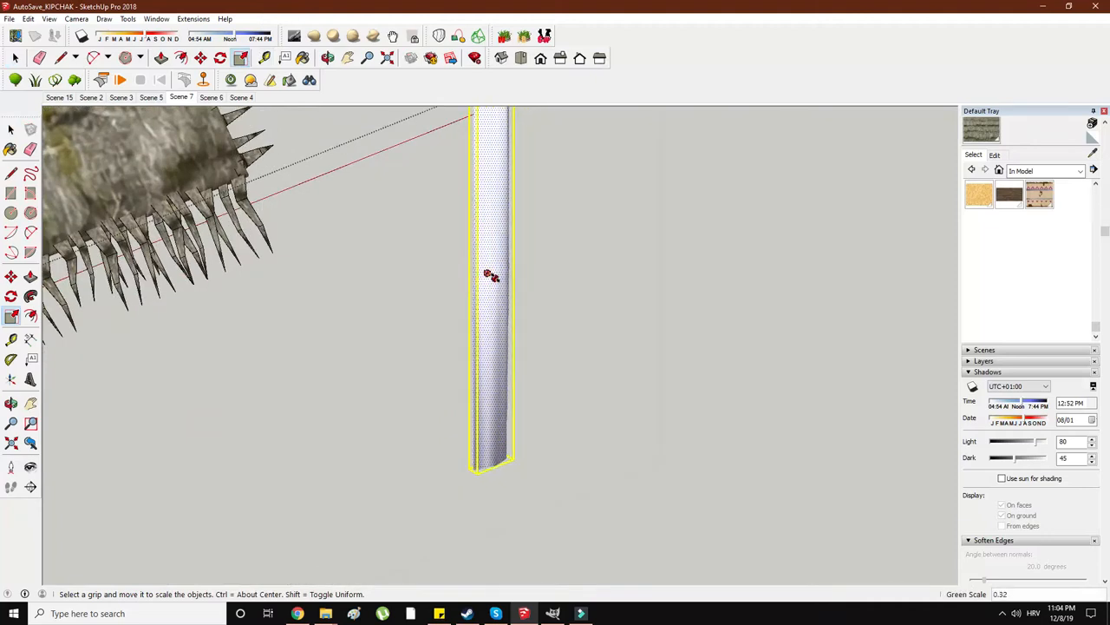
{"action": "left_click_drag", "start_coordinate": [490, 275], "coordinate": [507, 271]}
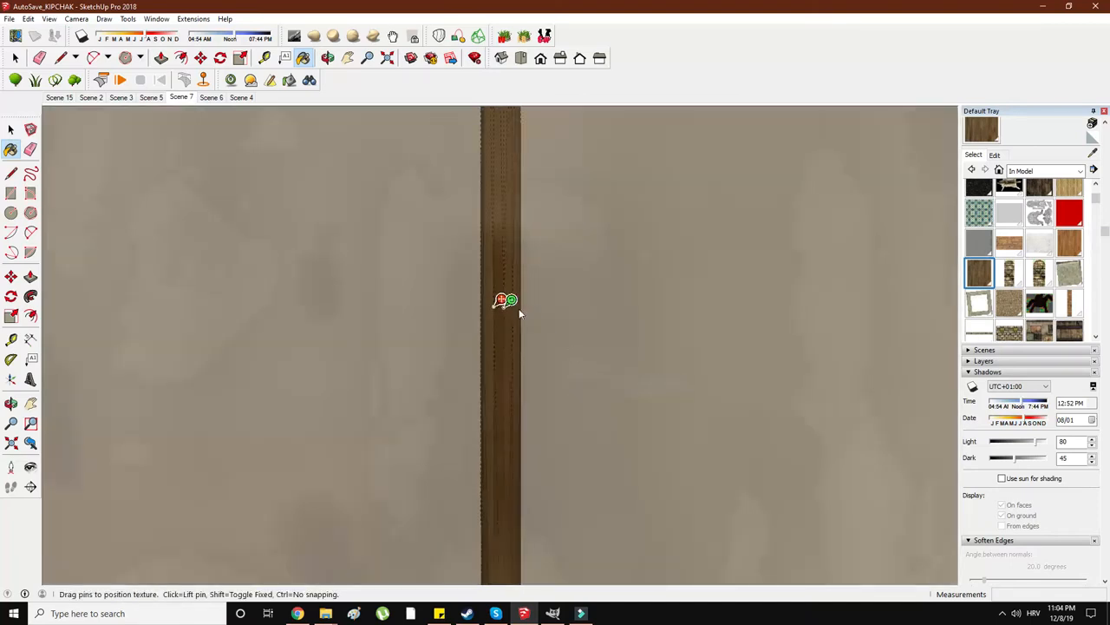
- Align the wood texture so its grain runs along the post's length
{"action": "left_click_drag", "start_coordinate": [501, 300], "coordinate": [421, 299]}
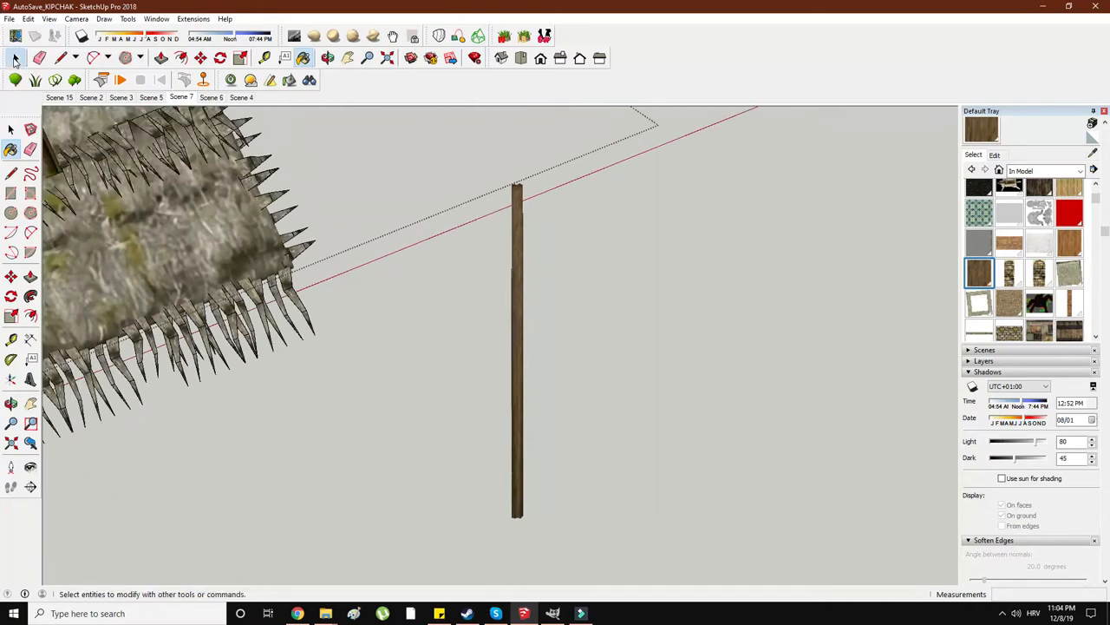
- Switch to the Paint Bucket to apply Wood_Floor material to the post
{"action": "left_click", "coordinate": [12, 128]}
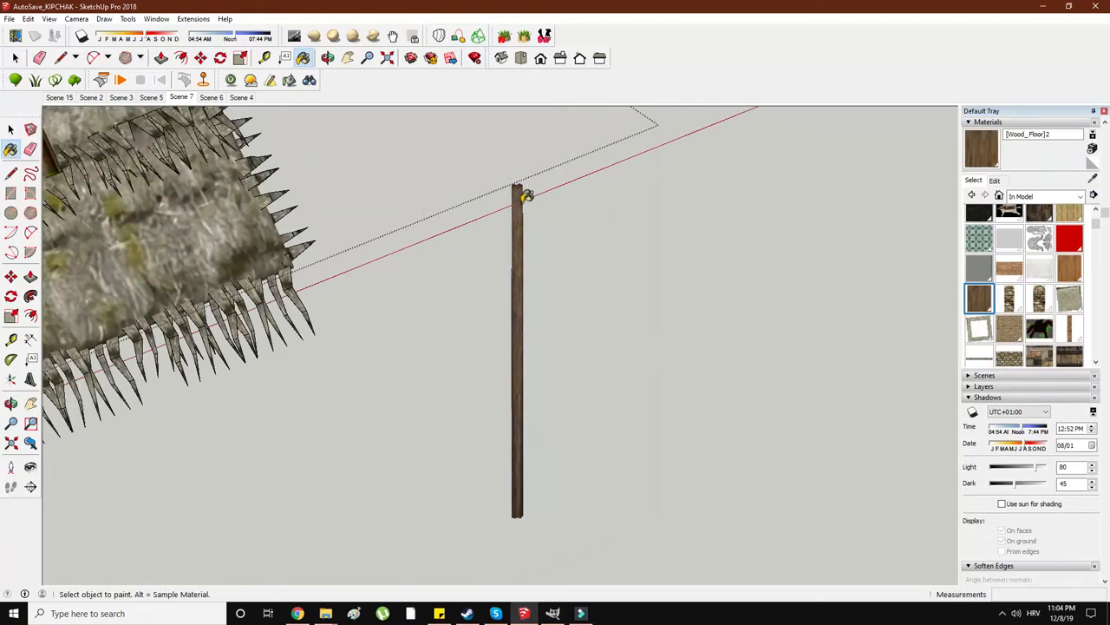
{"action": "right_click", "coordinate": [519, 195]}
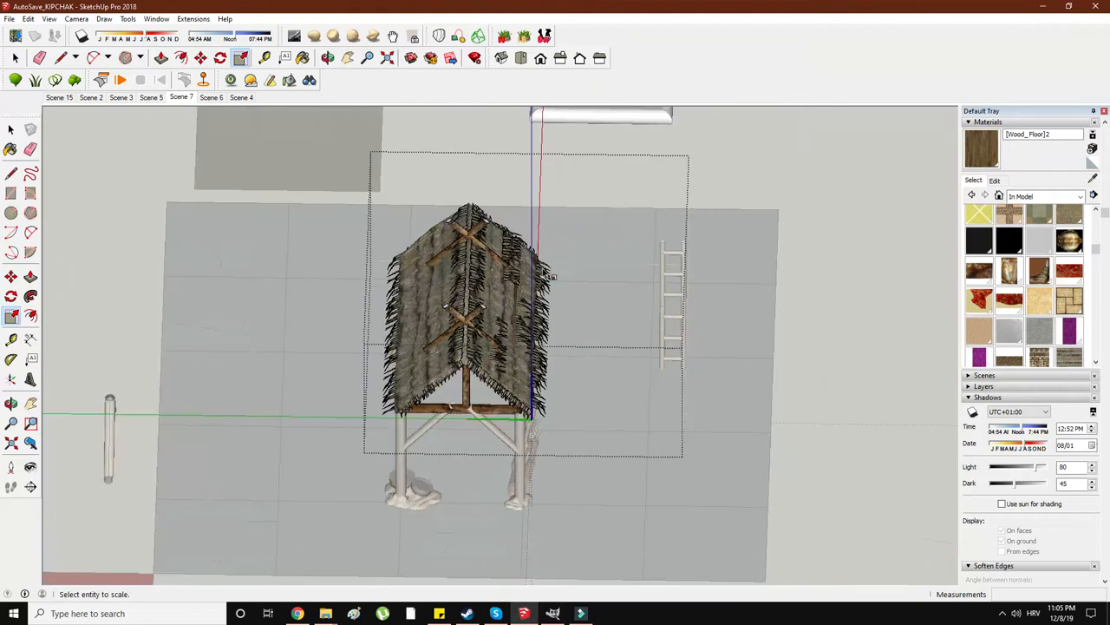
- Scale the thatched roof group to a Green Scale of 1.06 using a side grip
{"action": "left_click", "coordinate": [15, 129]}
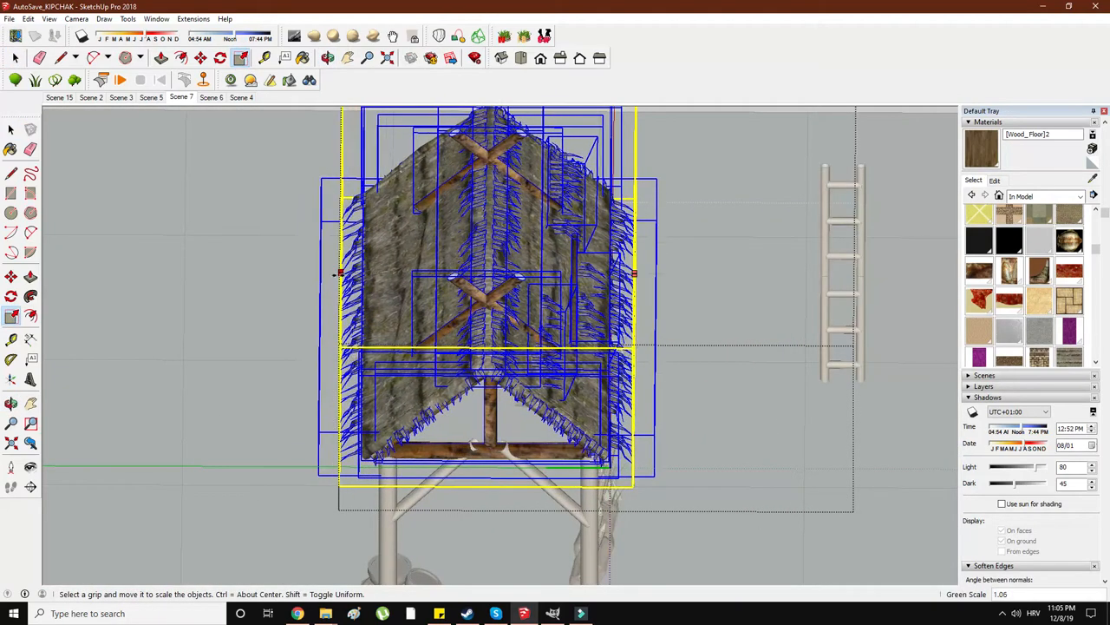
{"action": "left_click", "coordinate": [12, 276]}
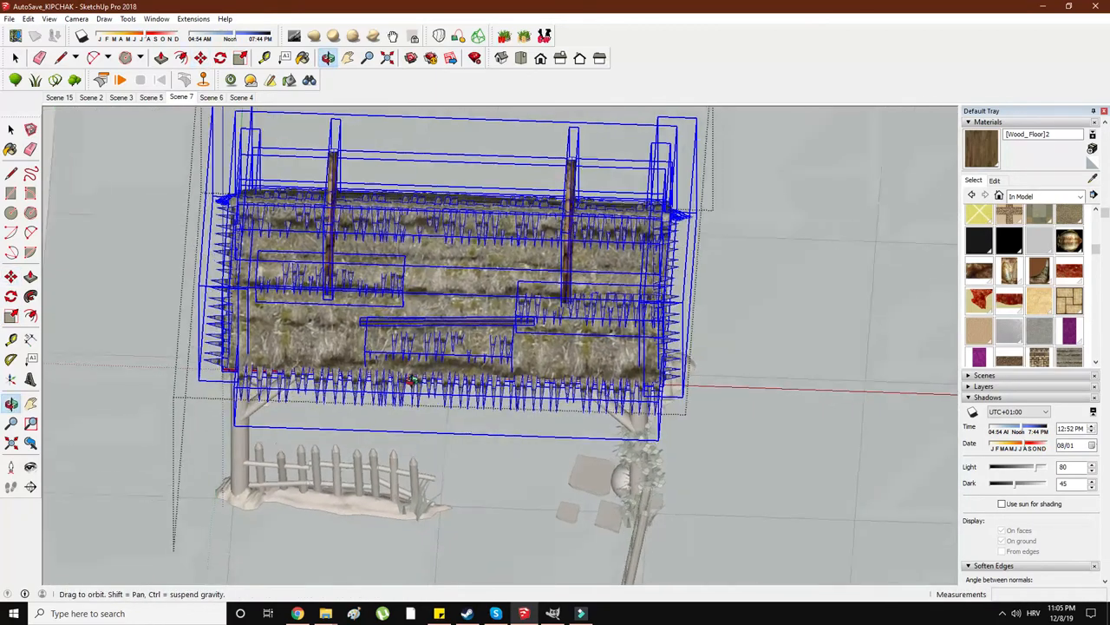
{"action": "left_click_drag", "start_coordinate": [433, 304], "coordinate": [381, 321]}
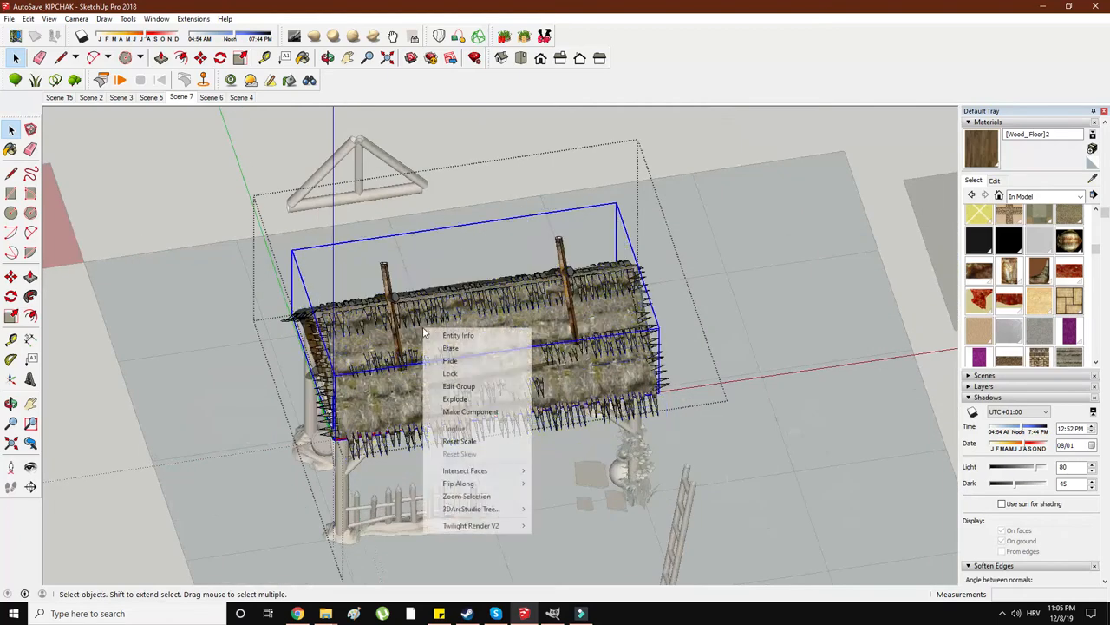
- Select all roof groups and scale them to fit over the barn posts
{"action": "left_click", "coordinate": [467, 495]}
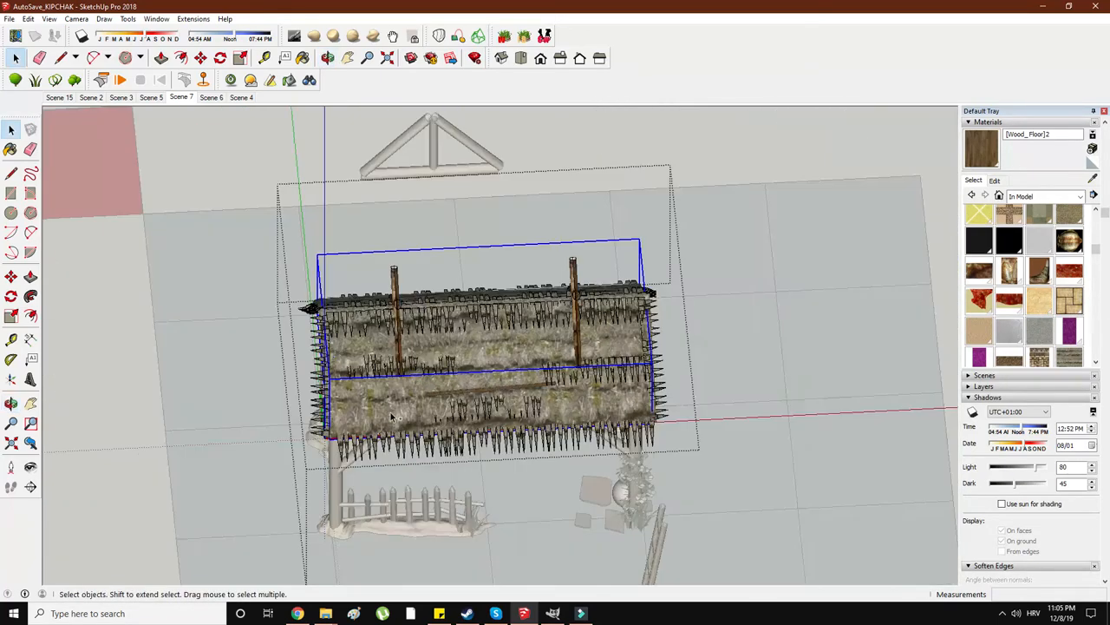
{"action": "right_click", "coordinate": [408, 355]}
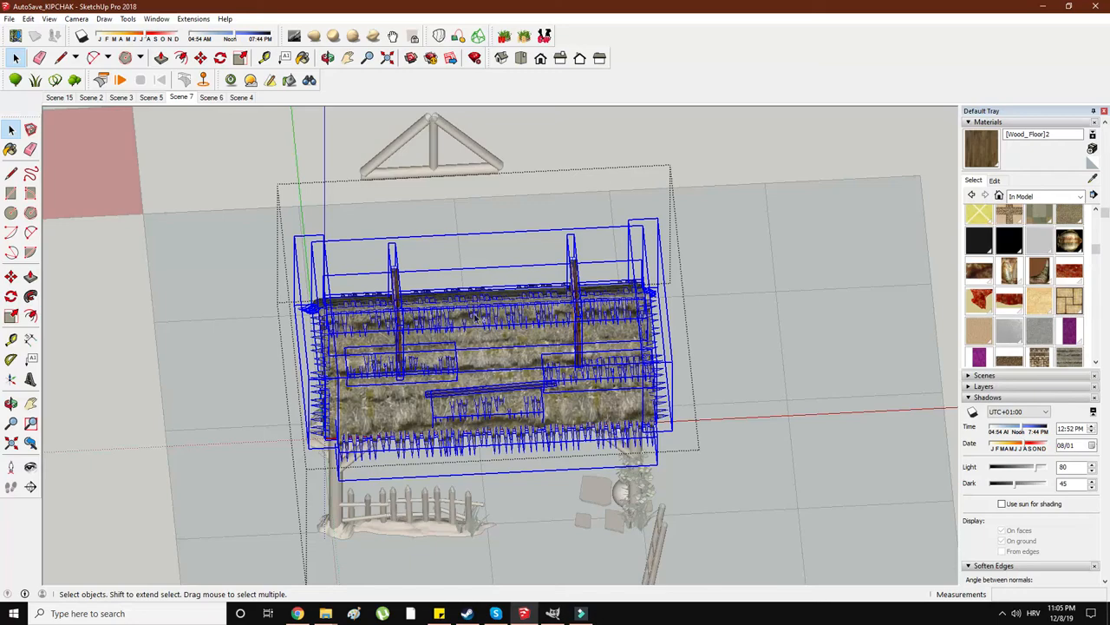
{"action": "left_click", "coordinate": [240, 59]}
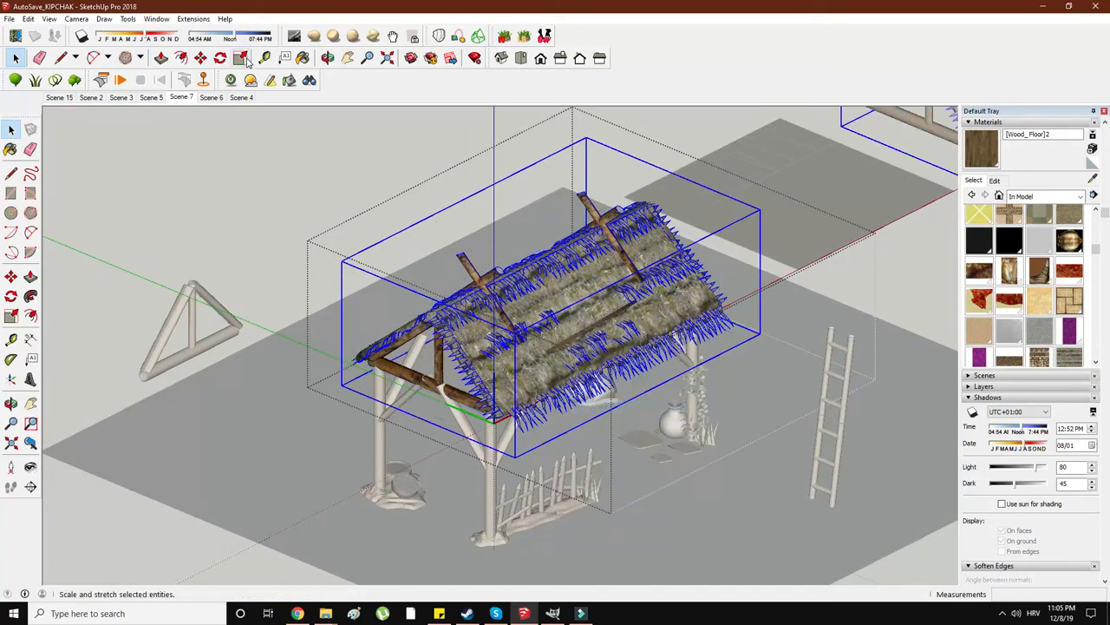
{"action": "left_click", "coordinate": [240, 58]}
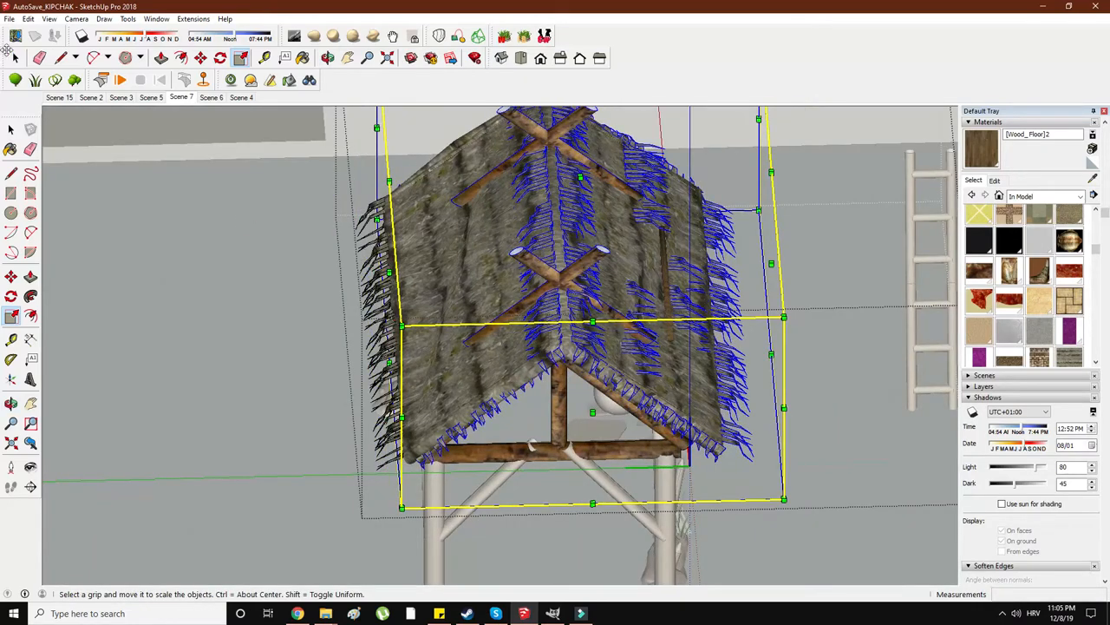
{"action": "right_click", "coordinate": [382, 265]}
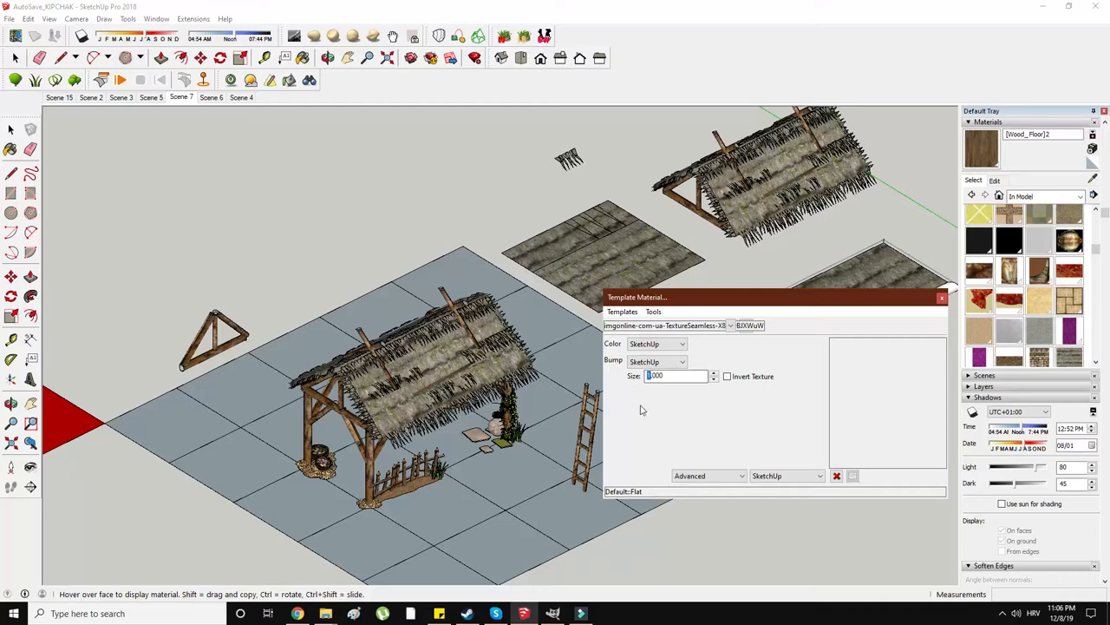
- Set the thatch Template Material's Bump Size to 2.000 in Twilight Render V2
{"action": "type", "text": "2.000"}
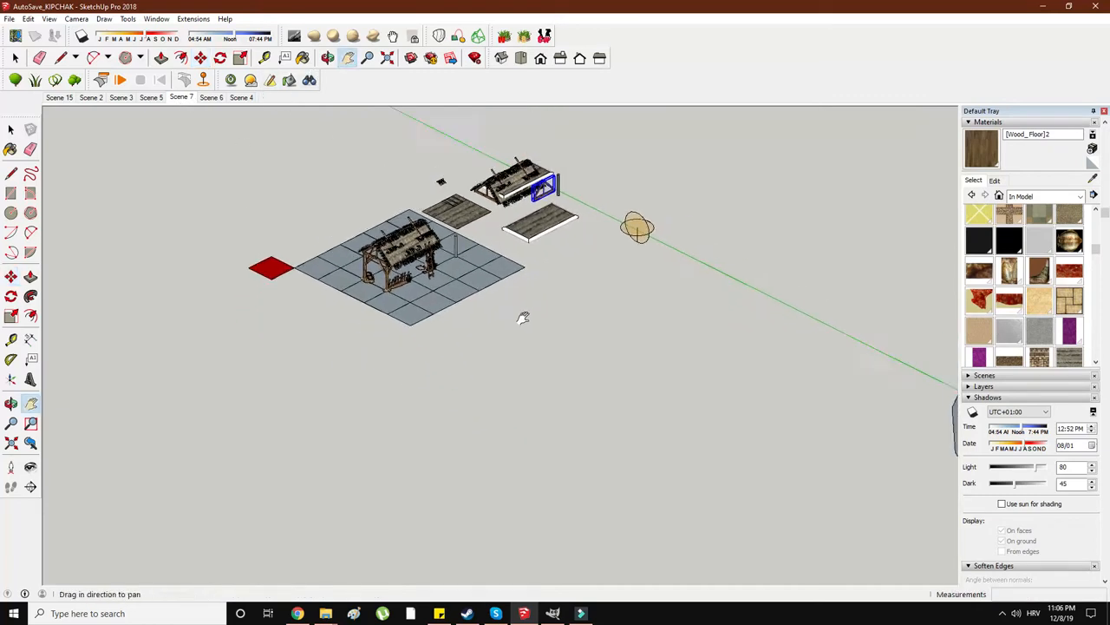
- Copy the light entity beside the barn and frame the whole scene for rendering
{"action": "right_click", "coordinate": [648, 286]}
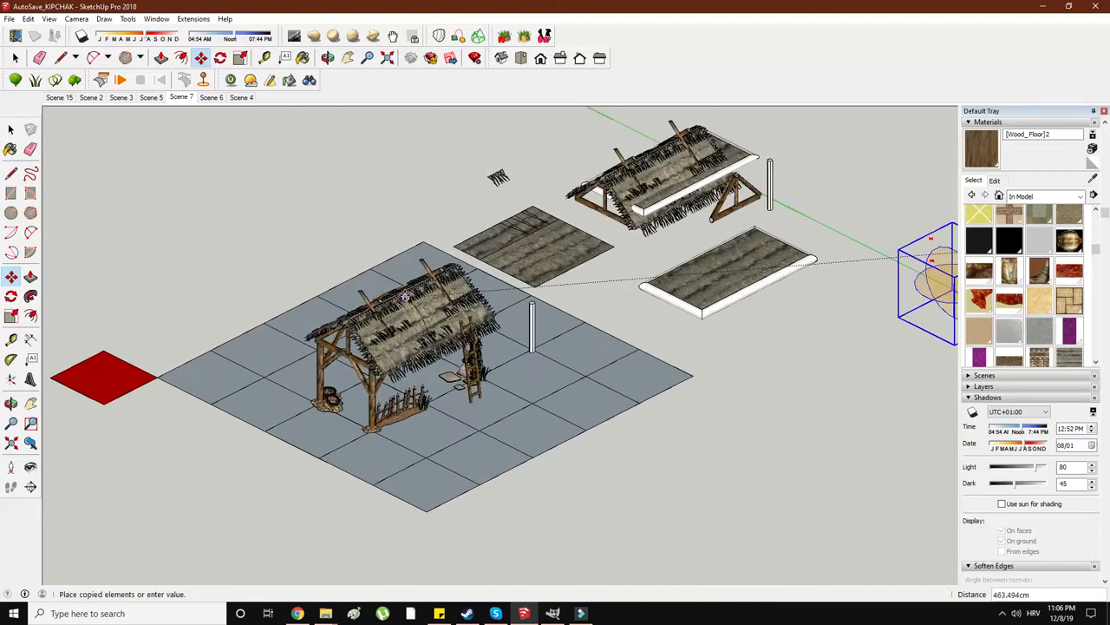
{"action": "left_click", "coordinate": [203, 80]}
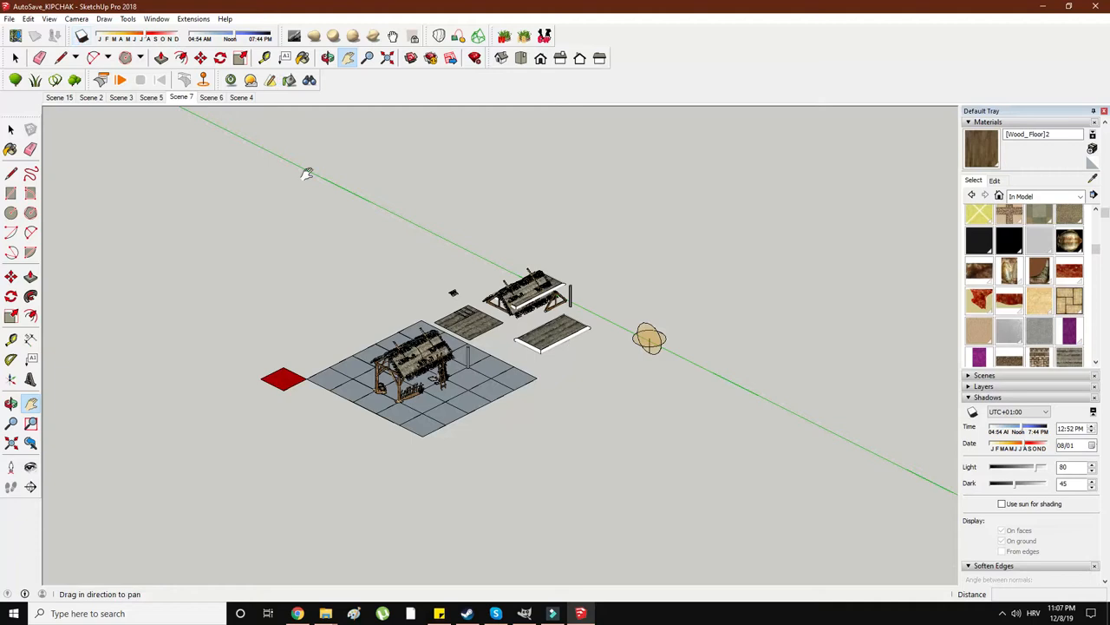
{"action": "mouse_move", "coordinate": [581, 613]}
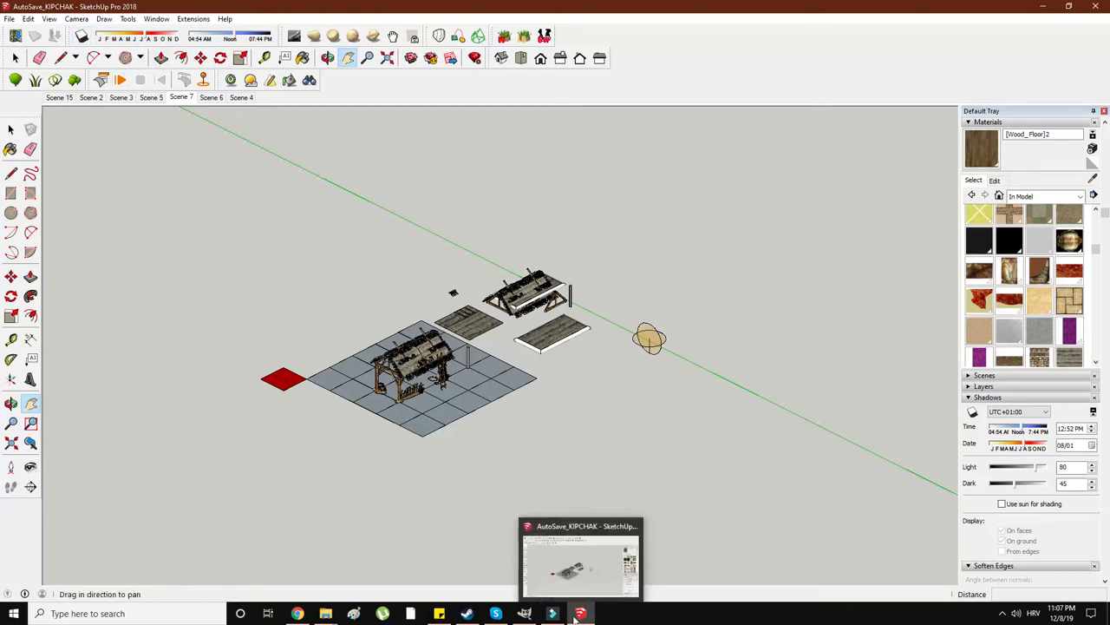
{"action": "left_click", "coordinate": [580, 613]}
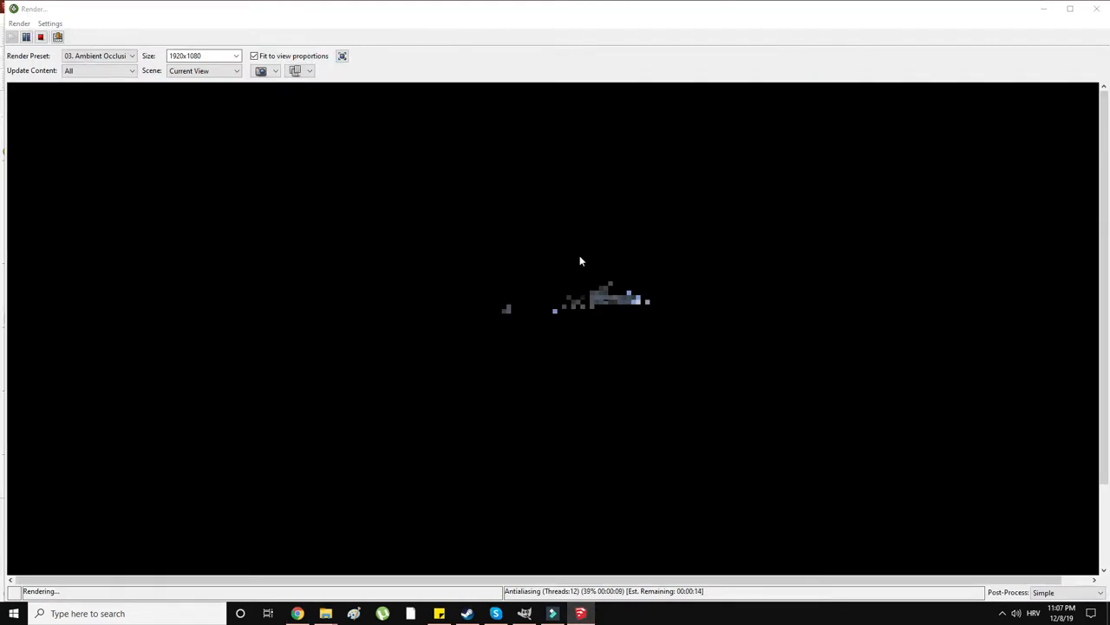
- Save the render as Screenshot_3.png on the Desktop, stop rendering, and show the desktop
{"action": "left_click", "coordinate": [40, 37]}
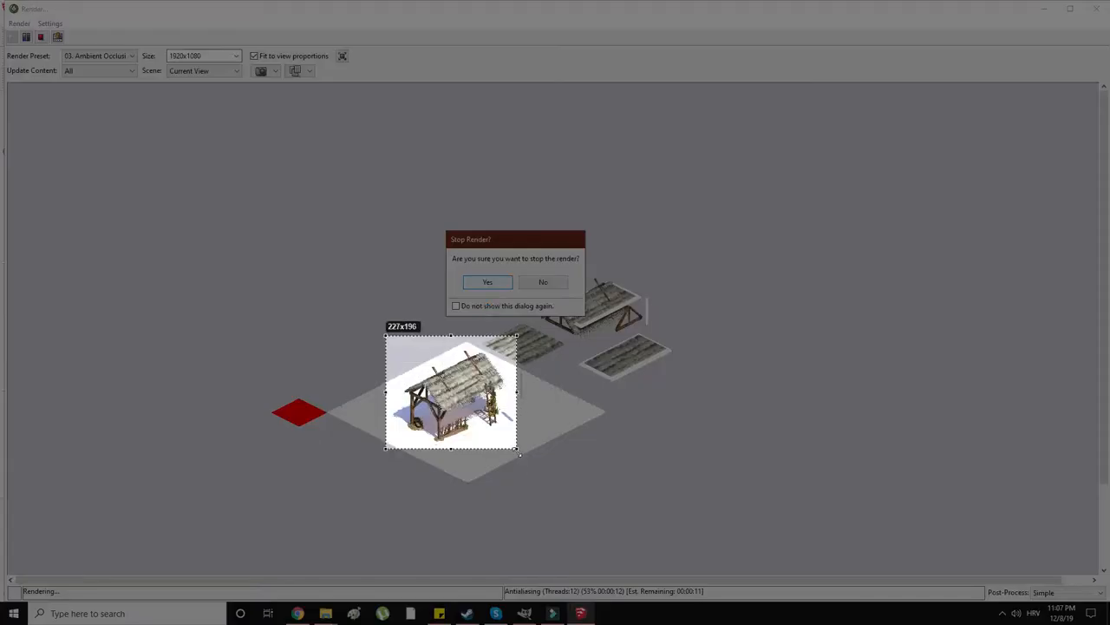
{"action": "left_click", "coordinate": [487, 282]}
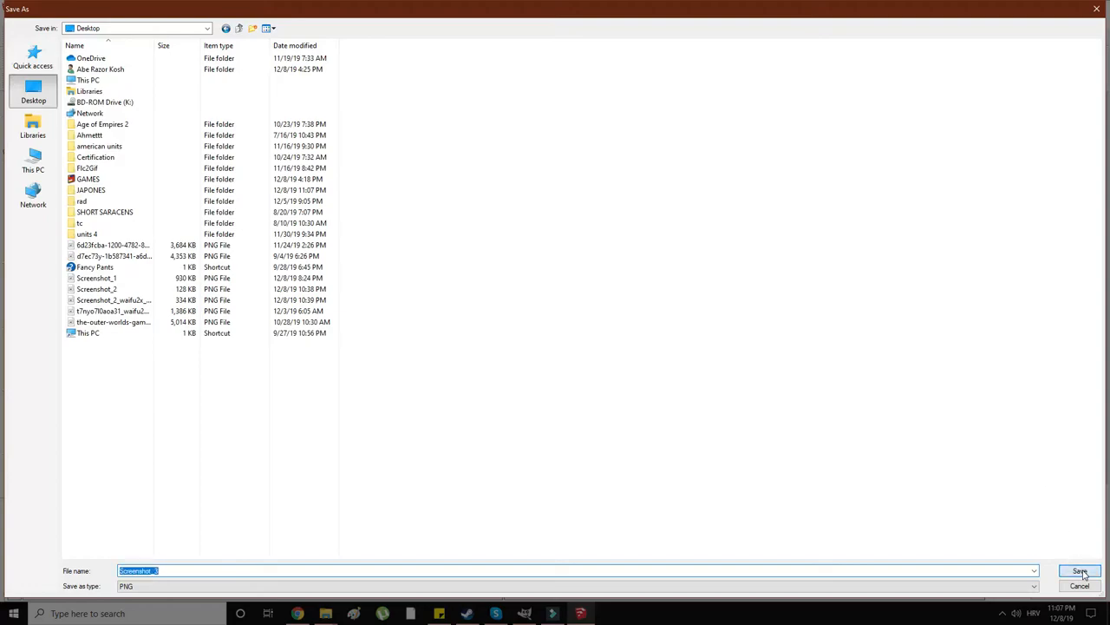
{"action": "left_click", "coordinate": [1079, 571]}
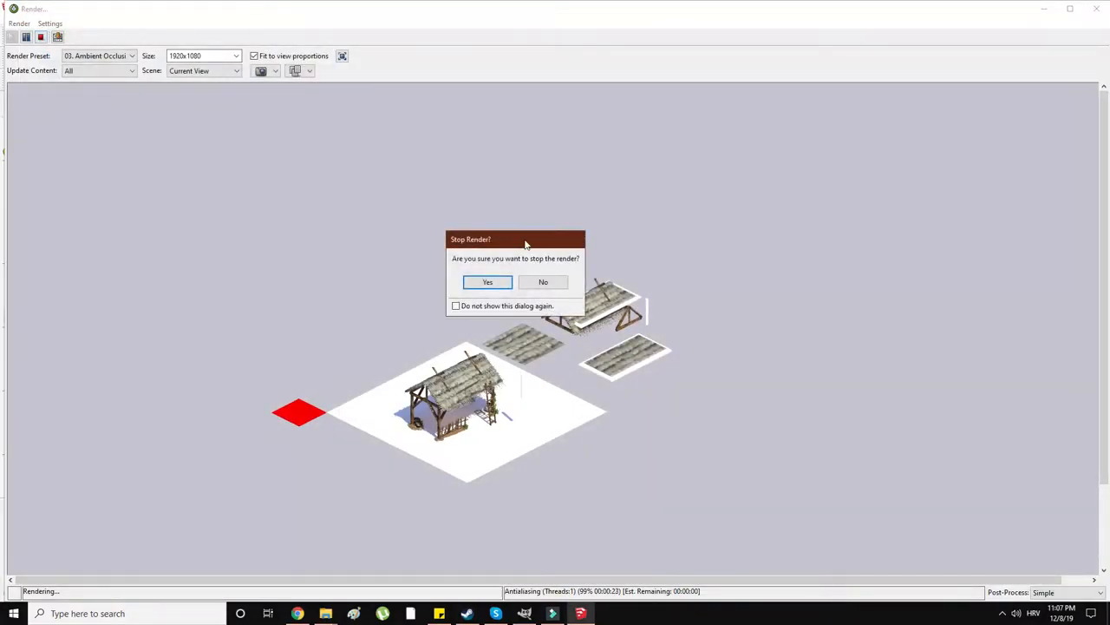
{"action": "left_click", "coordinate": [487, 282]}
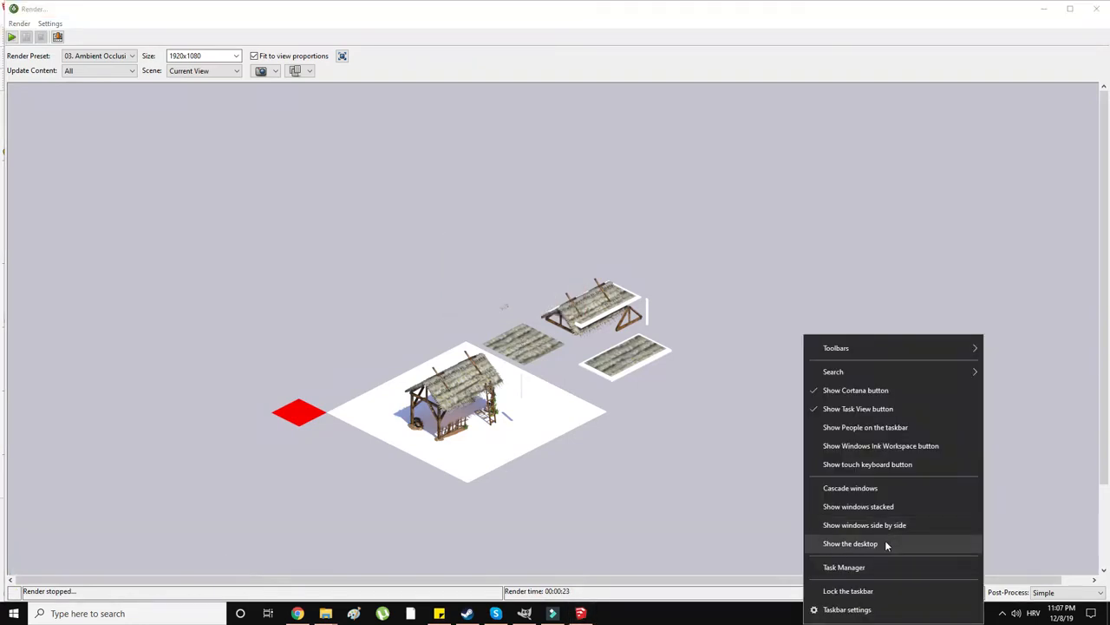
{"action": "left_click", "coordinate": [850, 543]}
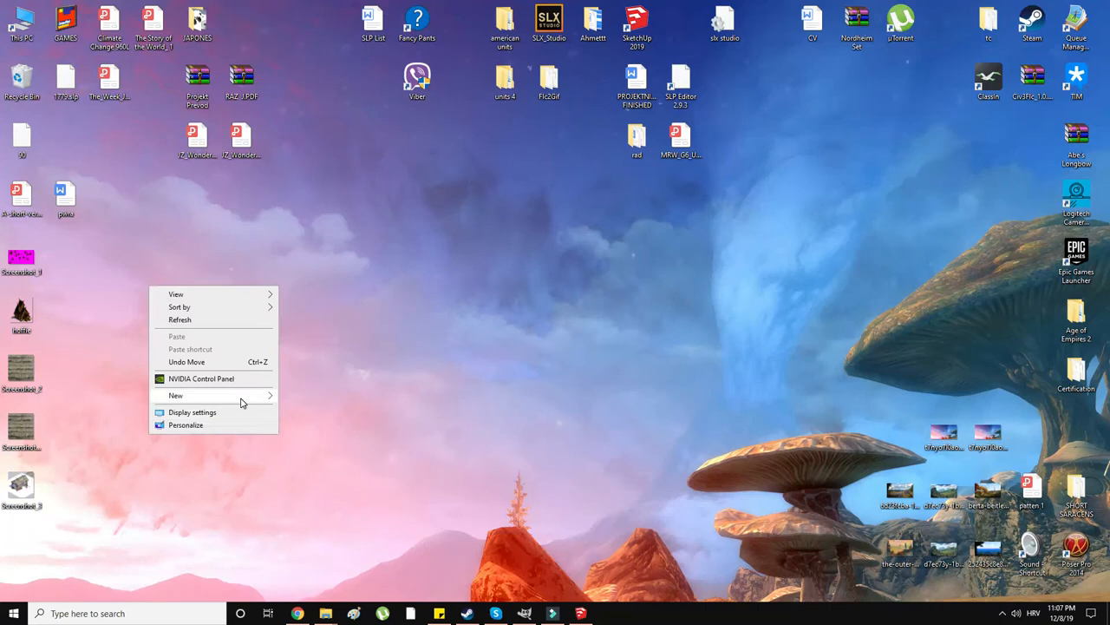
- Create a desktop folder 'thatch 1', move Screenshot_3 into it, and open it
{"action": "left_click", "coordinate": [175, 395]}
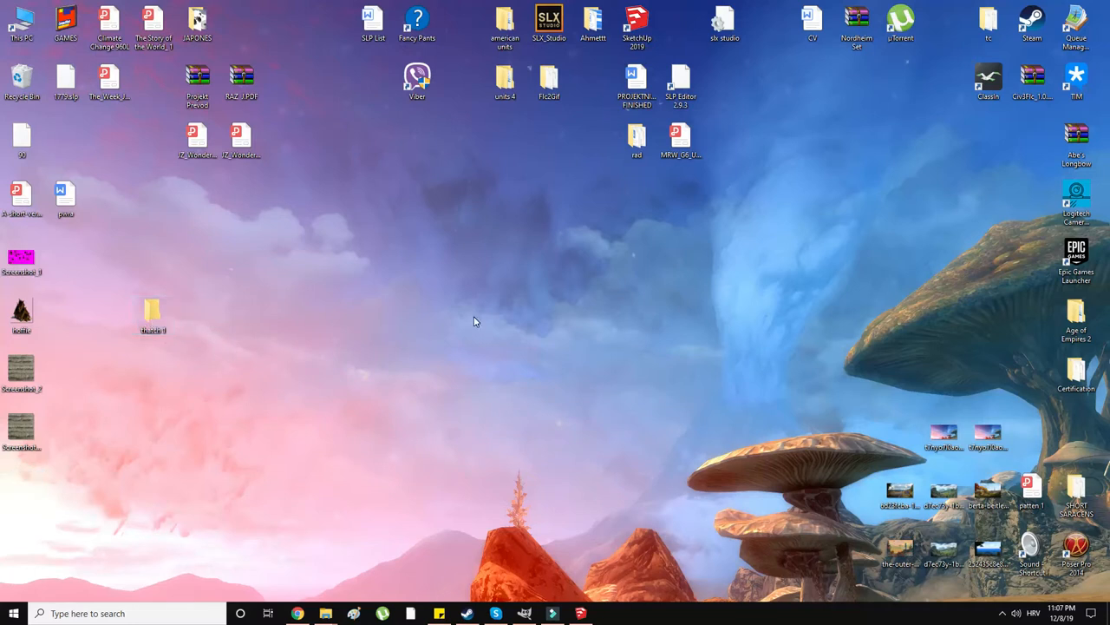
{"action": "double_click", "coordinate": [153, 312]}
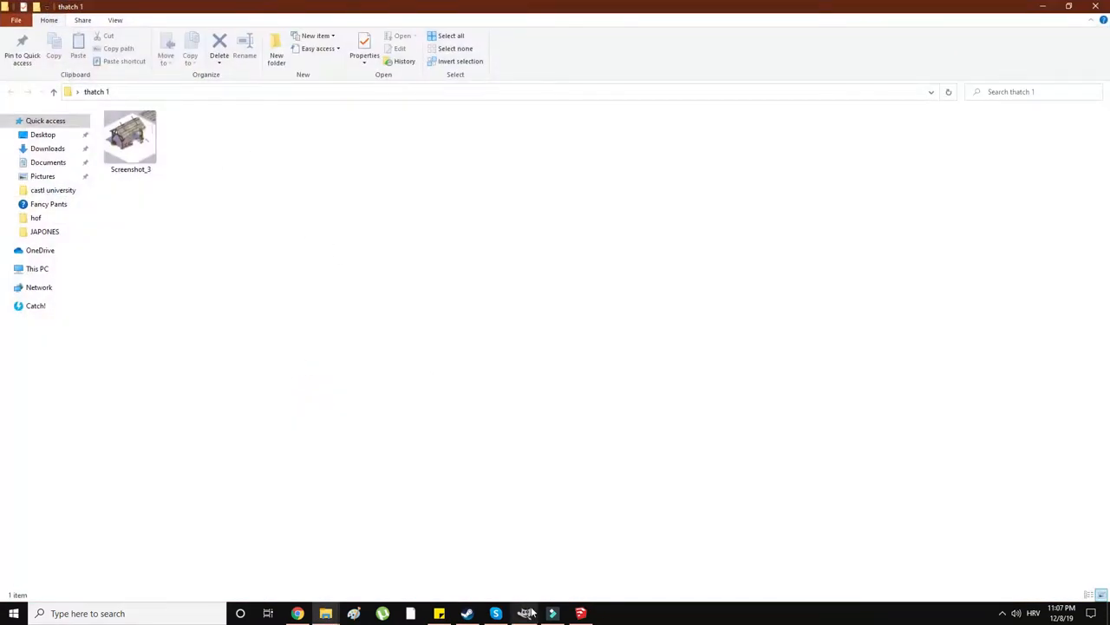
- Raise Screenshot_3's saturation with Hue-Saturation and its contrast with Brightness-Contrast
{"action": "left_click", "coordinate": [523, 613]}
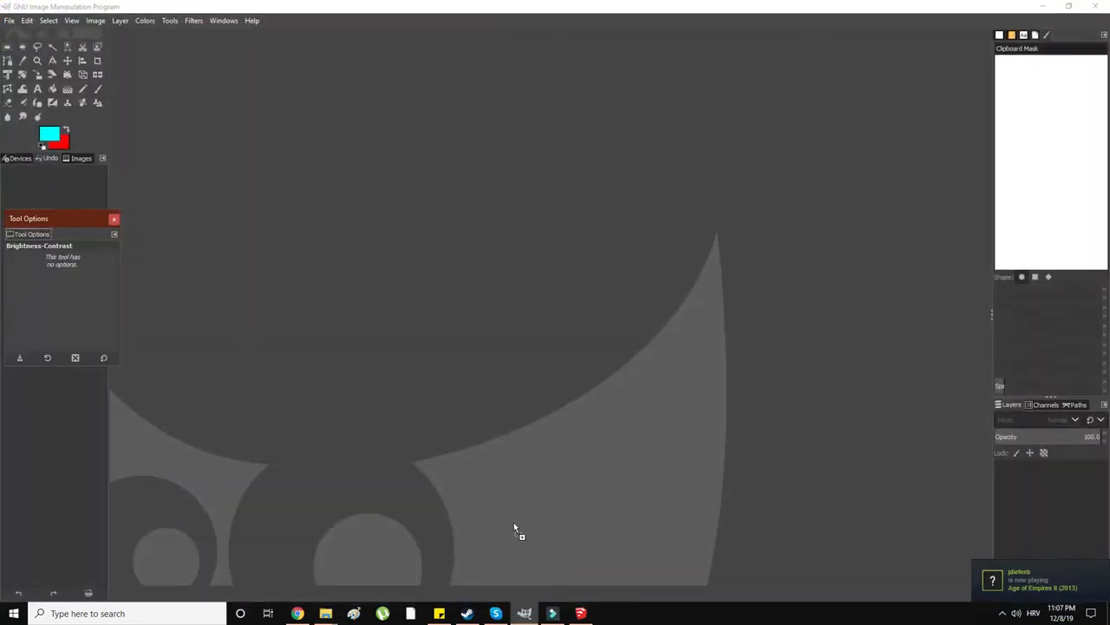
{"action": "left_click", "coordinate": [145, 20]}
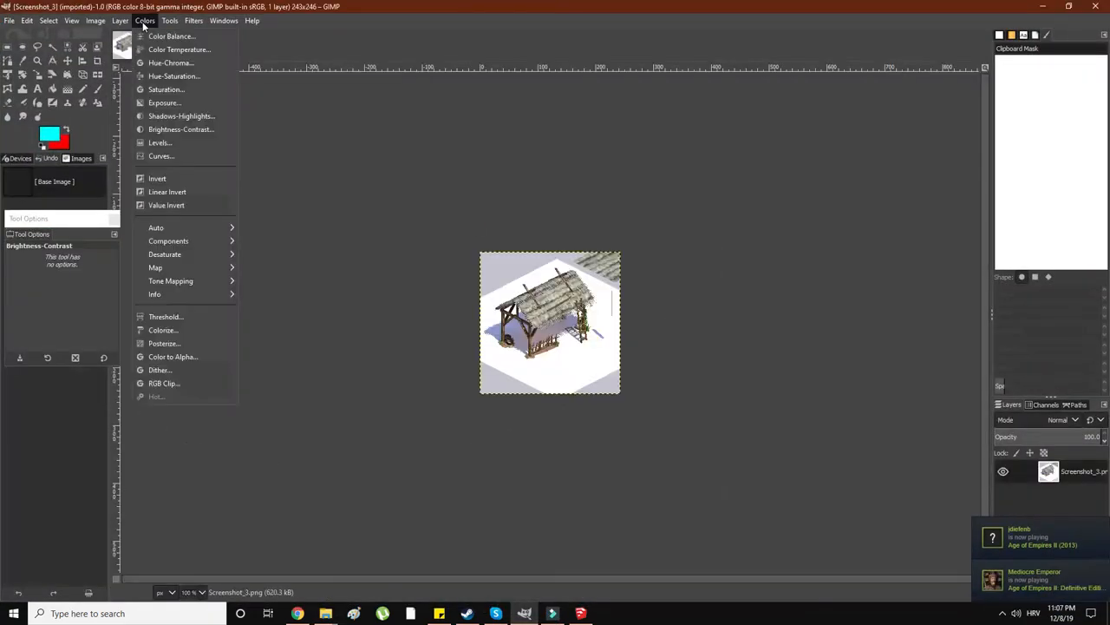
{"action": "mouse_move", "coordinate": [174, 76]}
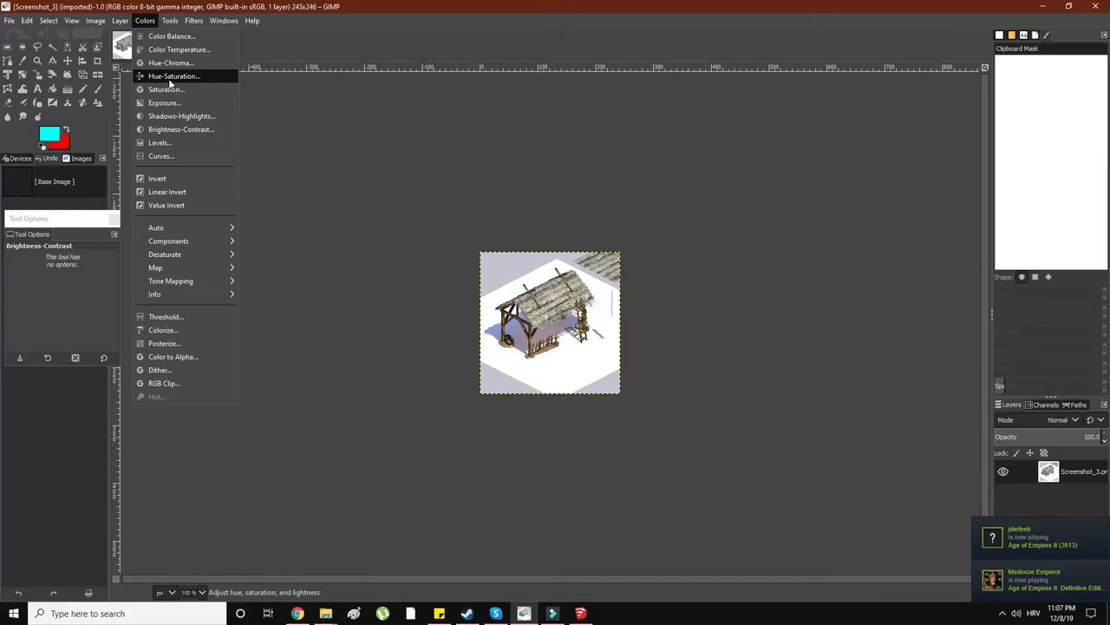
{"action": "left_click", "coordinate": [174, 75]}
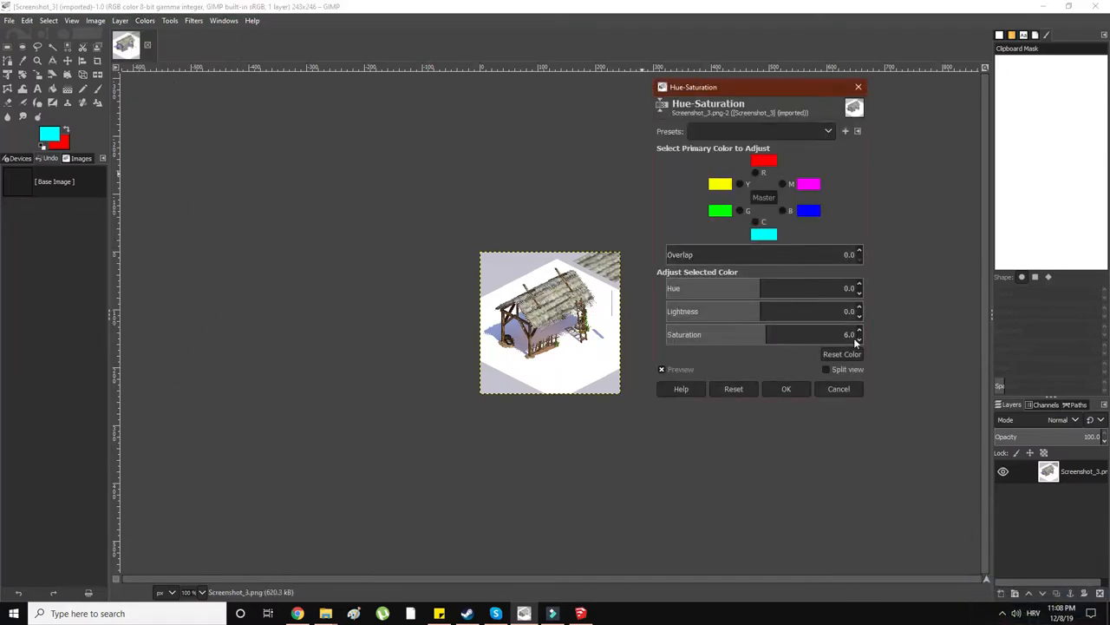
{"action": "left_click", "coordinate": [786, 387]}
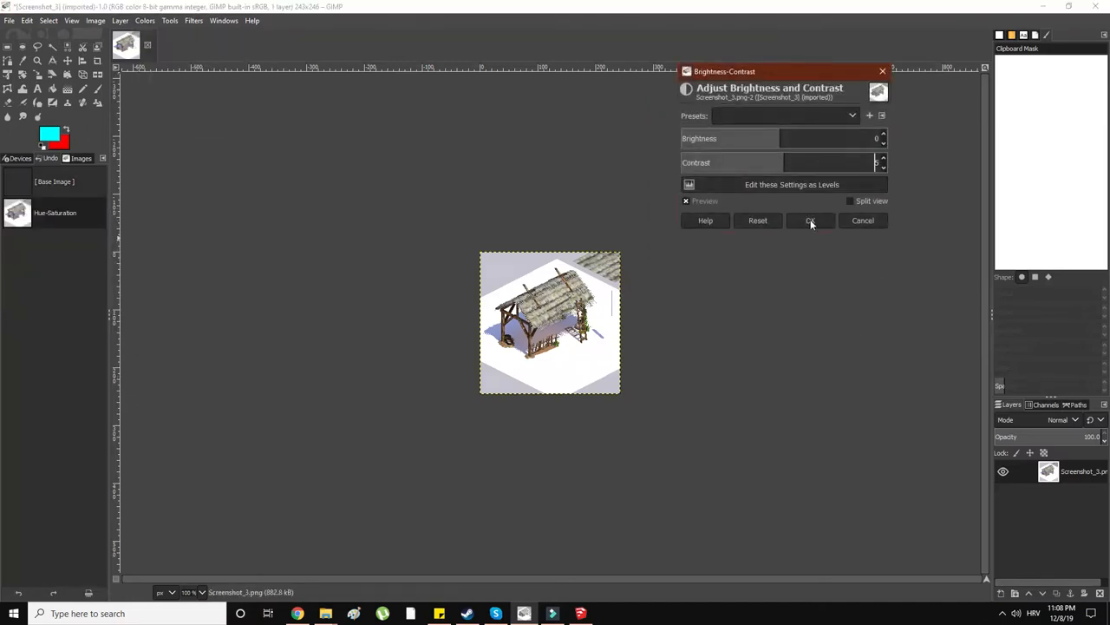
{"action": "left_click", "coordinate": [809, 220]}
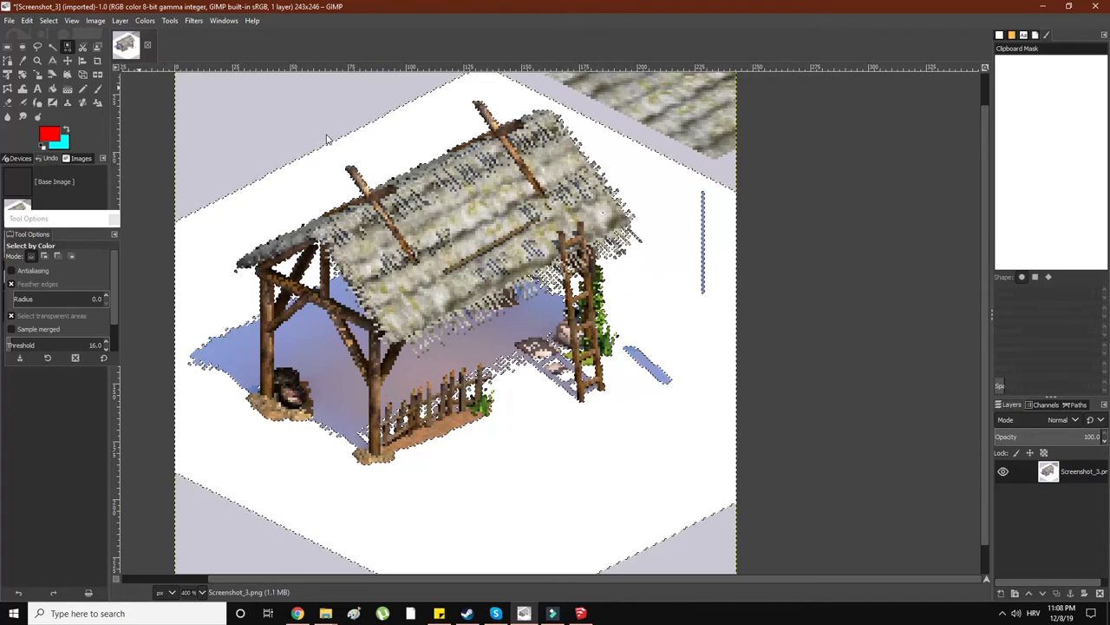
- Select the white background by colour, fill it cyan, and set foreground red ff0000
{"action": "left_click", "coordinate": [95, 20]}
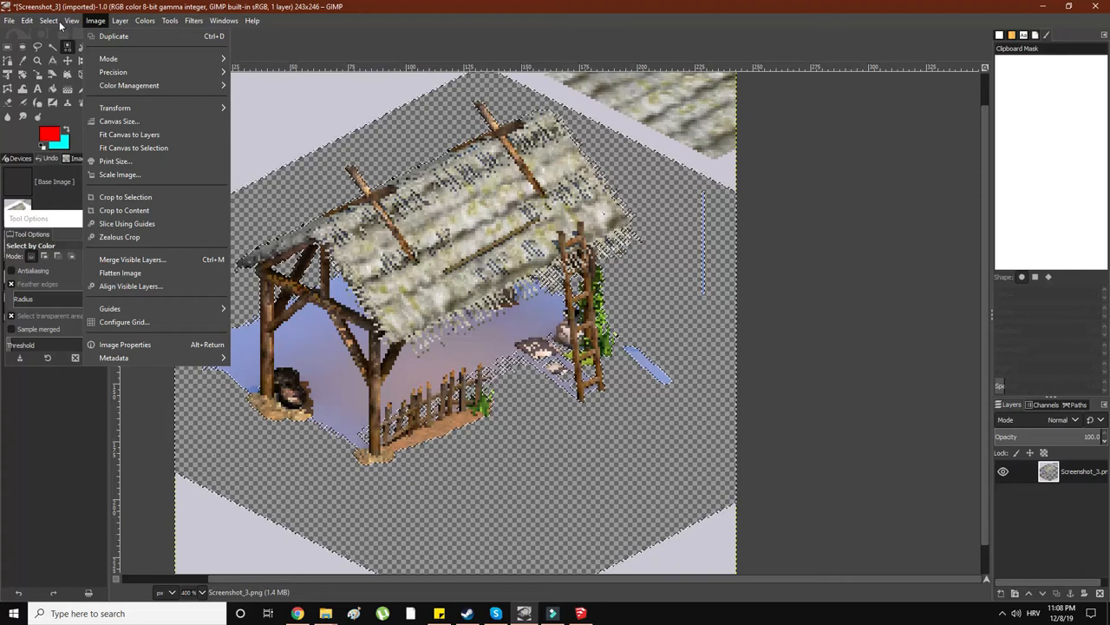
{"action": "left_click", "coordinate": [119, 20]}
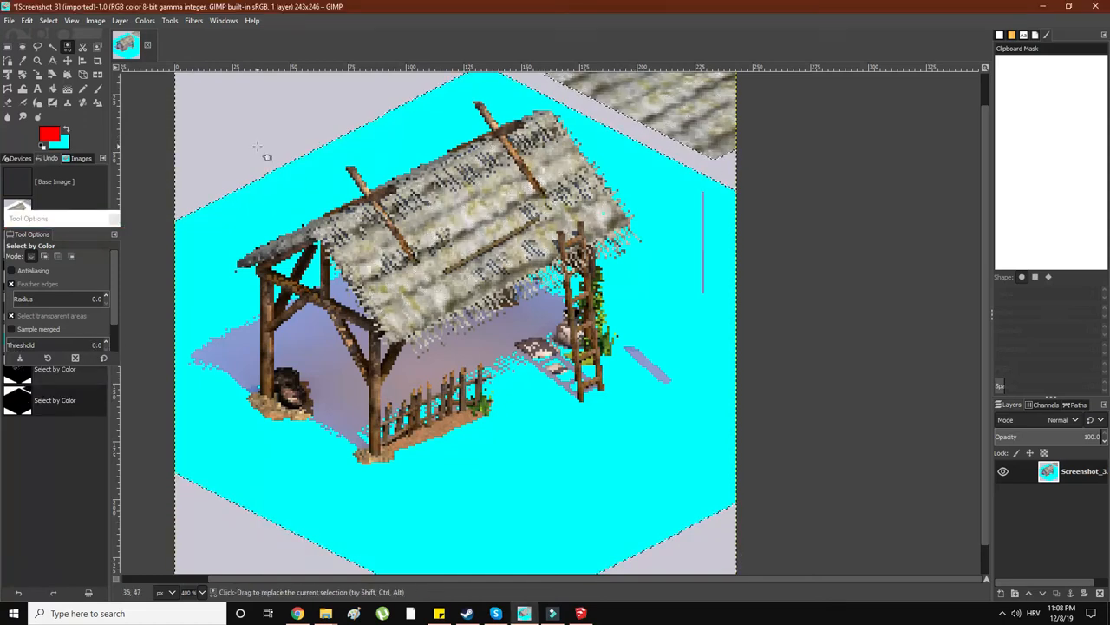
{"action": "left_click", "coordinate": [503, 408]}
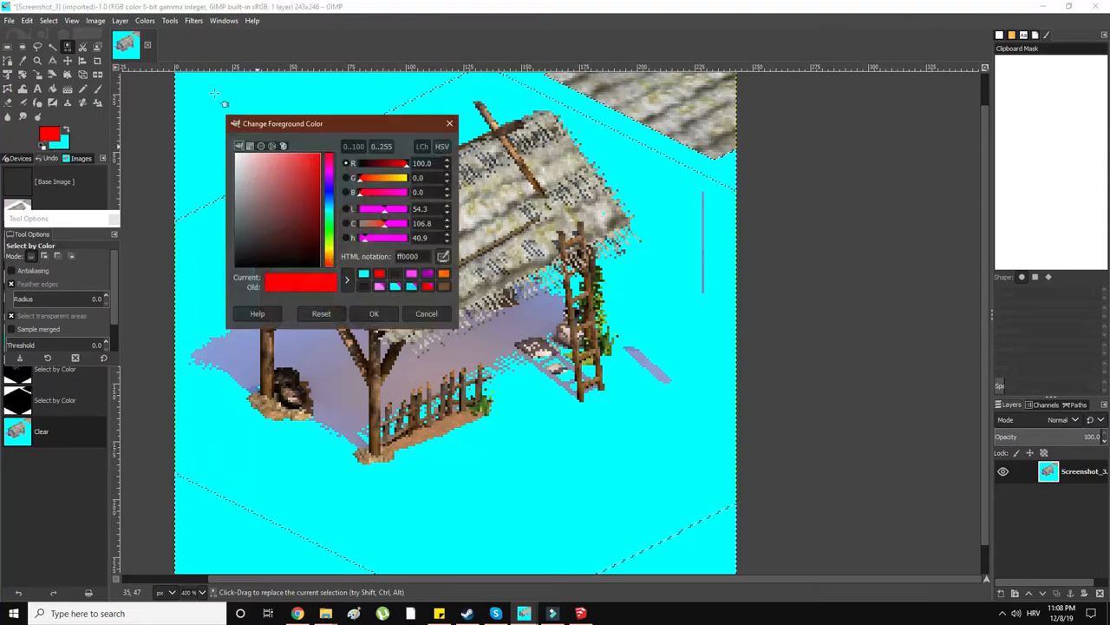
{"action": "left_click", "coordinate": [426, 313]}
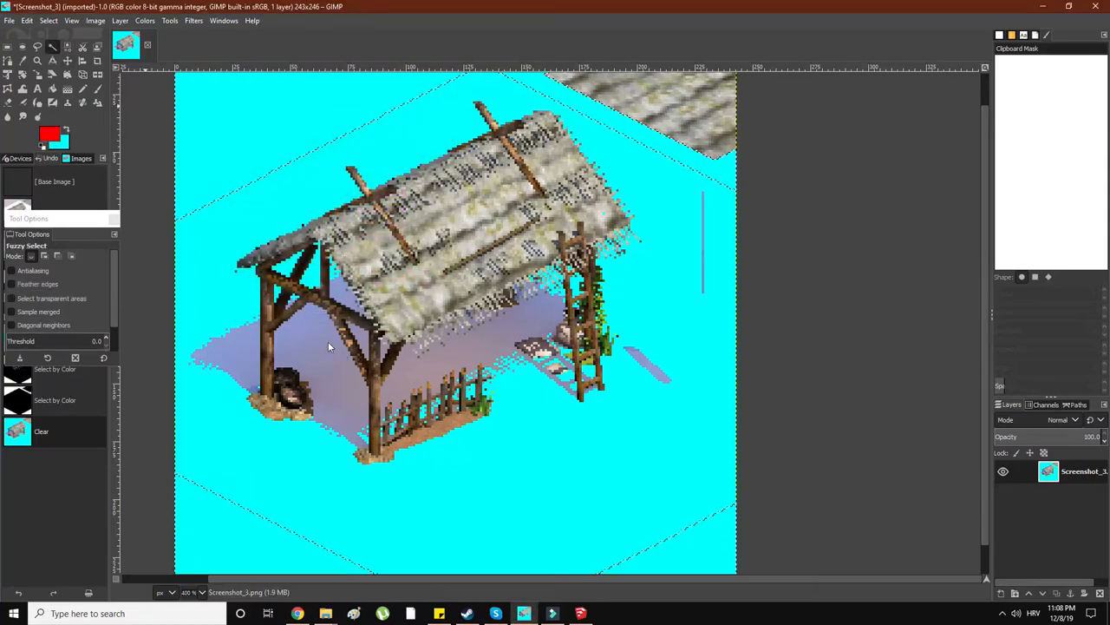
{"action": "left_click", "coordinate": [328, 346]}
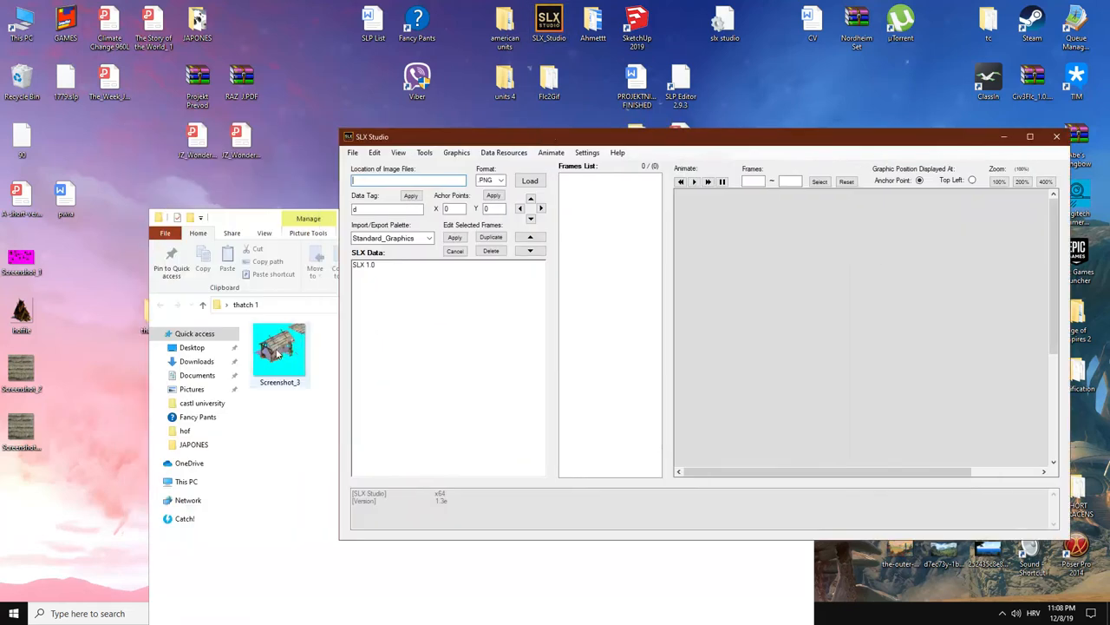
- Load Screenshot_3.png as a frame and set the selection box footprint to 1 by 2 tiles
{"action": "left_click", "coordinate": [530, 181]}
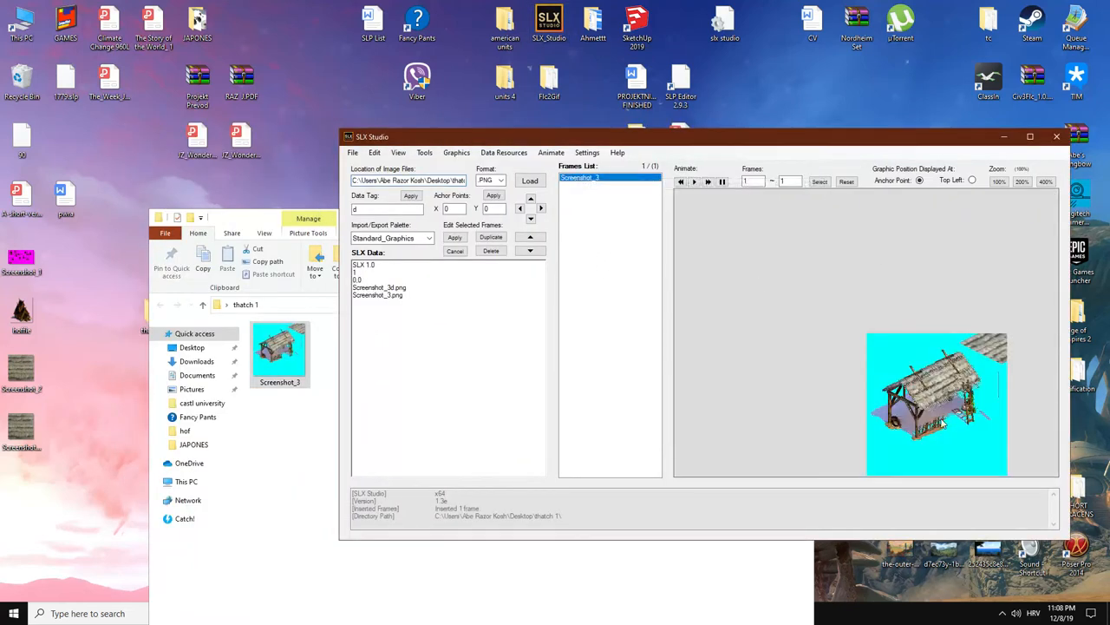
{"action": "left_click", "coordinate": [398, 153]}
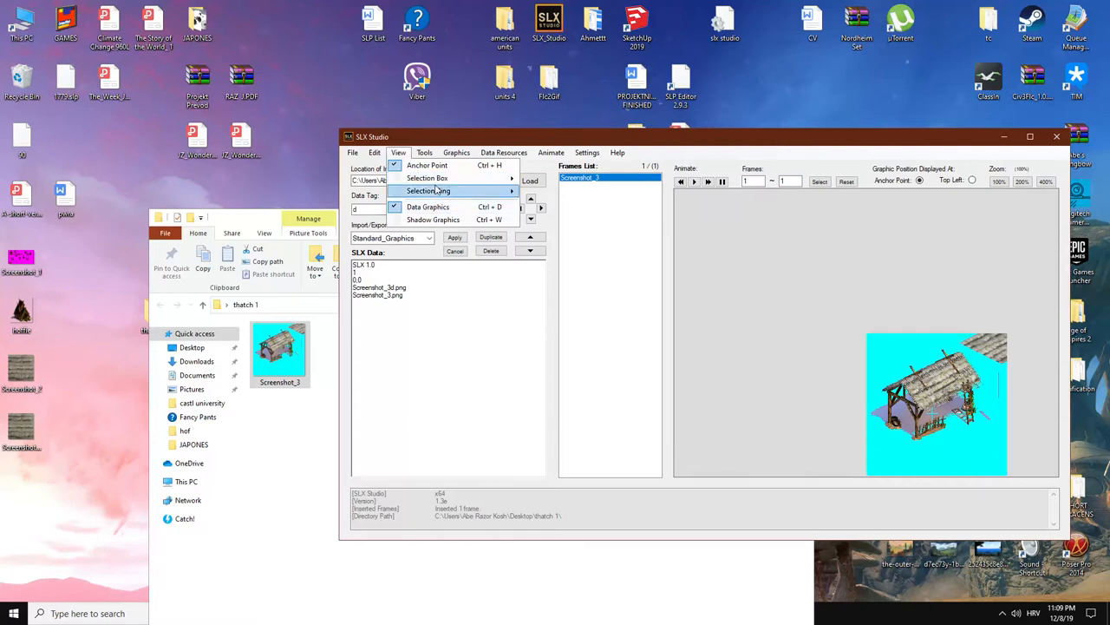
{"action": "left_click", "coordinate": [427, 178]}
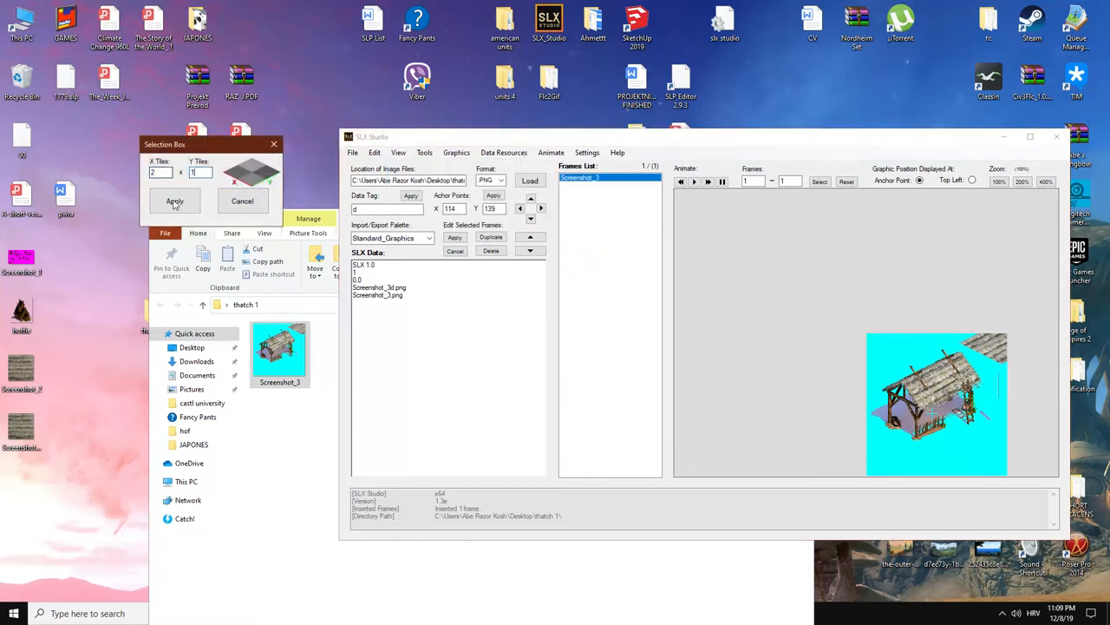
{"action": "left_click", "coordinate": [425, 153]}
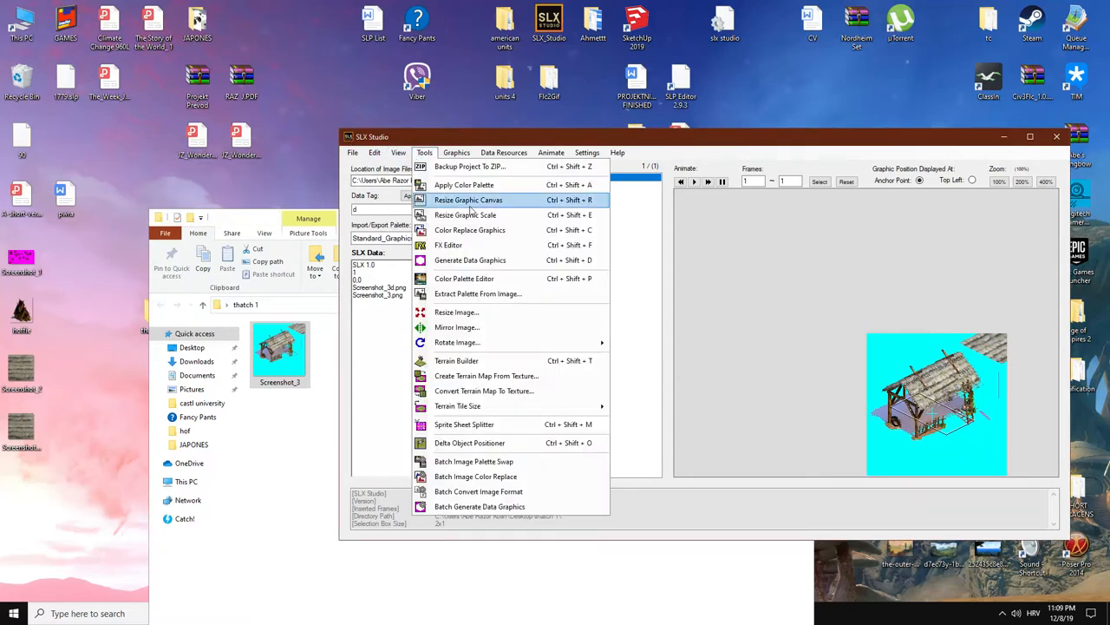
{"action": "left_click", "coordinate": [457, 152]}
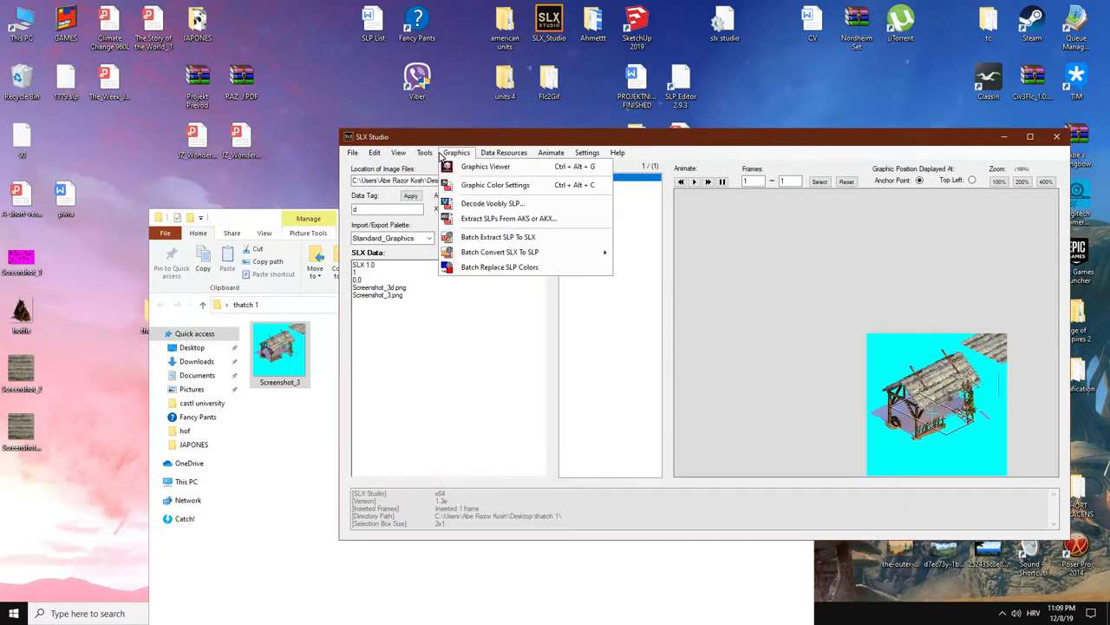
{"action": "left_click", "coordinate": [424, 152]}
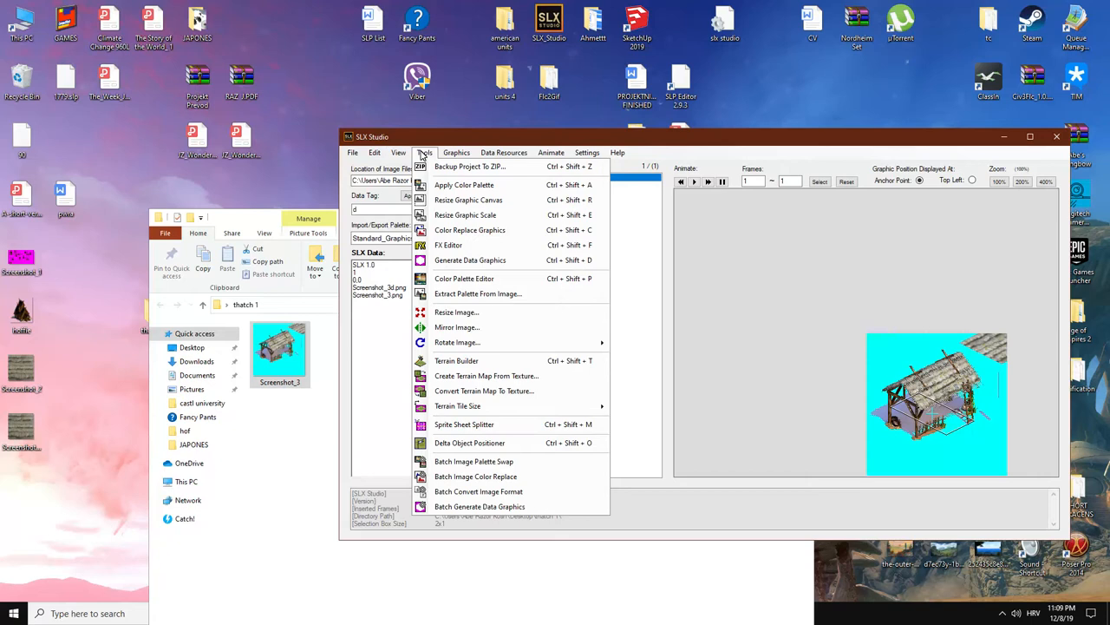
{"action": "left_click", "coordinate": [399, 152]}
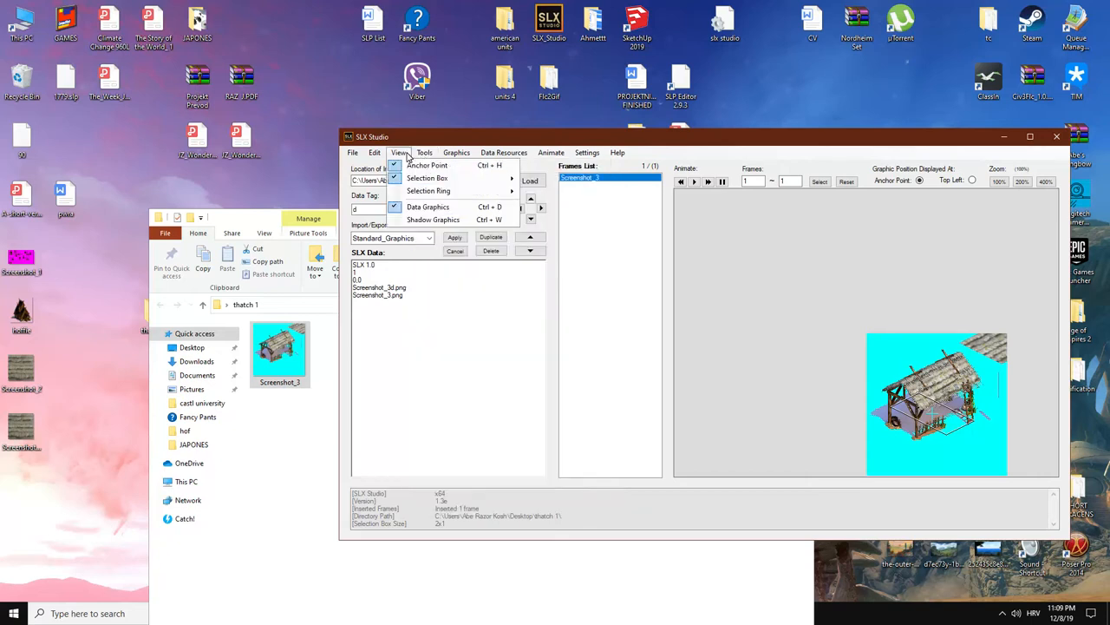
{"action": "left_click", "coordinate": [427, 178]}
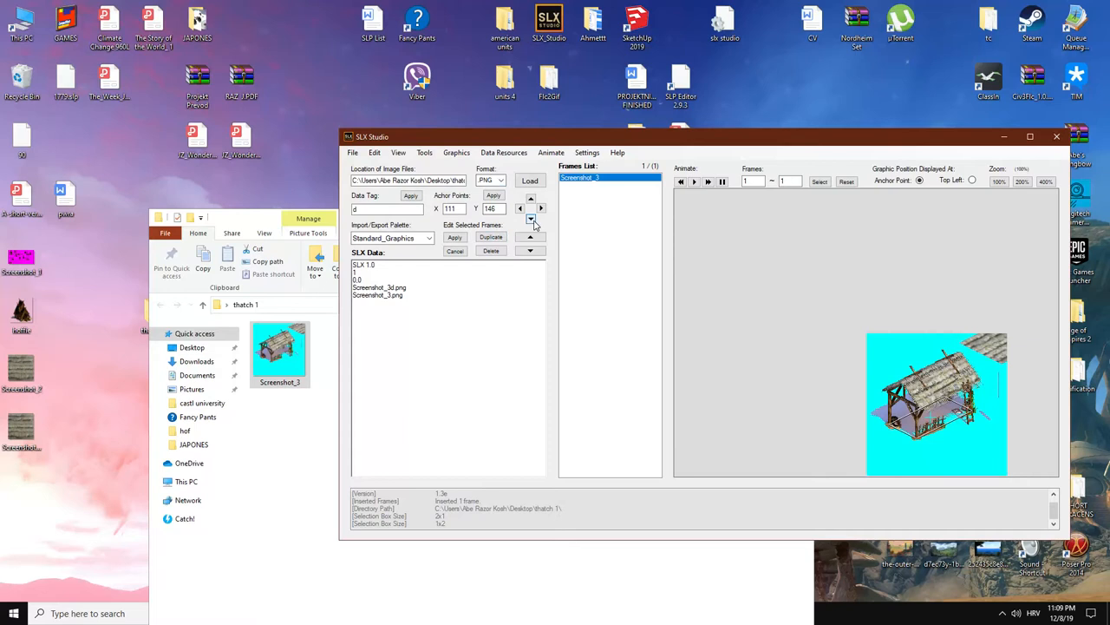
{"action": "mouse_move", "coordinate": [541, 208]}
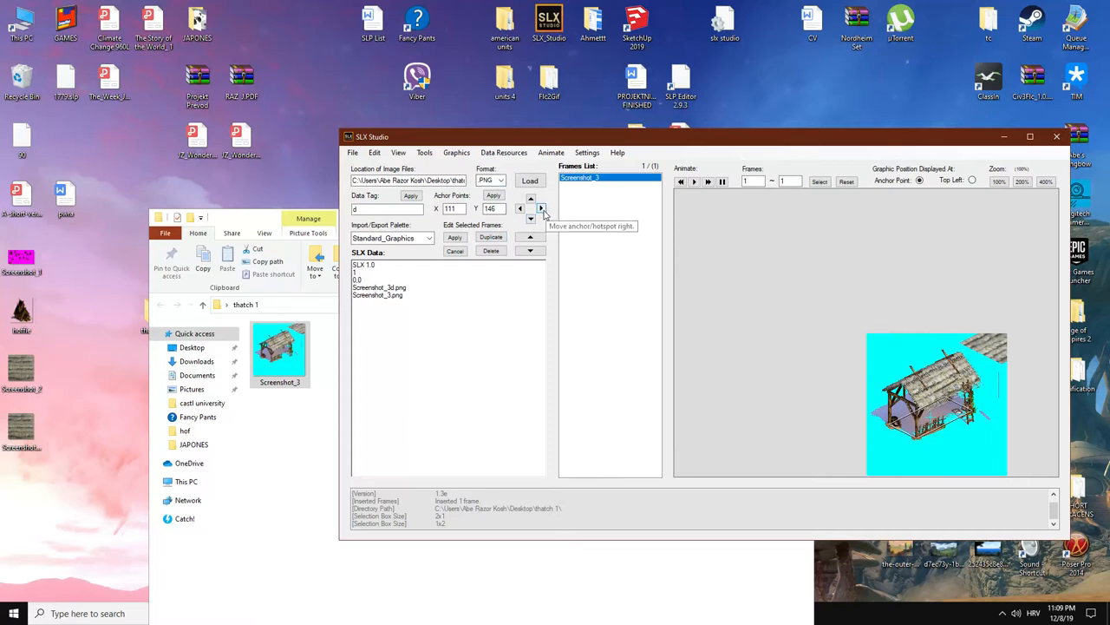
- Apply anchor point 112,146 and a colour palette, then save as Screenshot.slx
{"action": "left_click", "coordinate": [542, 208]}
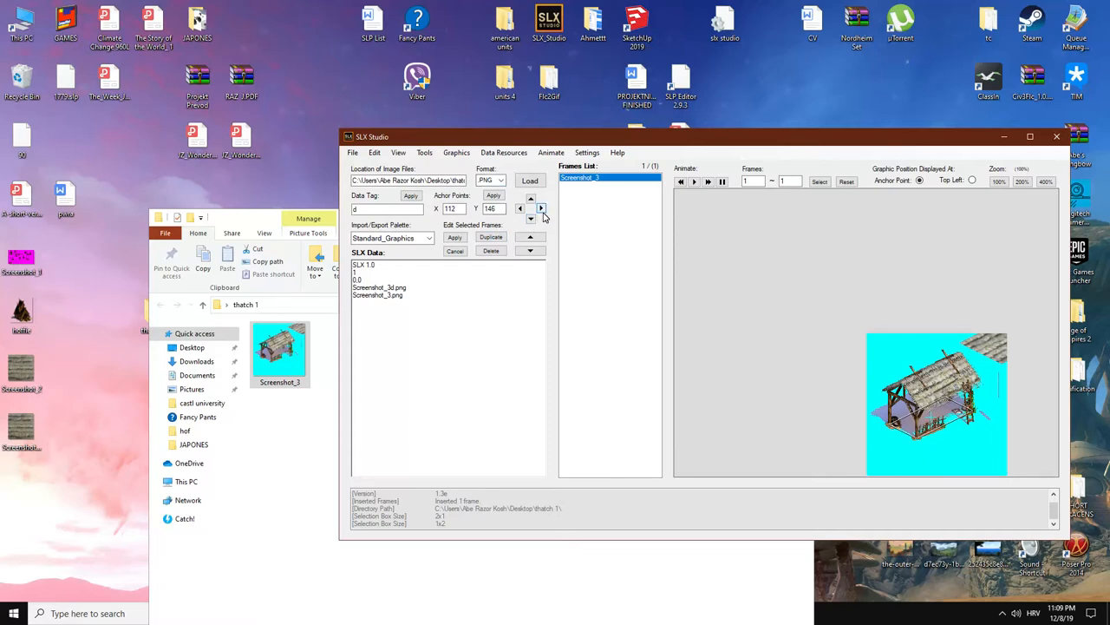
{"action": "left_click", "coordinate": [493, 195]}
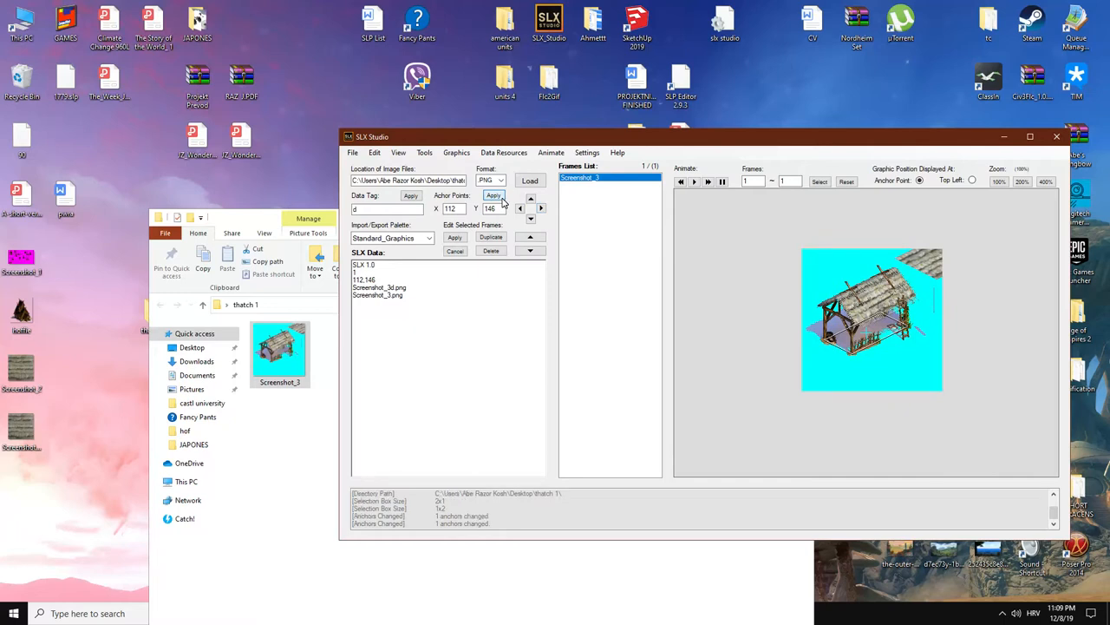
{"action": "left_click", "coordinate": [494, 194]}
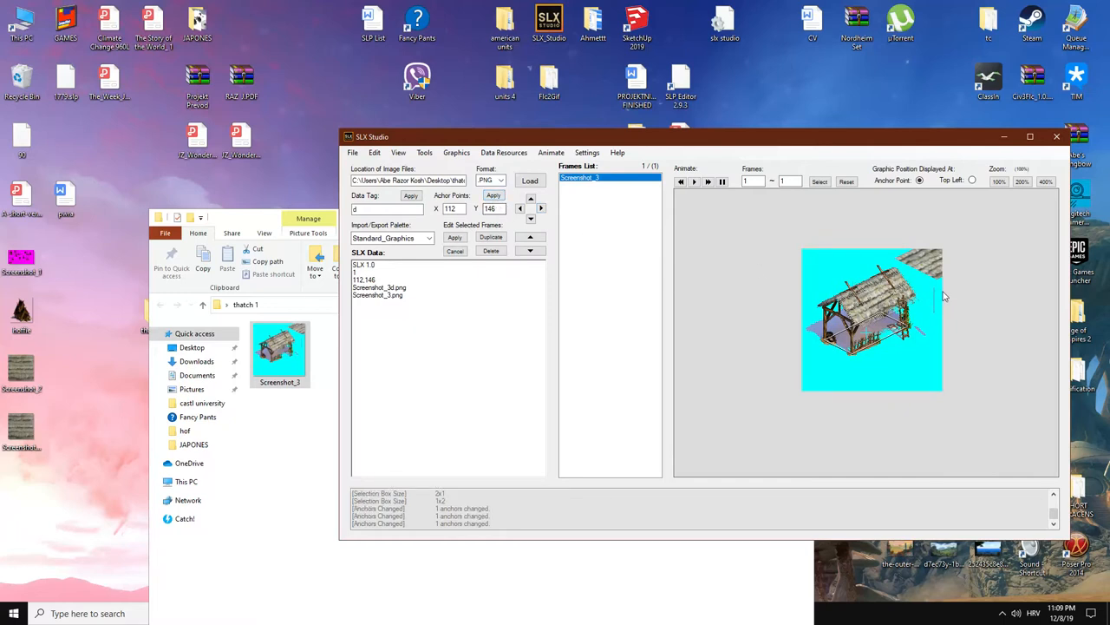
{"action": "mouse_move", "coordinate": [438, 131]}
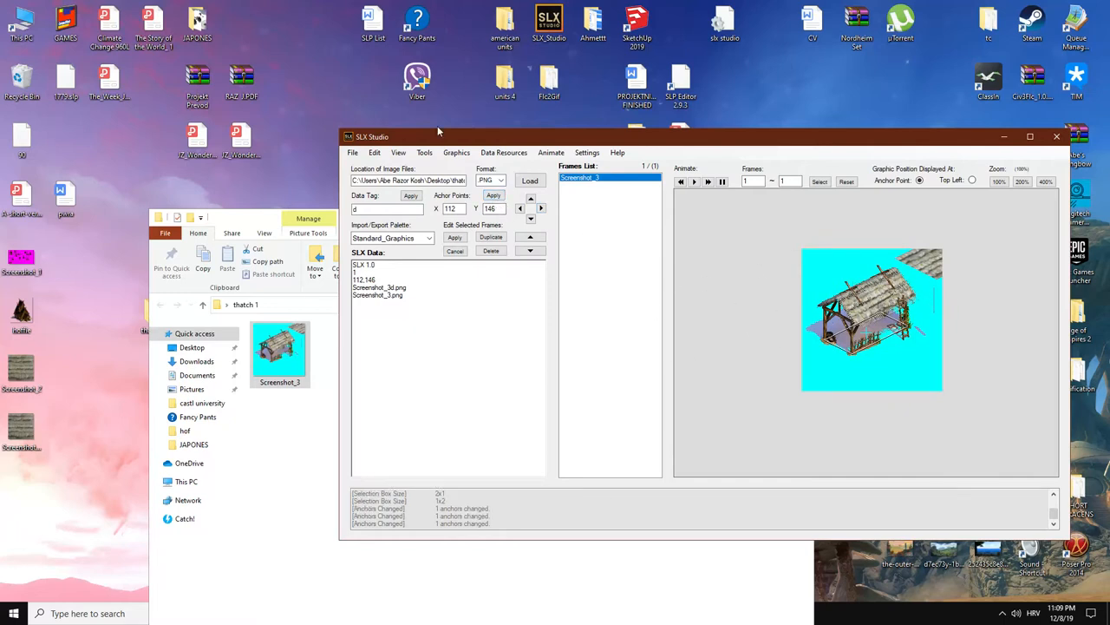
{"action": "left_click", "coordinate": [424, 153]}
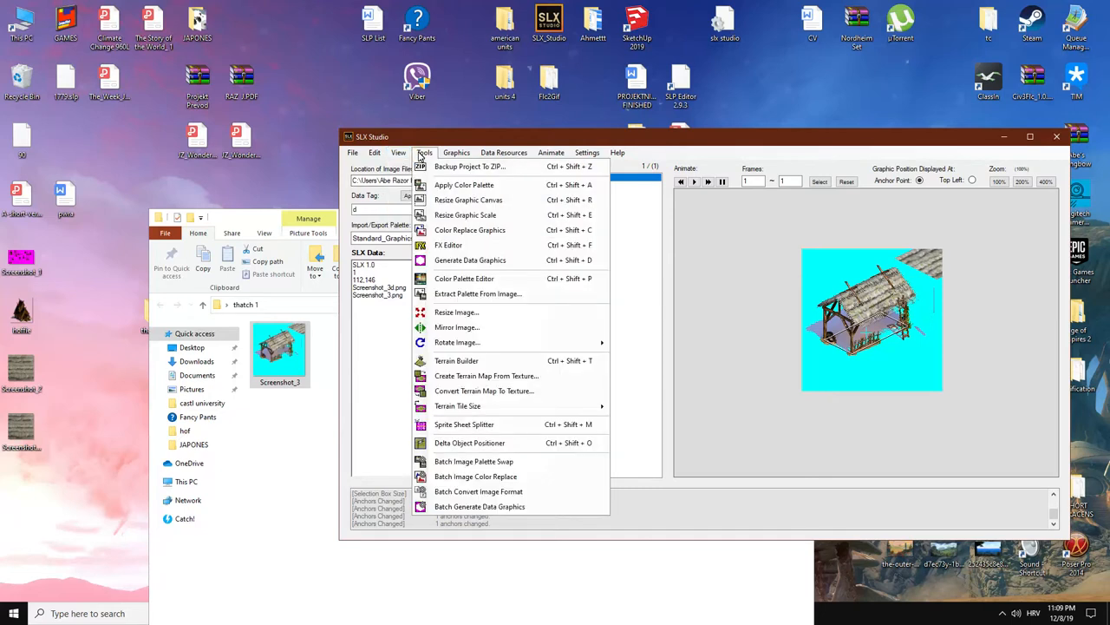
{"action": "mouse_move", "coordinate": [465, 185]}
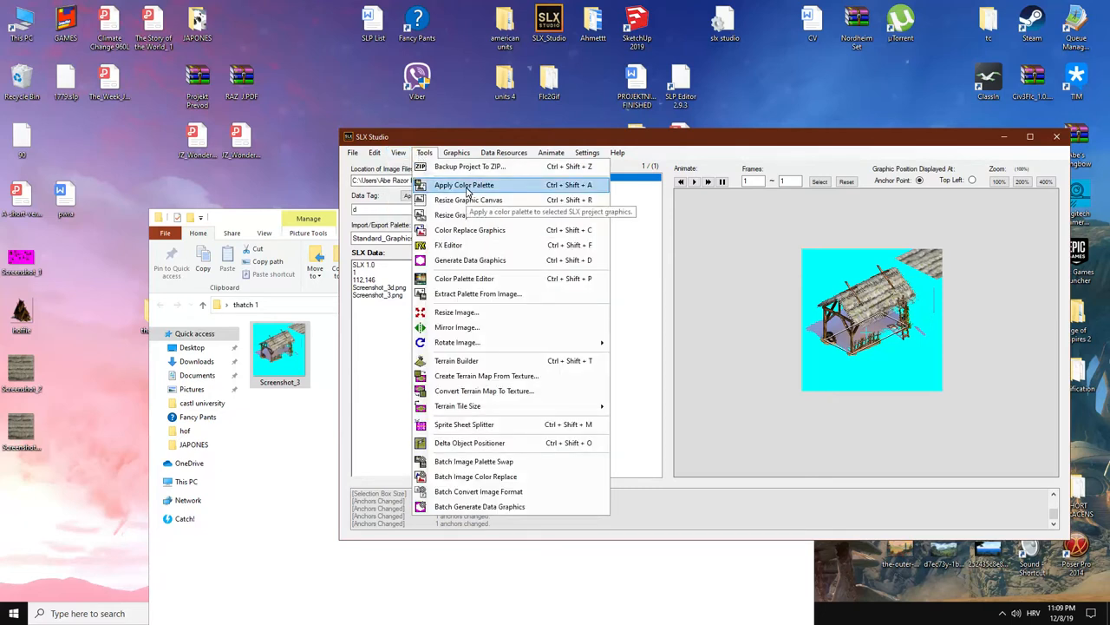
{"action": "left_click", "coordinate": [464, 185]}
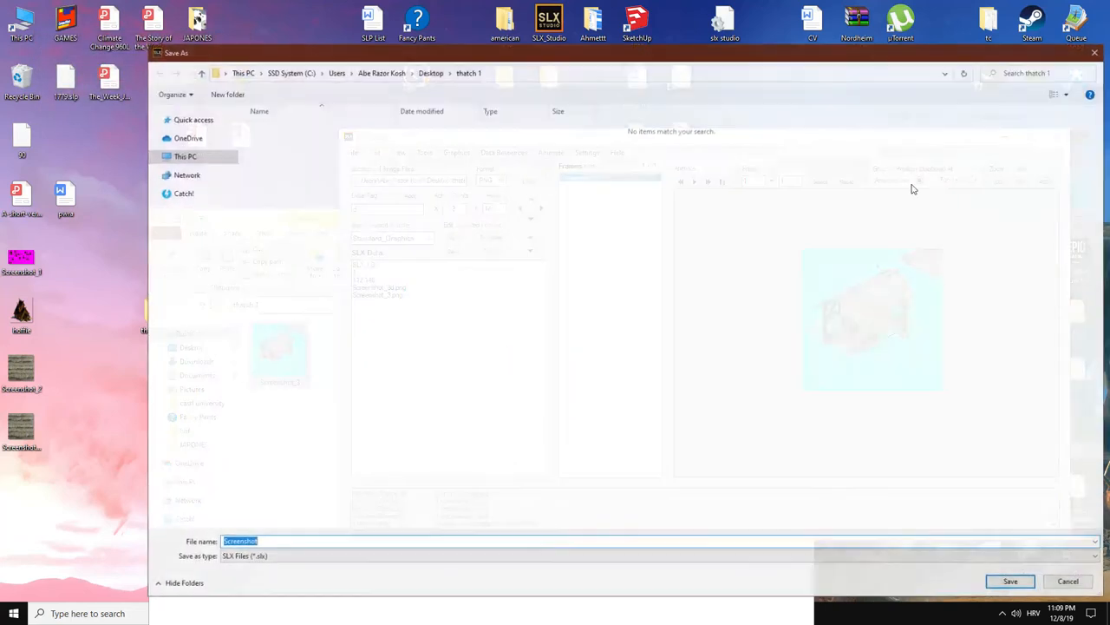
{"action": "left_click", "coordinate": [1010, 580]}
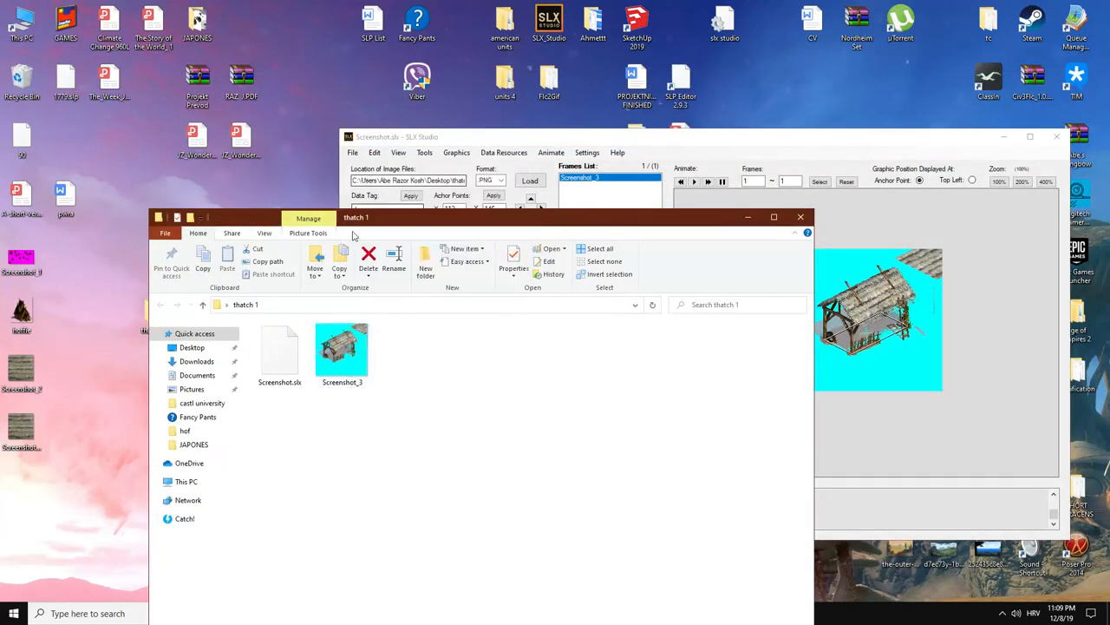
- Set Color 1 to red, fill the grey shadows under the barn, and zoom out to 400%
{"action": "double_click", "coordinate": [342, 347]}
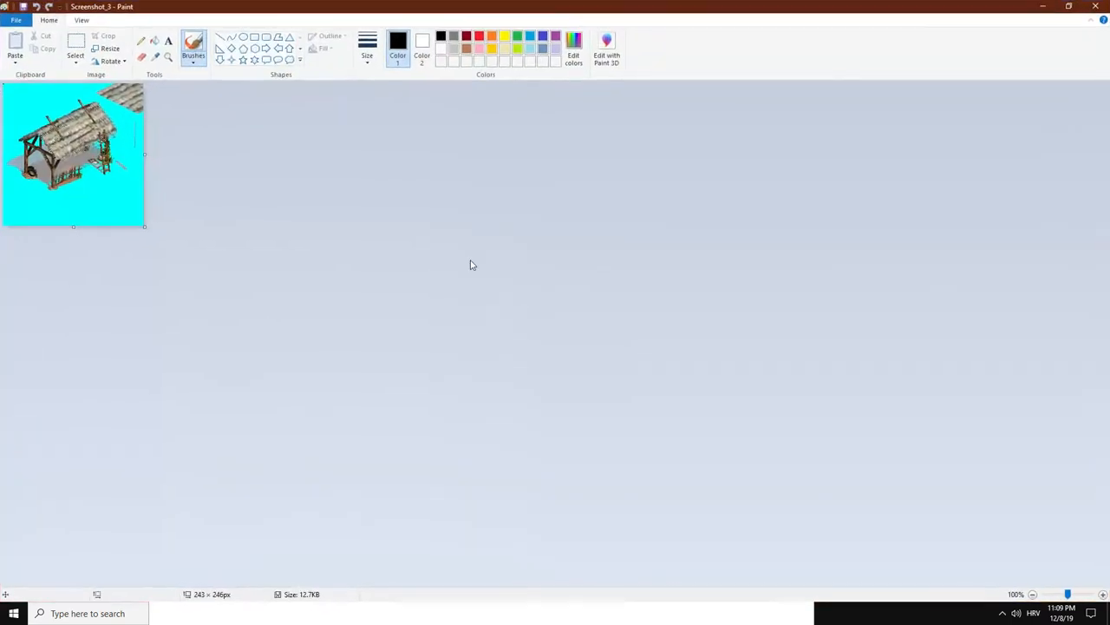
{"action": "left_click", "coordinate": [574, 52]}
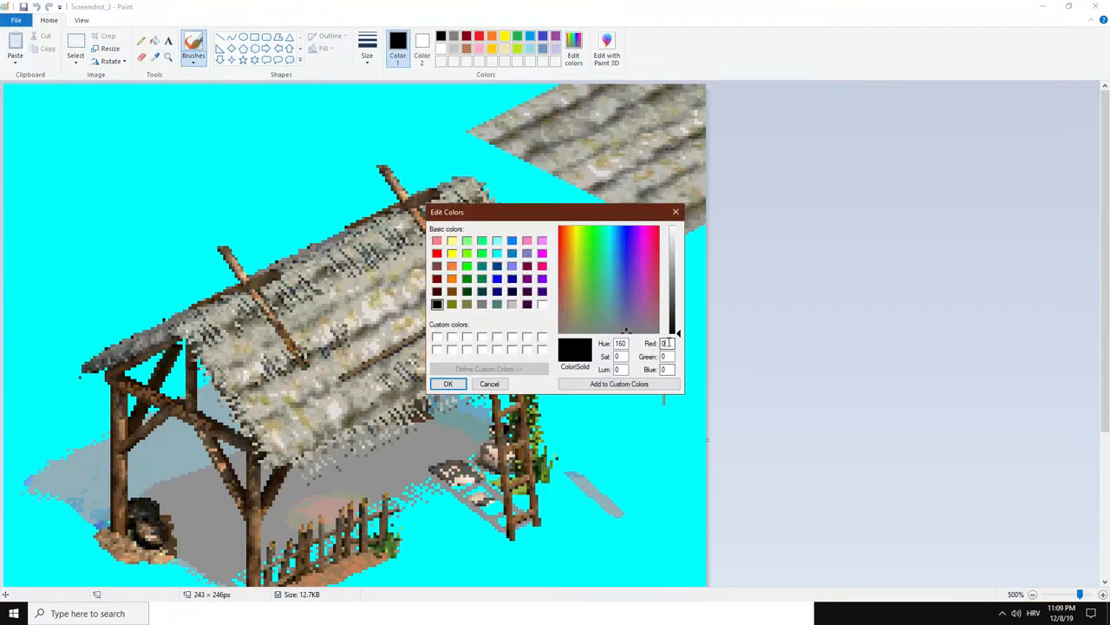
{"action": "left_click", "coordinate": [448, 384]}
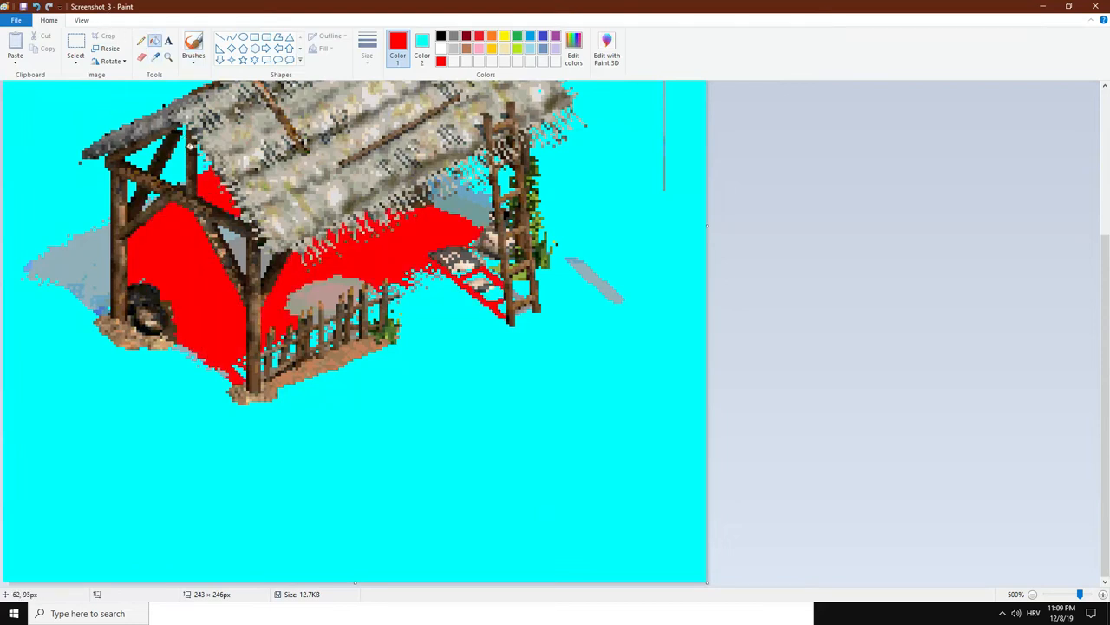
{"action": "mouse_move", "coordinate": [168, 190]}
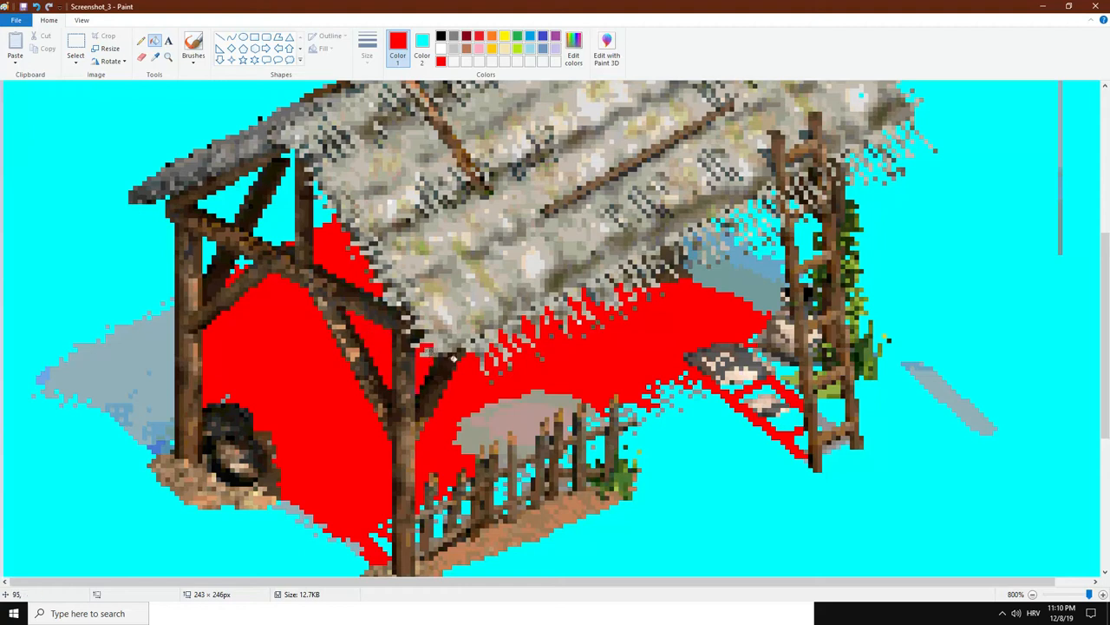
{"action": "left_click", "coordinate": [520, 412]}
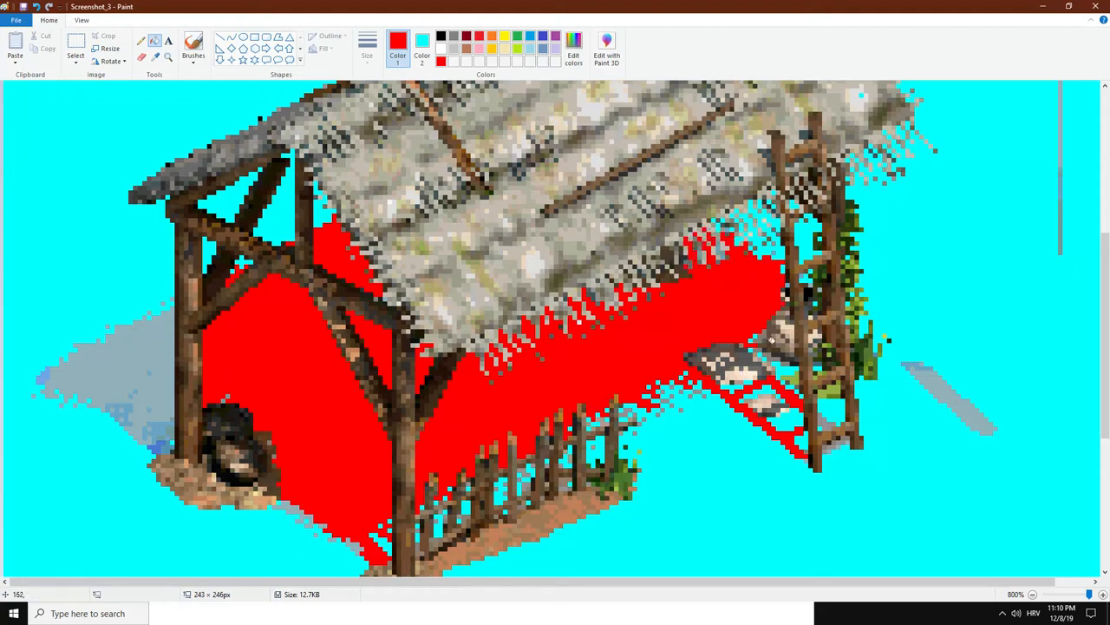
{"action": "mouse_move", "coordinate": [228, 480]}
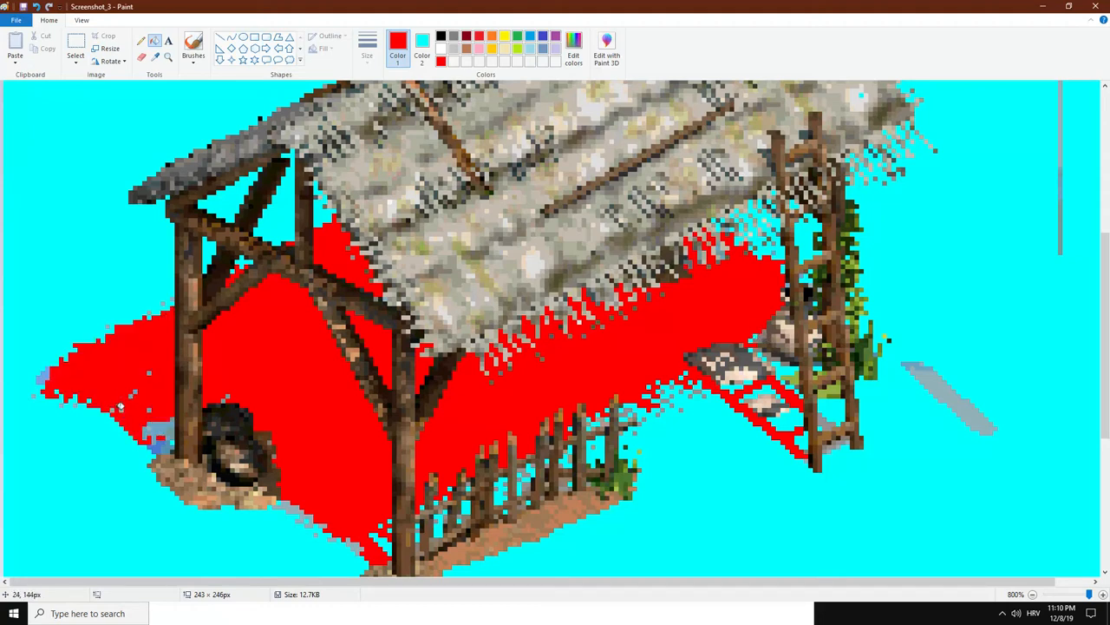
{"action": "mouse_move", "coordinate": [159, 306]}
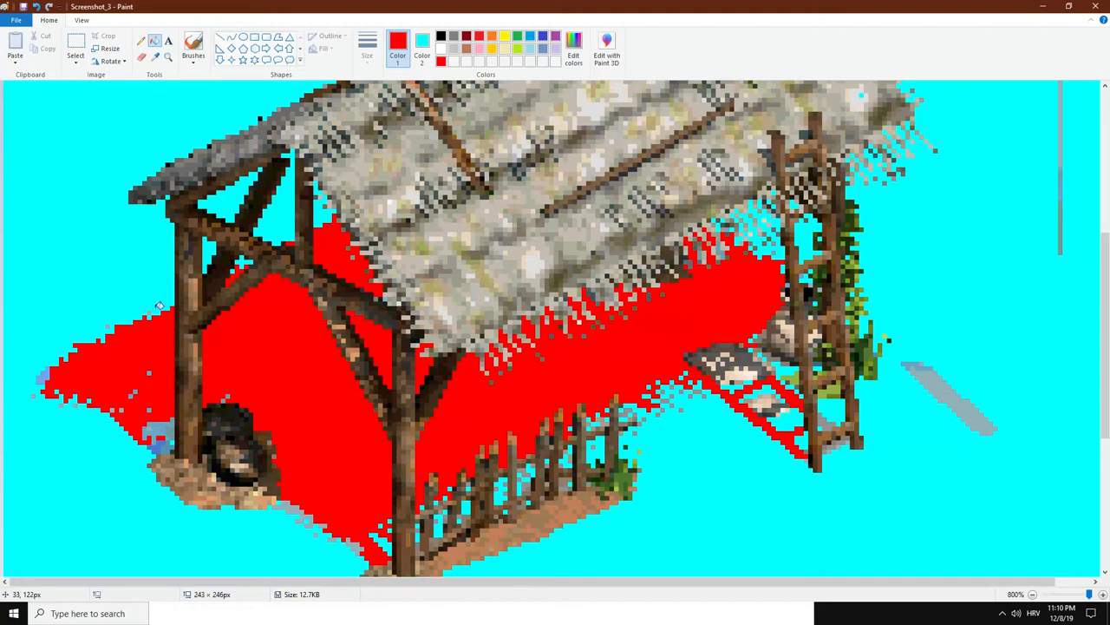
{"action": "mouse_move", "coordinate": [102, 329]}
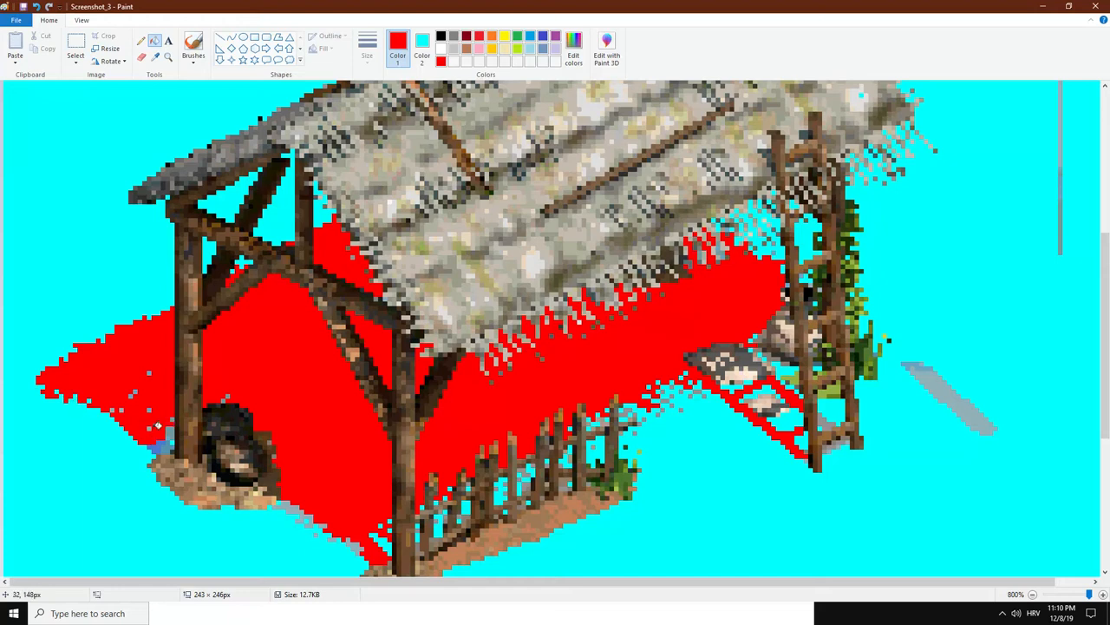
{"action": "mouse_move", "coordinate": [178, 412]}
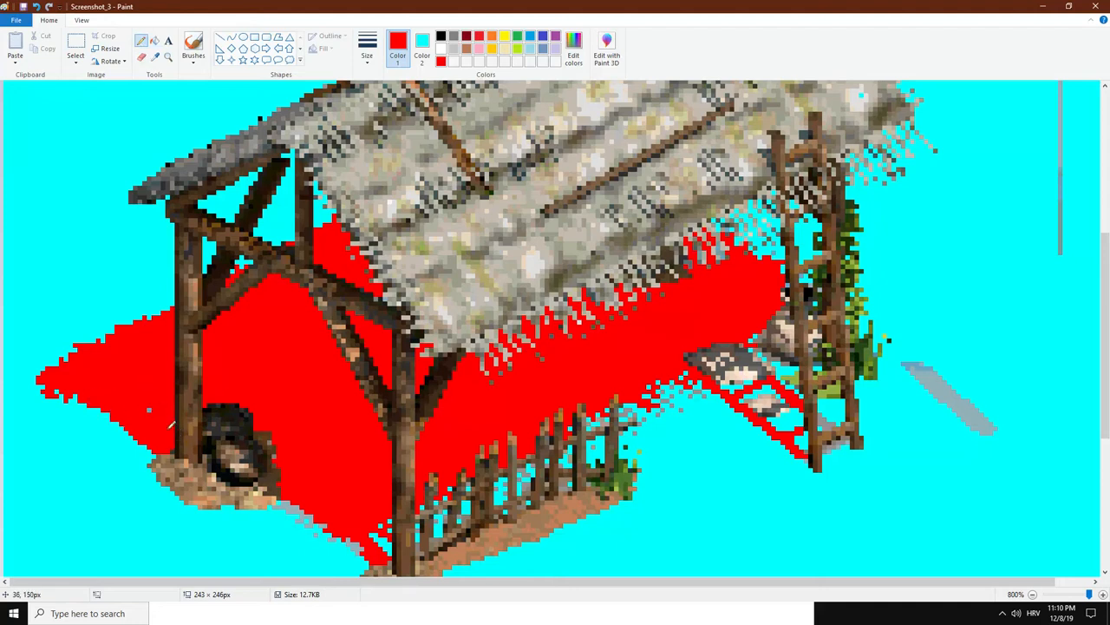
{"action": "scroll", "scroll_direction": "down", "scroll_amount": 3}
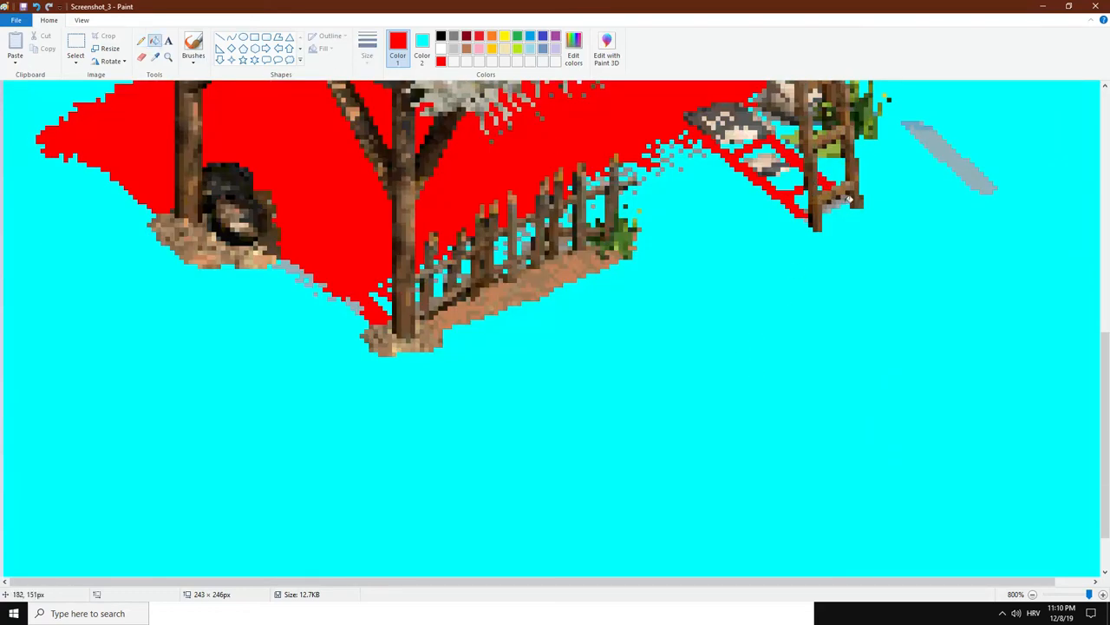
{"action": "mouse_move", "coordinate": [829, 204]}
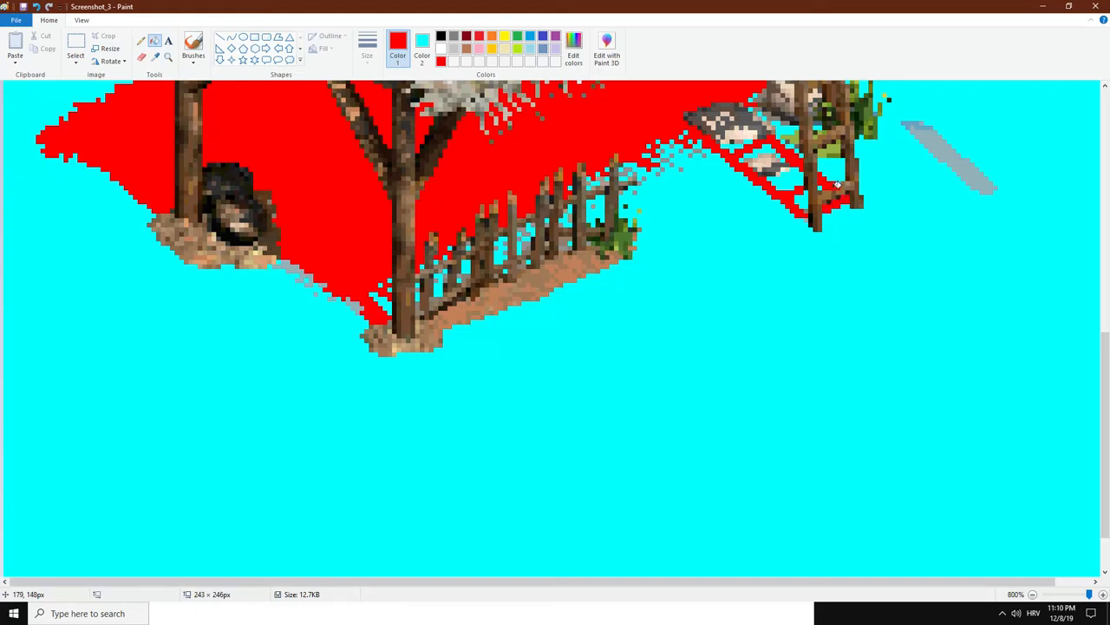
{"action": "mouse_move", "coordinate": [806, 215]}
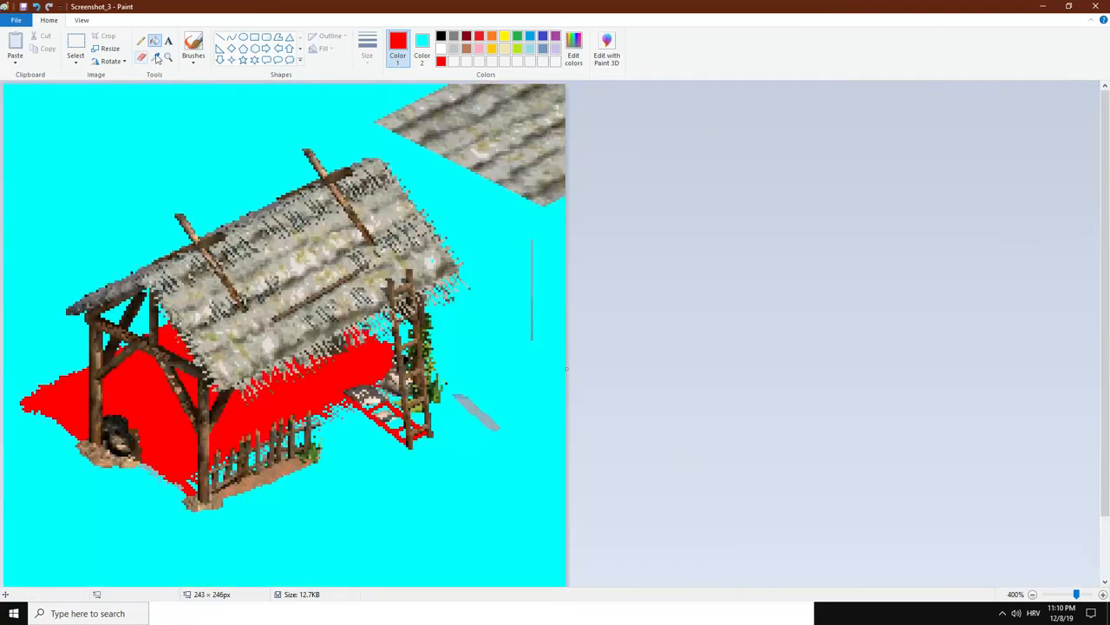
- Outline and delete the stray roof fragment and grey streaks around the barn
{"action": "left_click", "coordinate": [76, 43]}
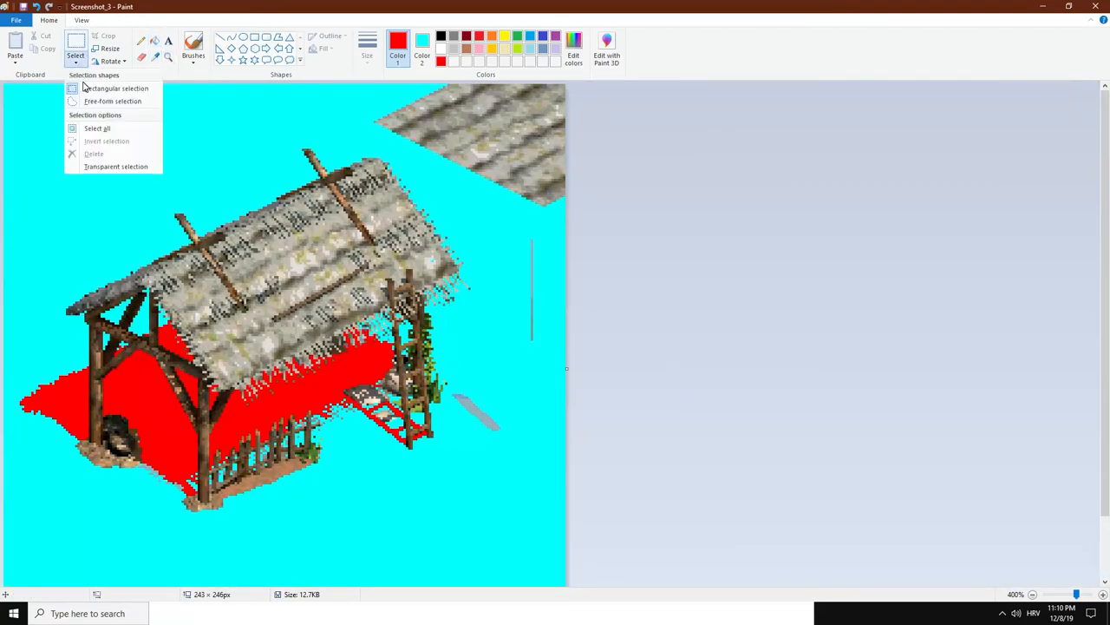
{"action": "mouse_move", "coordinate": [112, 101]}
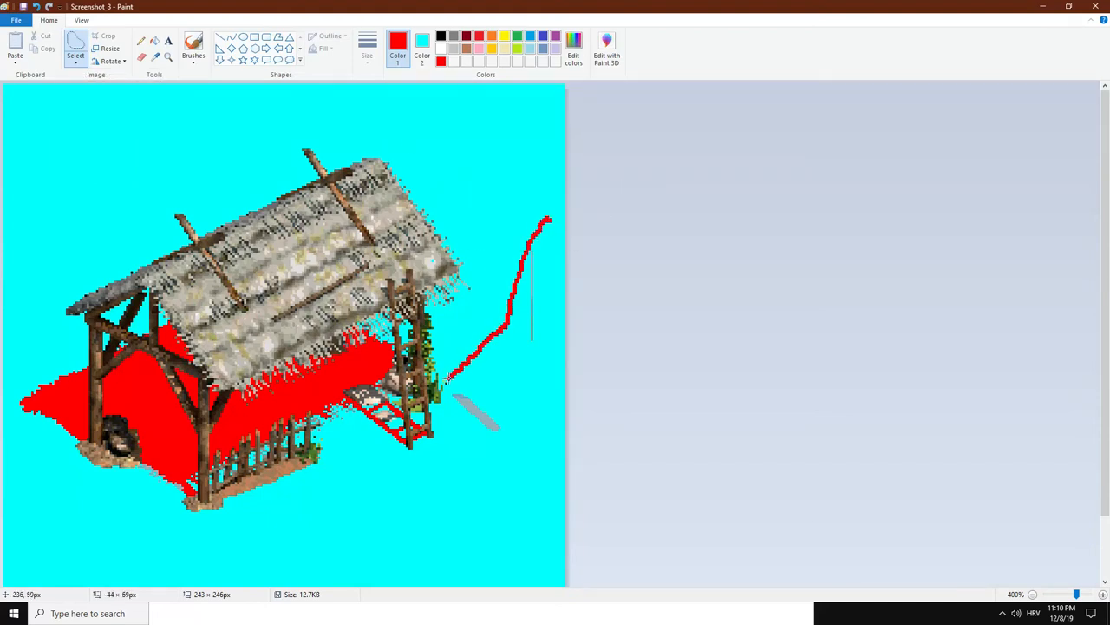
{"action": "key", "text": "ctrl+z"}
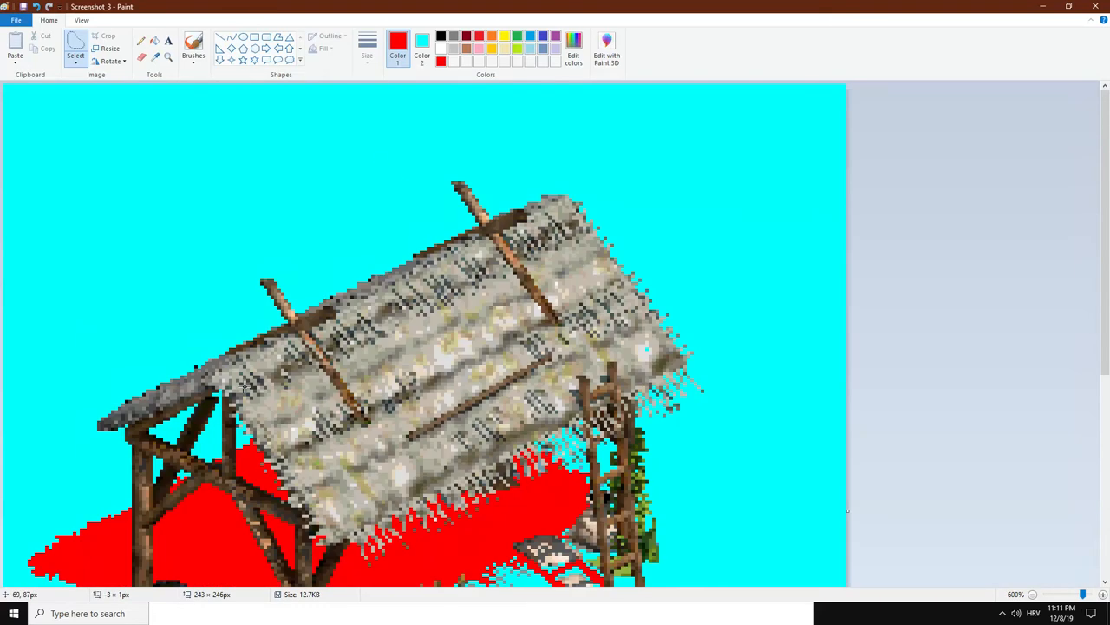
{"action": "left_click", "coordinate": [75, 44]}
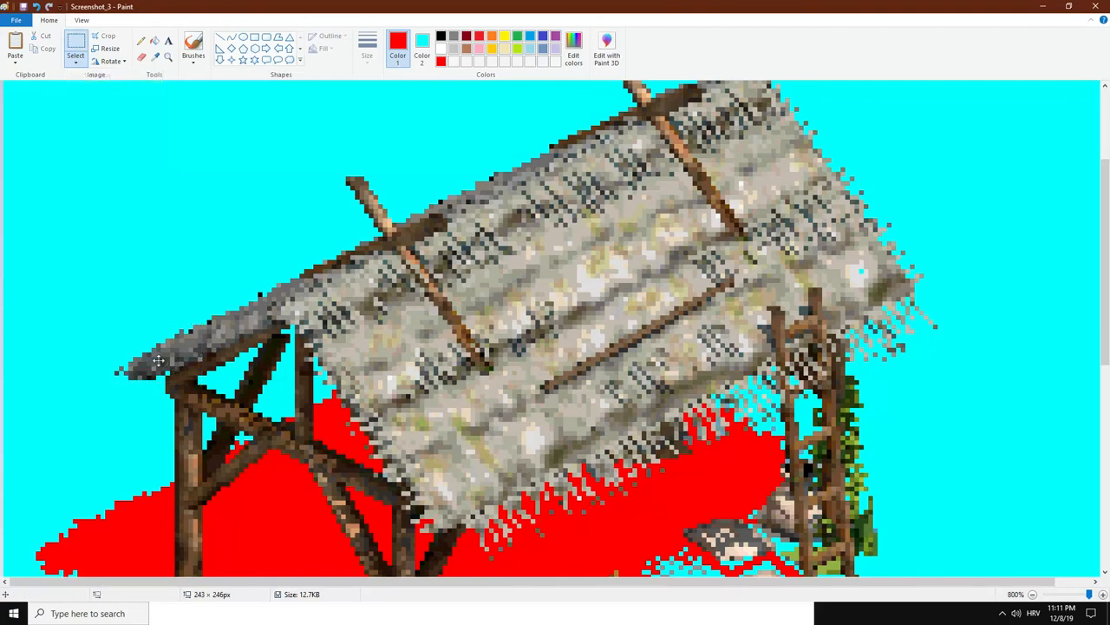
{"action": "mouse_move", "coordinate": [181, 373]}
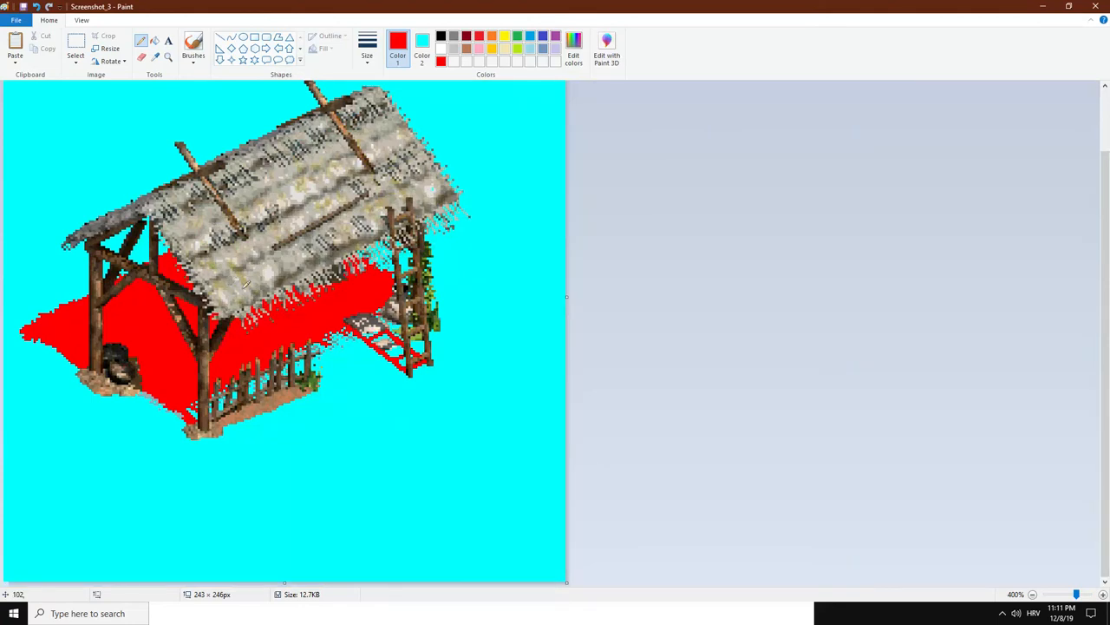
{"action": "mouse_move", "coordinate": [486, 210]}
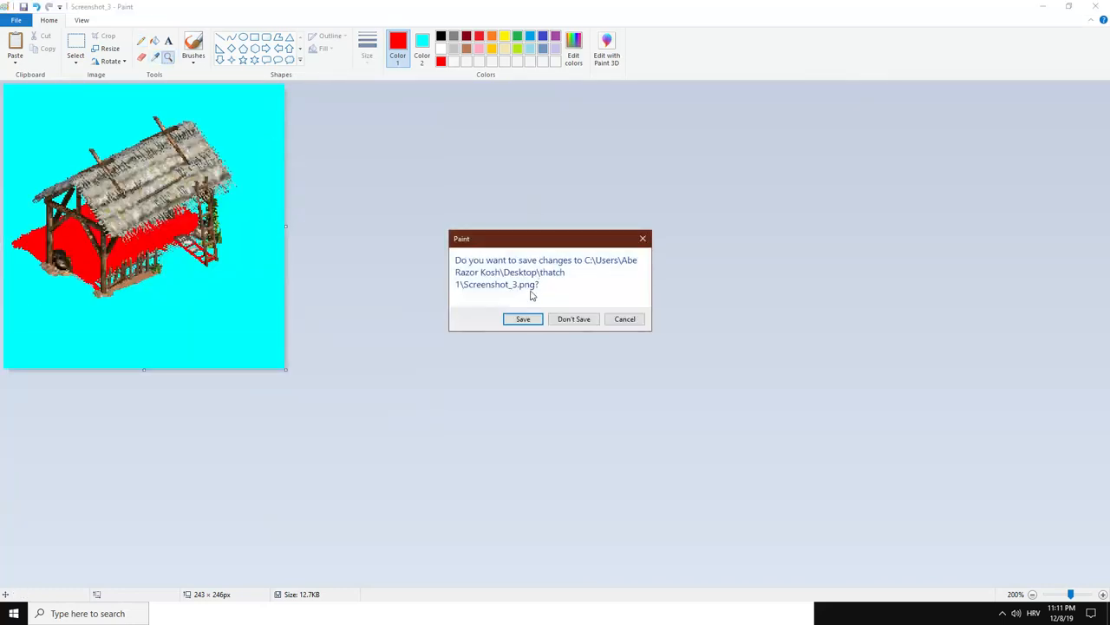
- Save the edited barn image and reload the Screenshot.slx project
{"action": "left_click", "coordinate": [573, 319]}
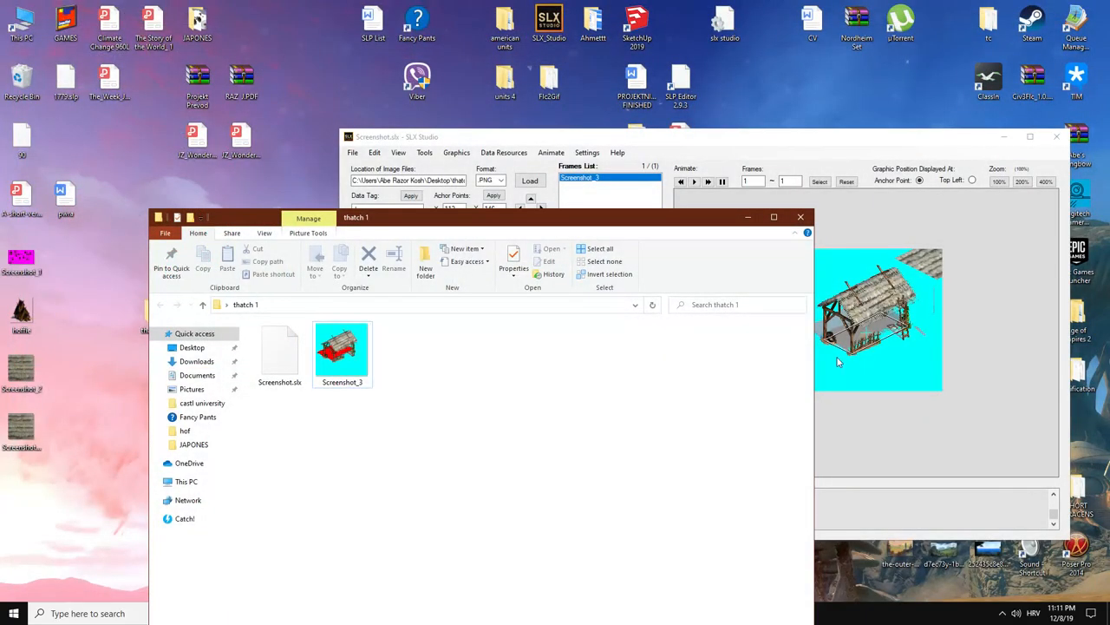
{"action": "left_click", "coordinate": [280, 352]}
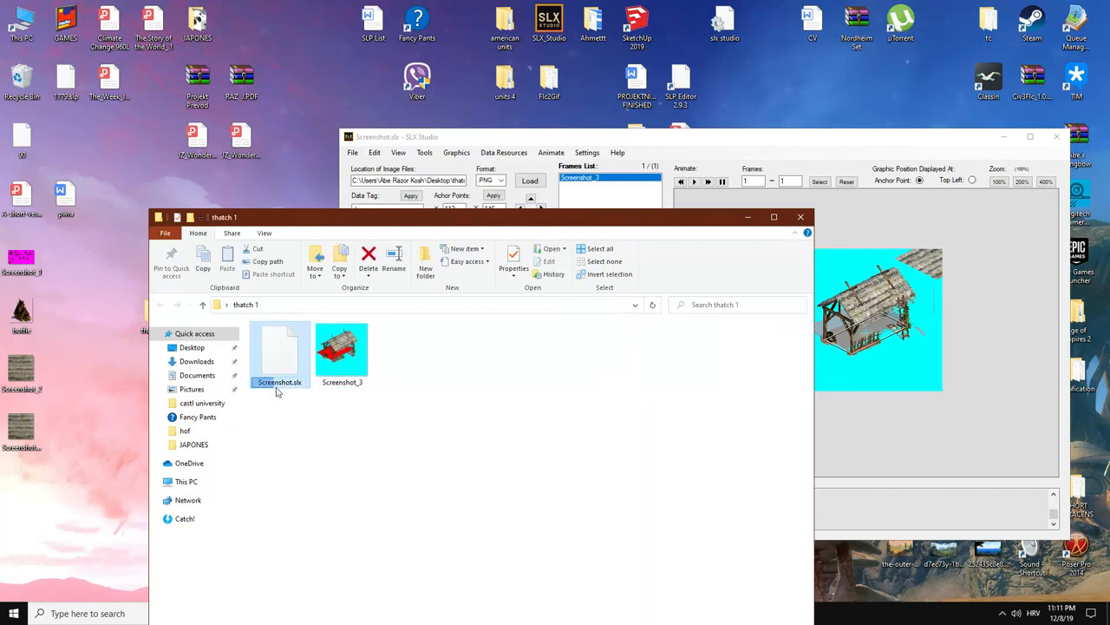
{"action": "left_click", "coordinate": [425, 152]}
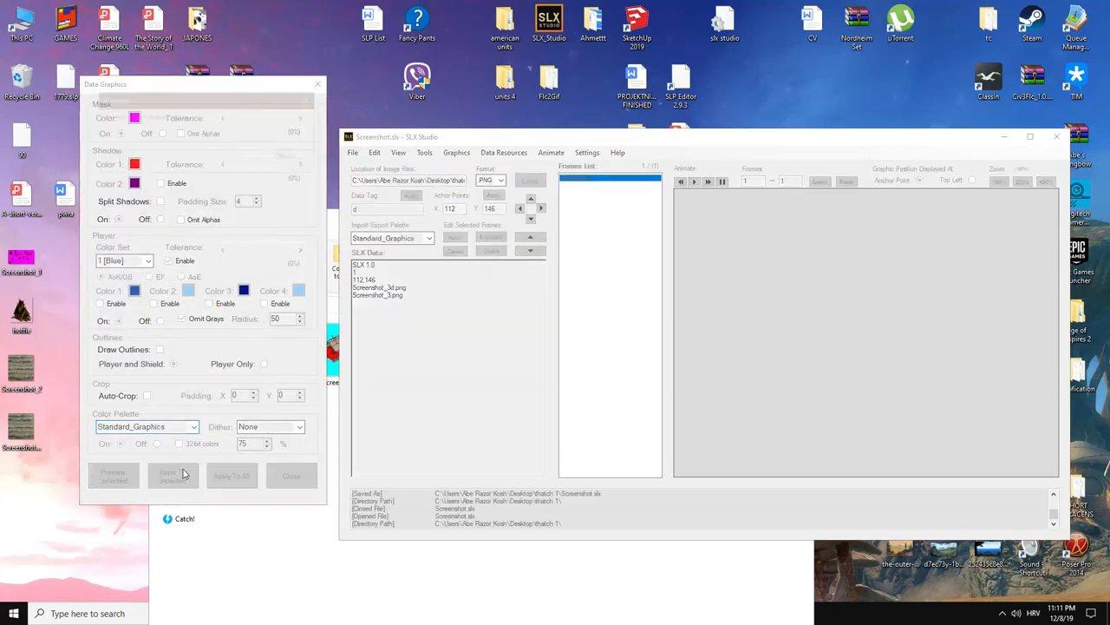
- Set the Data Graphics mask colour to cyan and apply it to all frames
{"action": "left_click", "coordinate": [173, 476]}
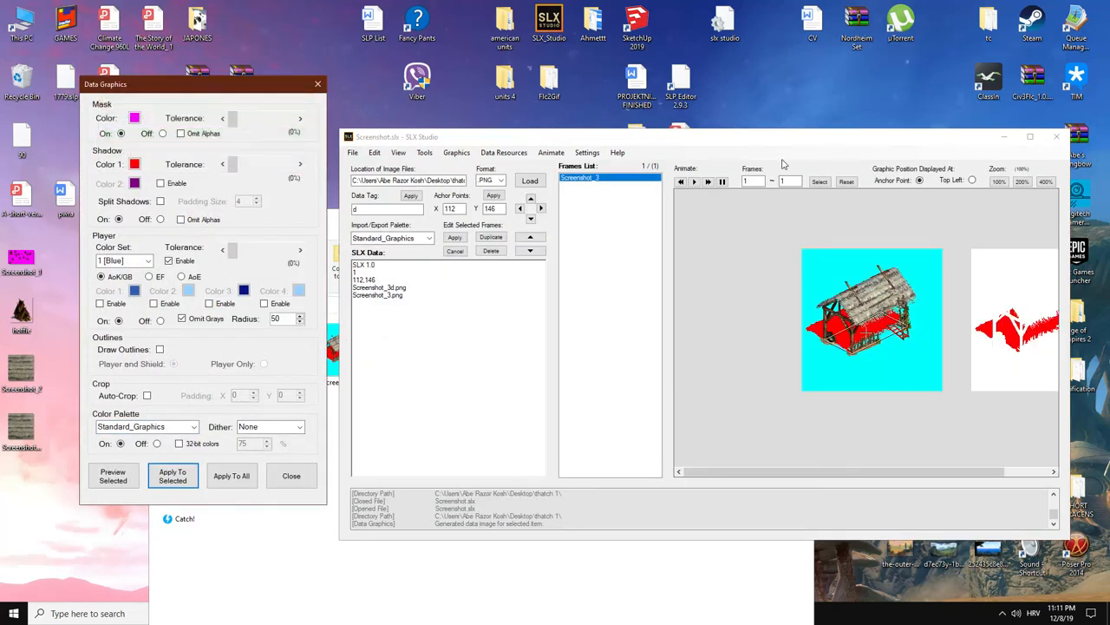
{"action": "left_click", "coordinate": [134, 117]}
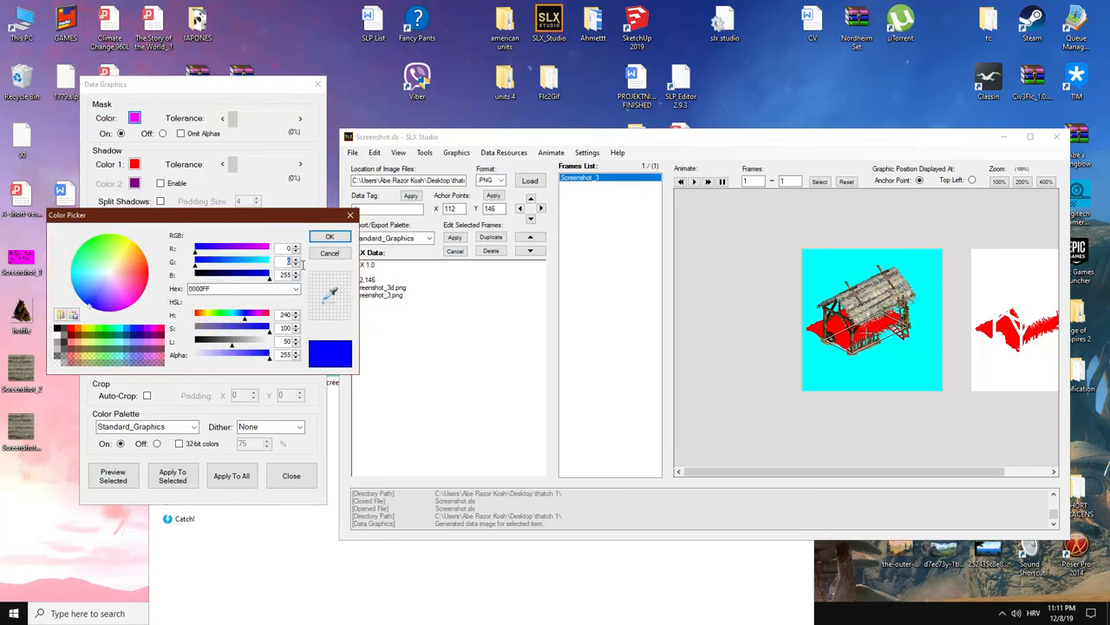
{"action": "left_click", "coordinate": [330, 236]}
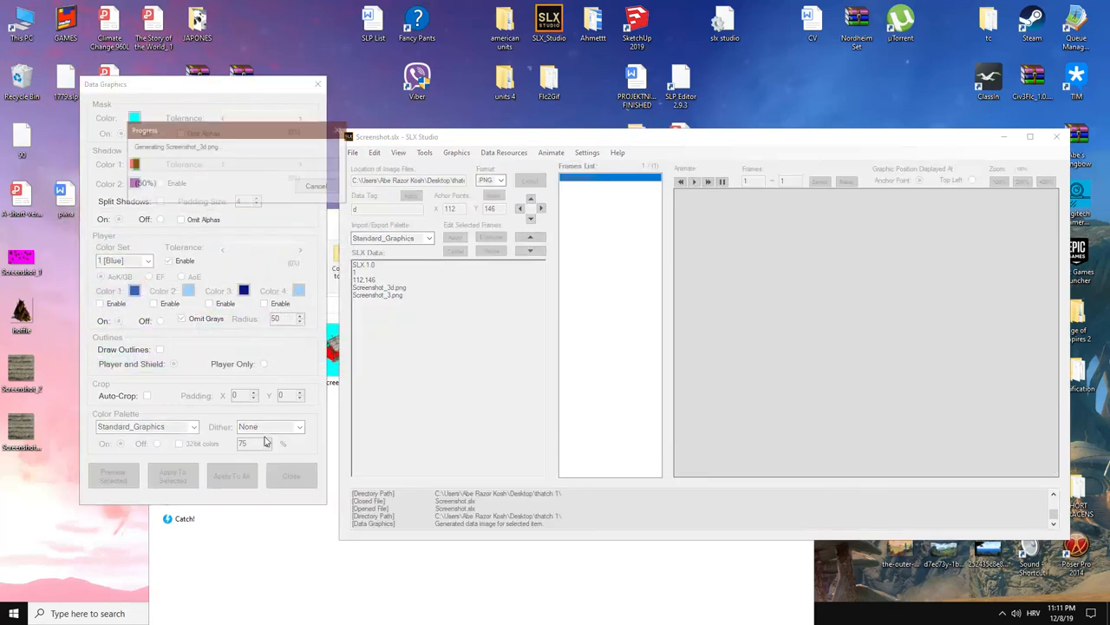
{"action": "left_click", "coordinate": [232, 476]}
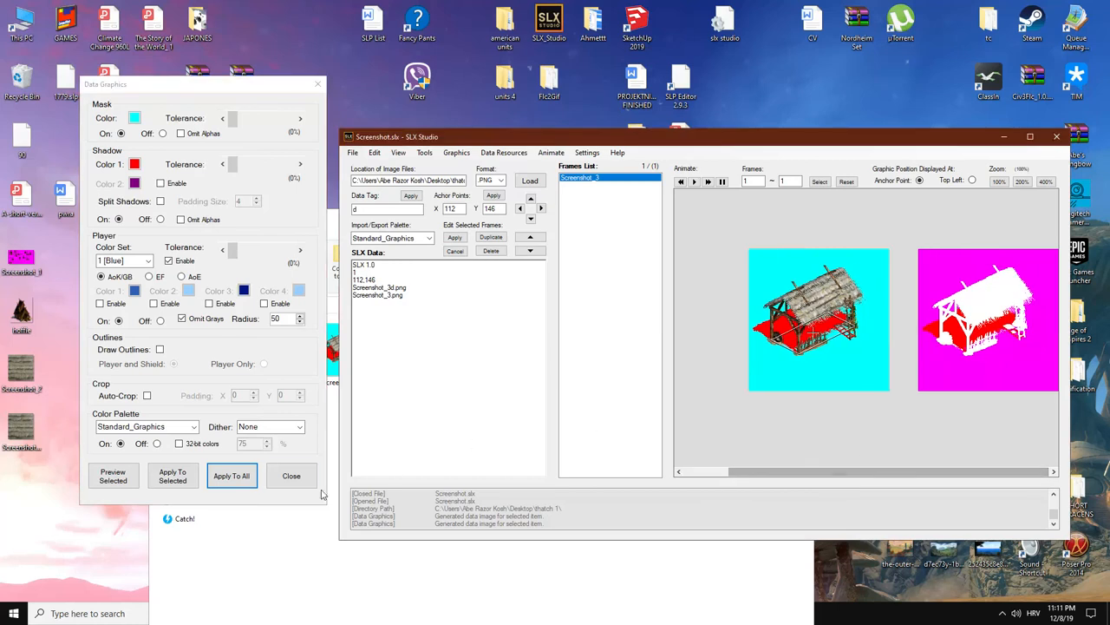
{"action": "left_click", "coordinate": [291, 474]}
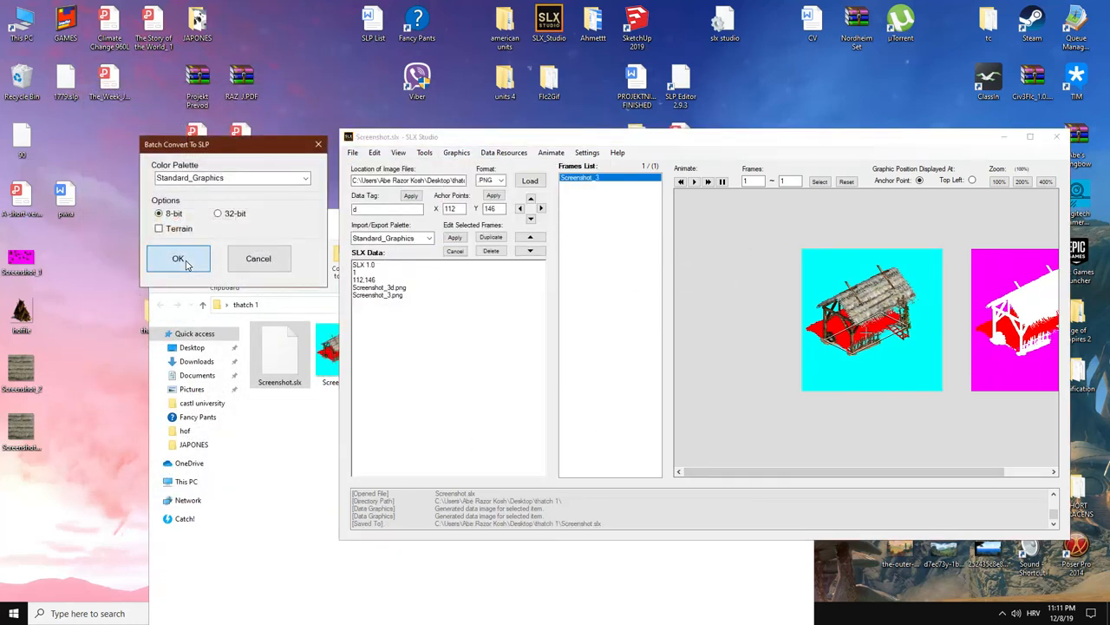
- Confirm the SLP conversion and maximize SLP Editor showing Screenshot.slp on magenta
{"action": "left_click", "coordinate": [178, 259]}
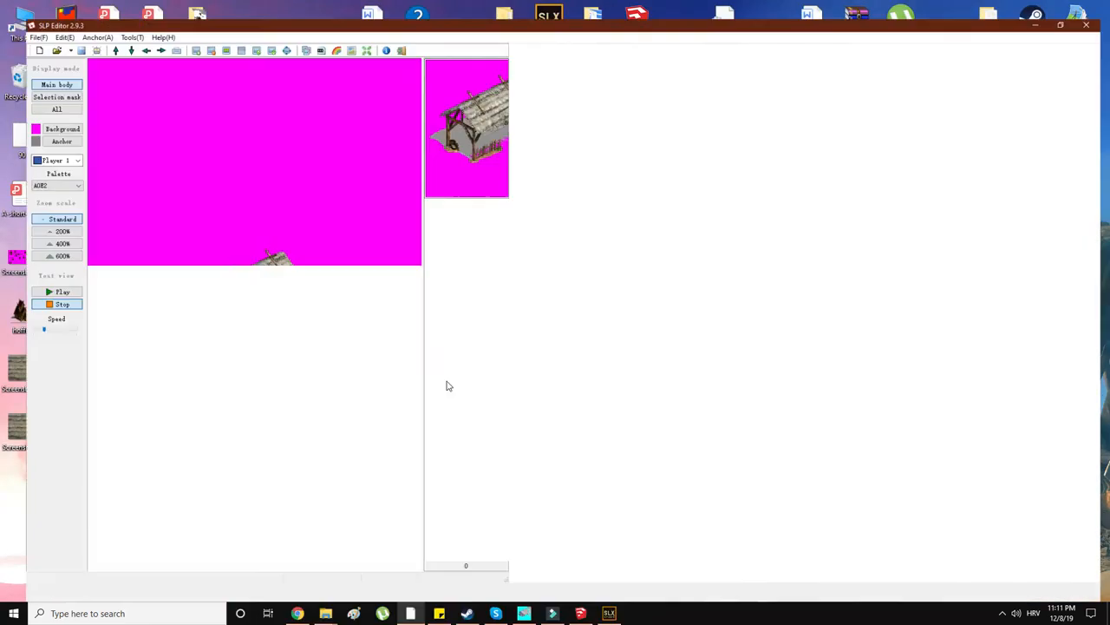
{"action": "left_click", "coordinate": [1061, 24]}
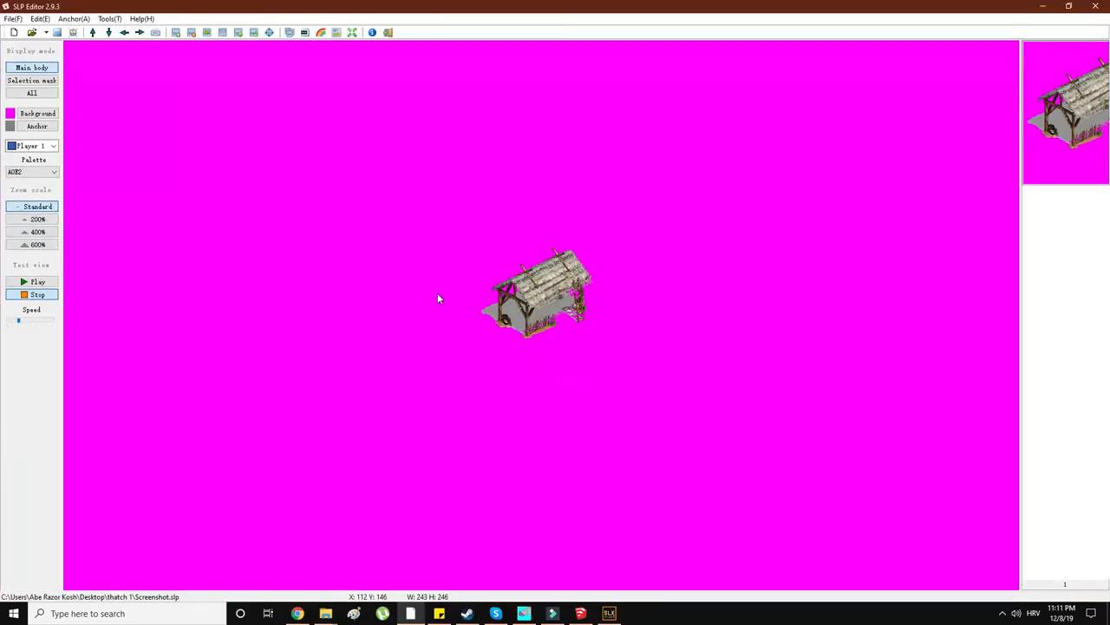